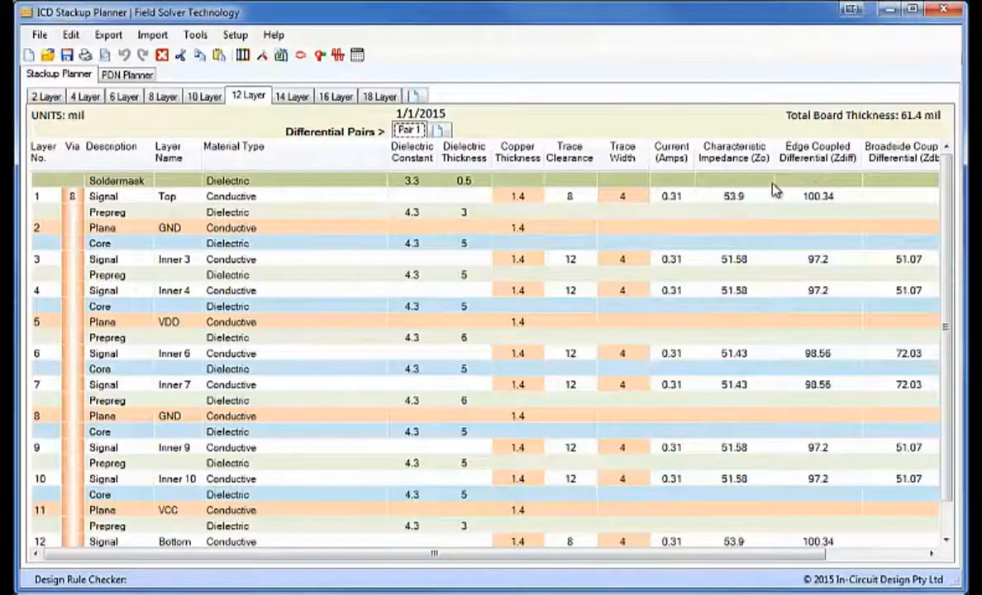
mouse_move(757, 199)
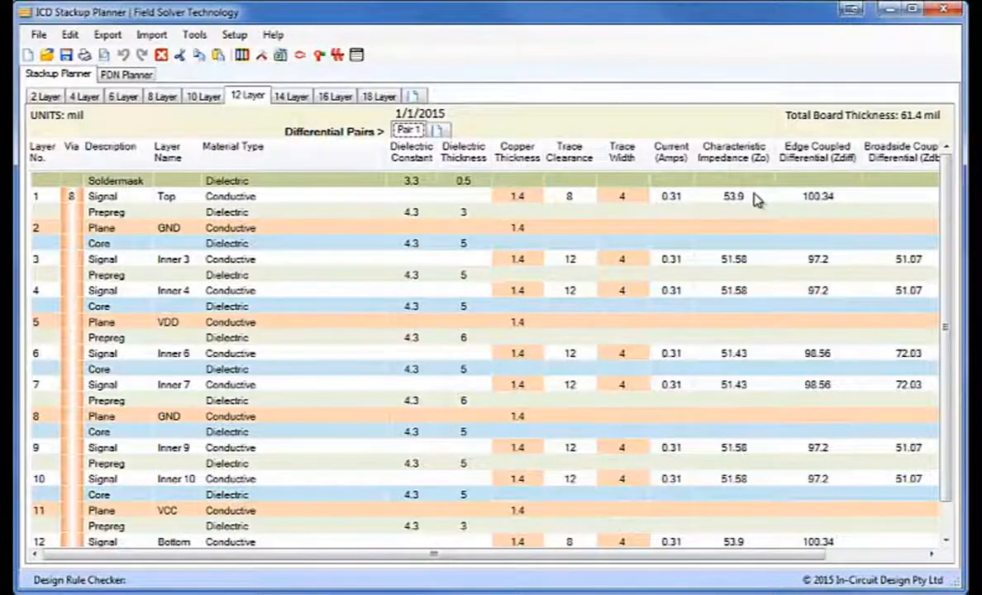
mouse_move(443, 156)
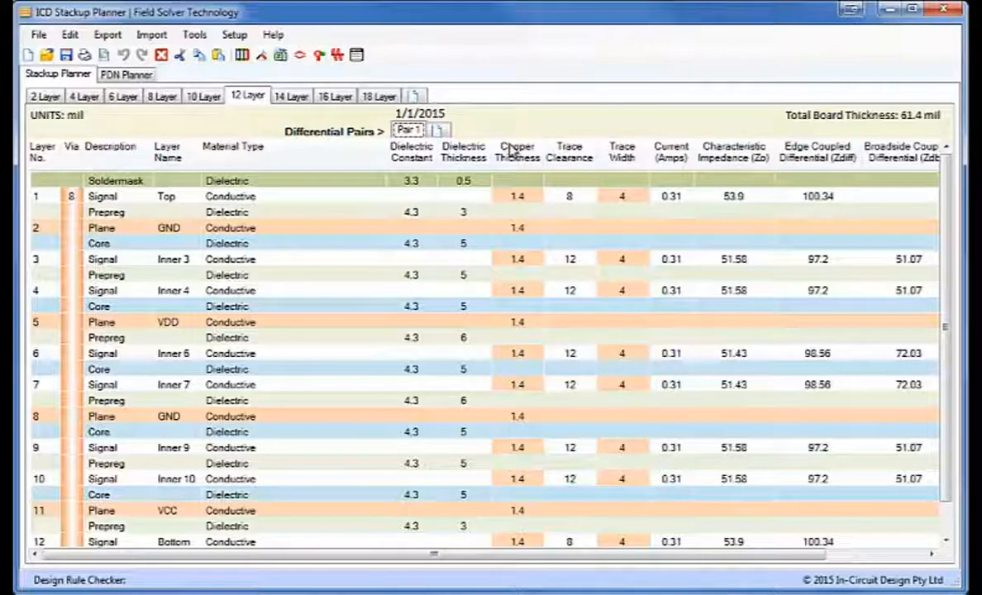
mouse_move(151, 35)
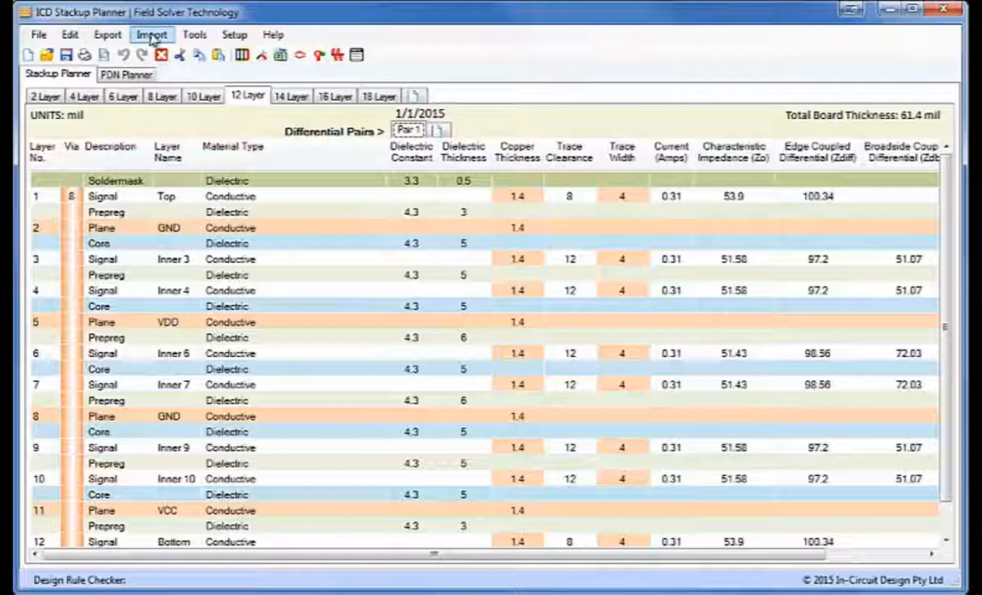
Import IPC-2581-8-Layer-Fabricator.xml via the IPC-2581B translator as a new stackup.
left_click(152, 35)
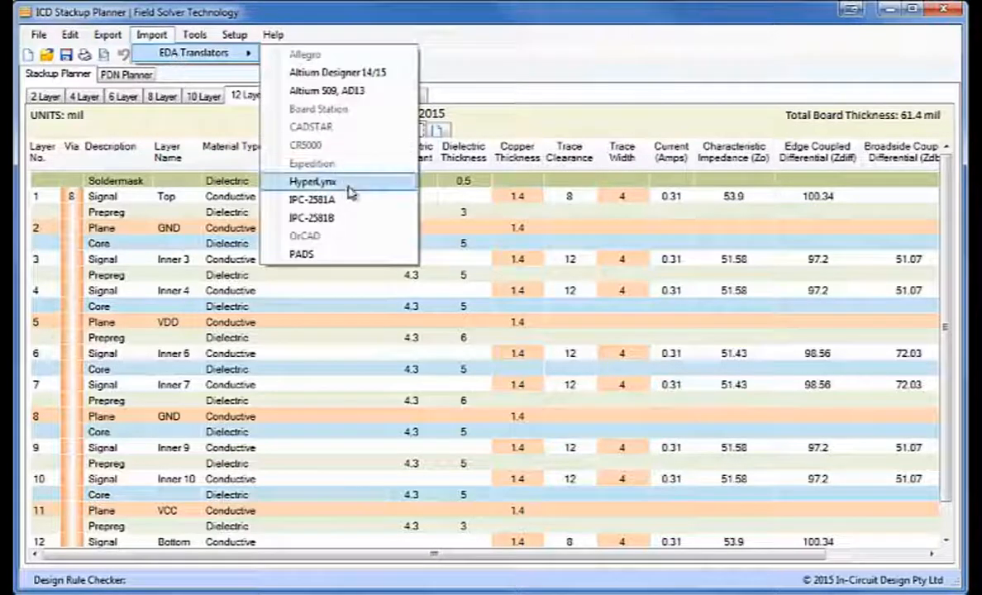
mouse_move(346, 217)
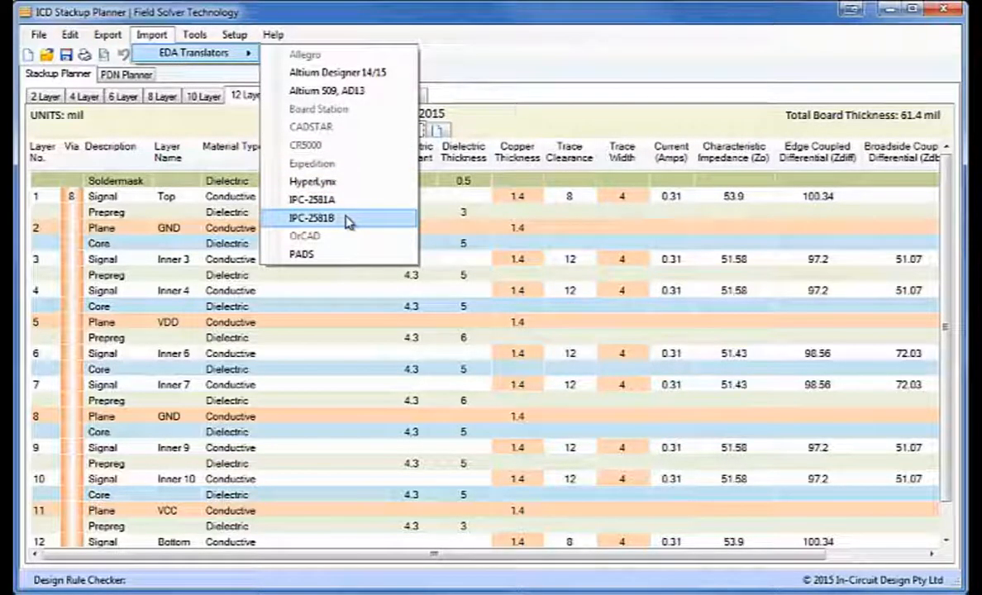
left_click(311, 218)
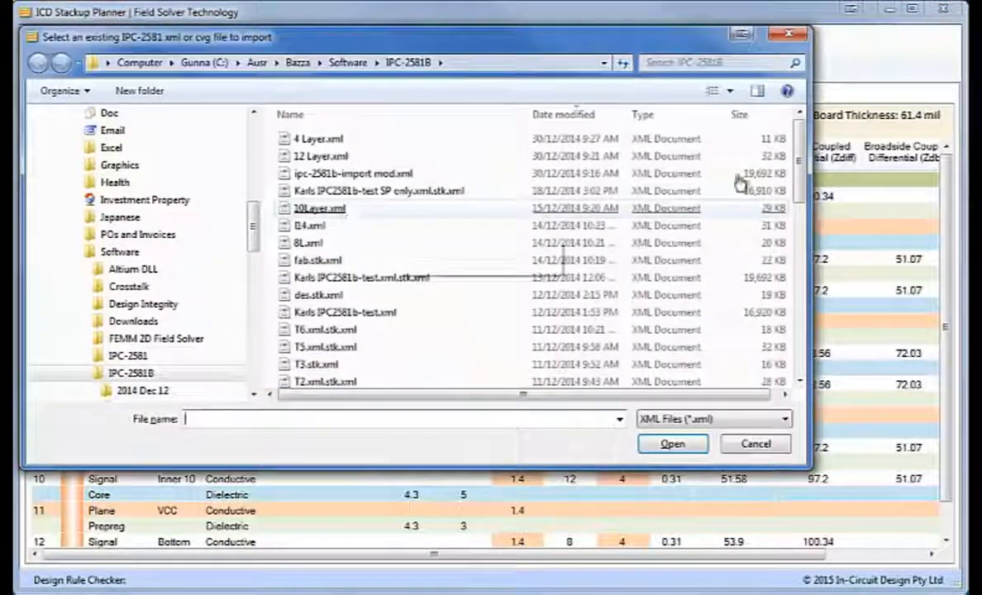
scroll("down", 3)
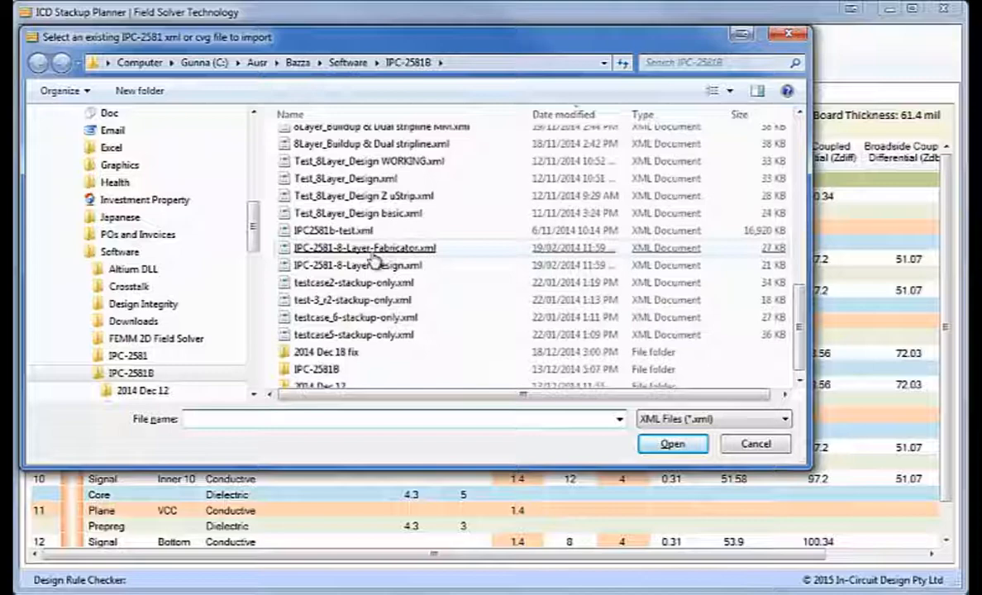
mouse_move(376, 265)
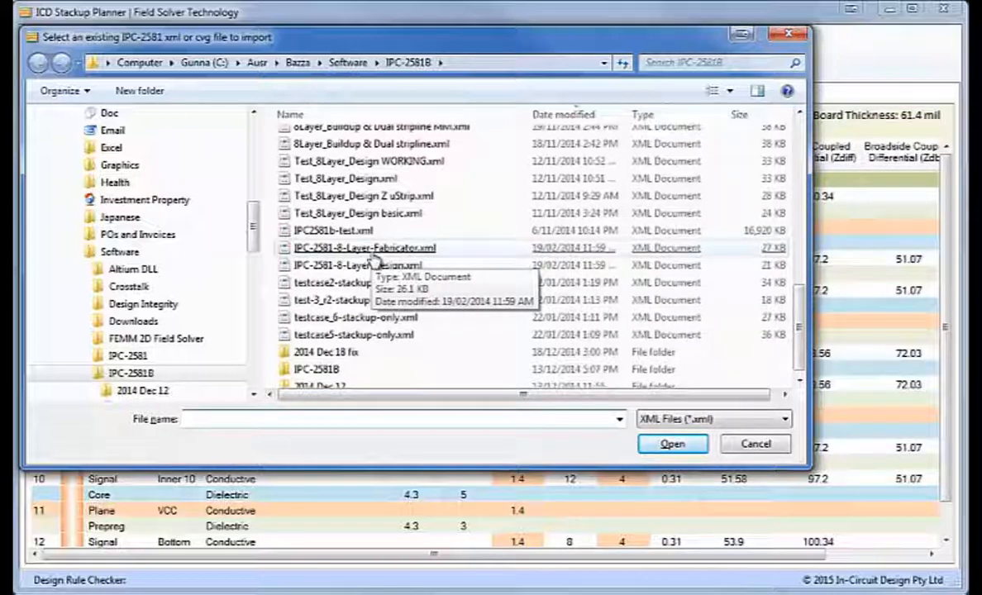
left_click(672, 444)
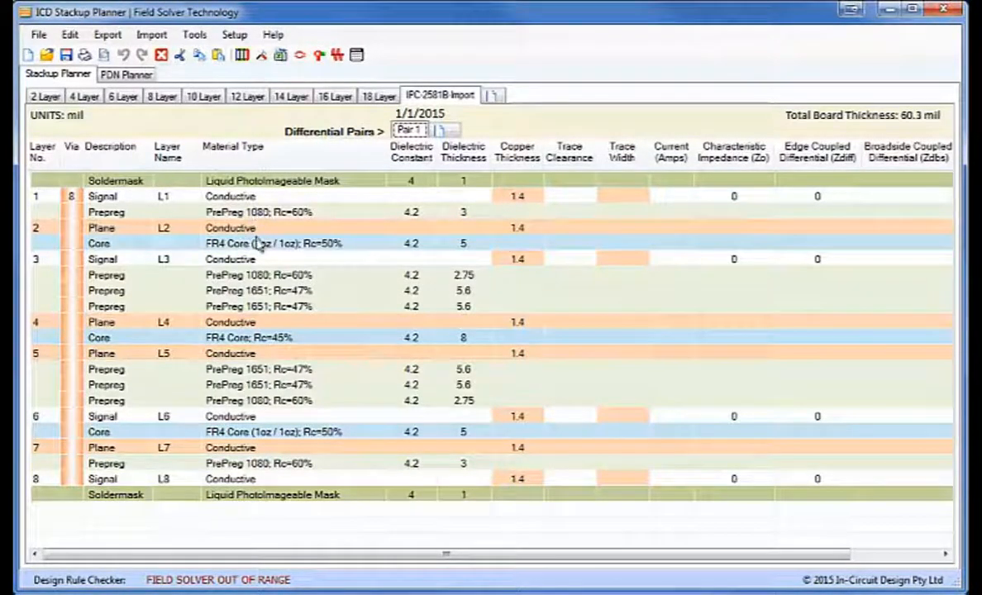
mouse_move(305, 296)
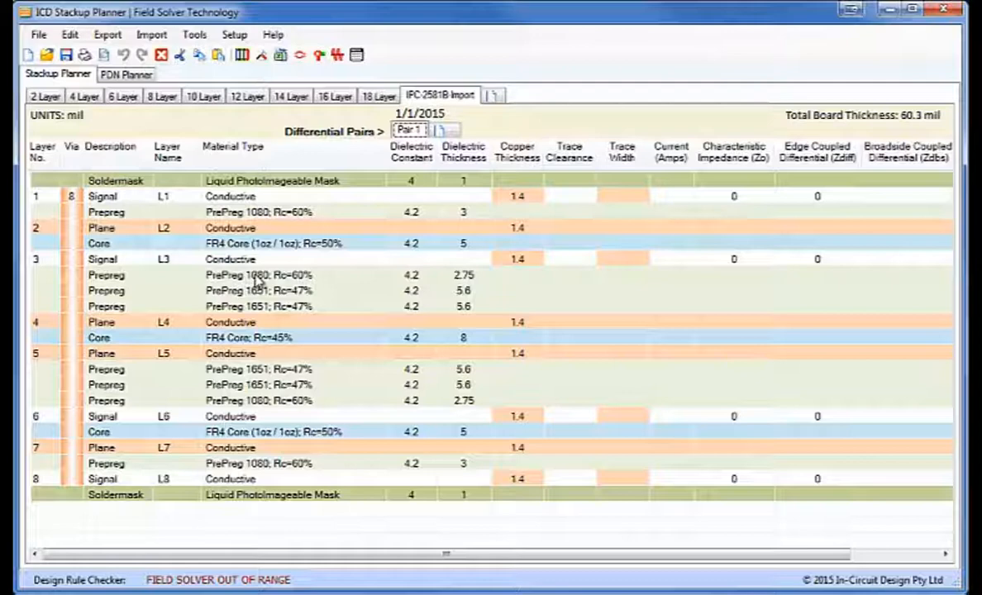
mouse_move(493, 295)
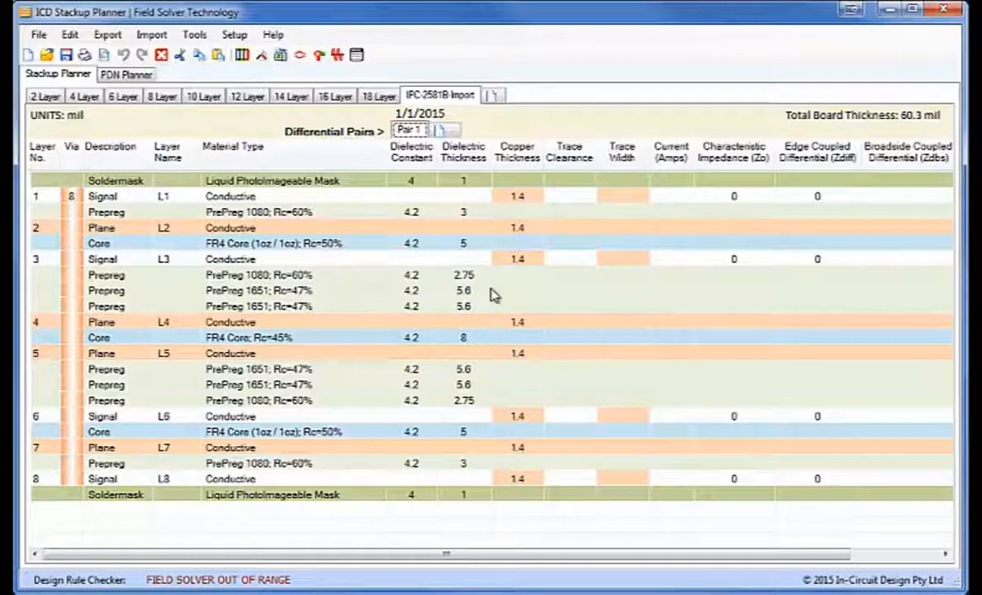
mouse_move(741, 259)
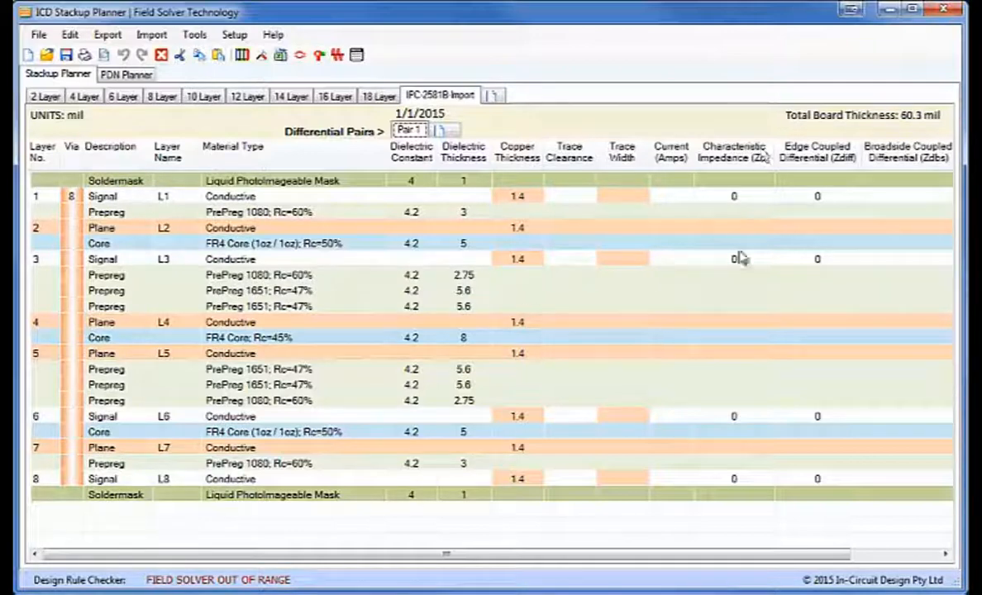
mouse_move(786, 351)
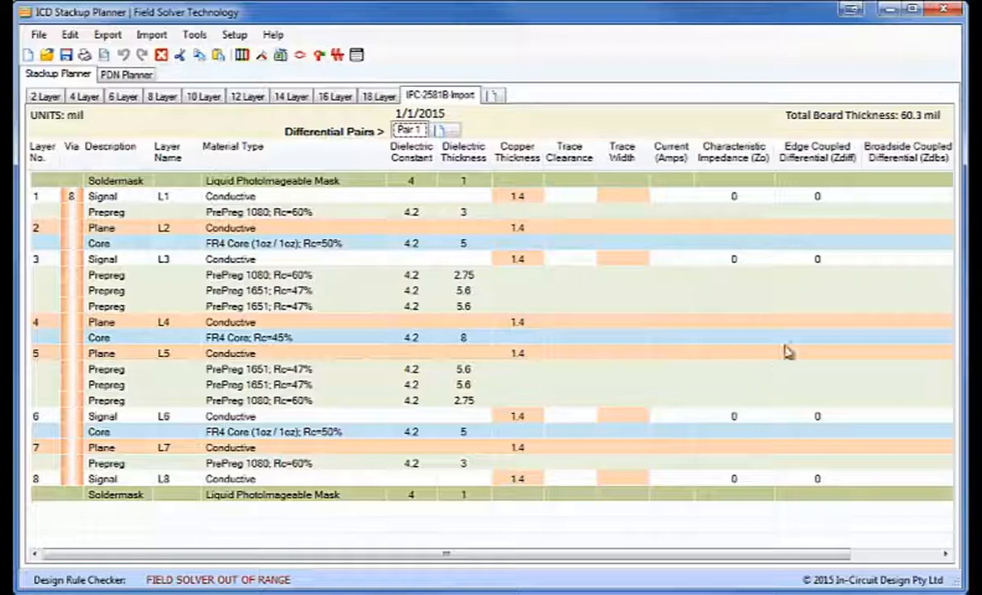
mouse_move(662, 318)
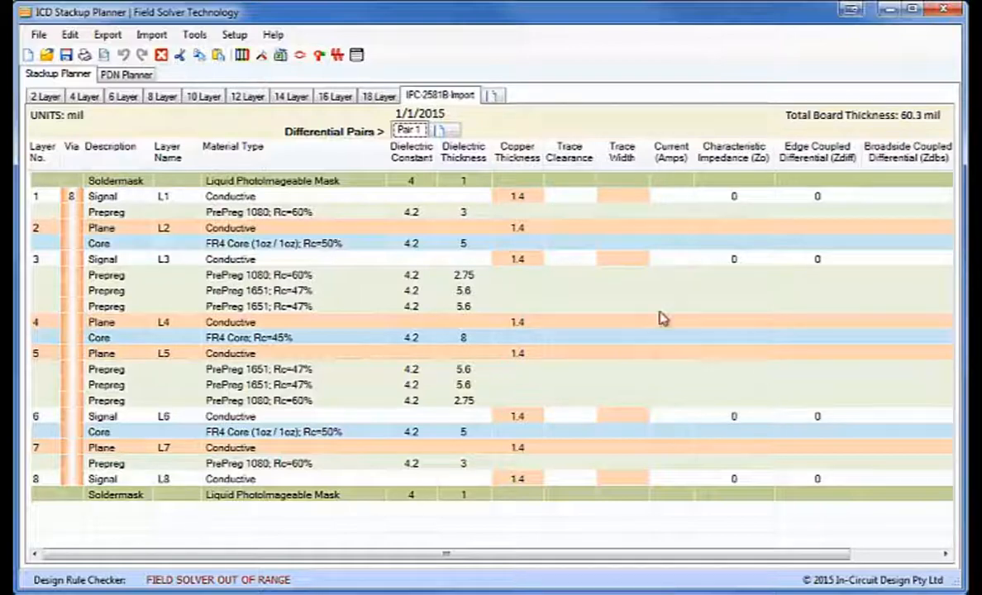
Set Trace Clearance to 8 for all signal layers via Change Column Value.
right_click(232, 259)
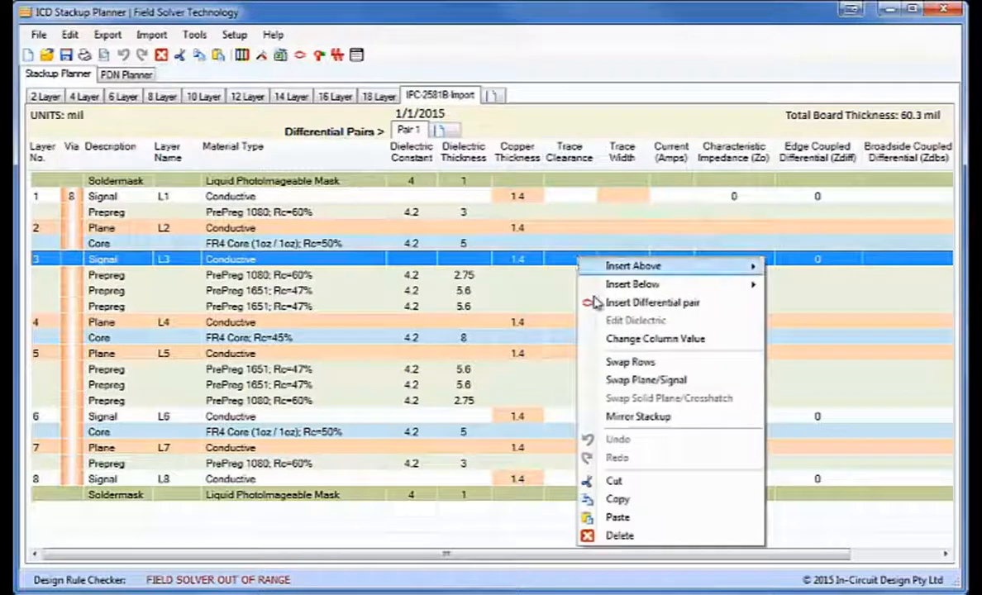
left_click(655, 339)
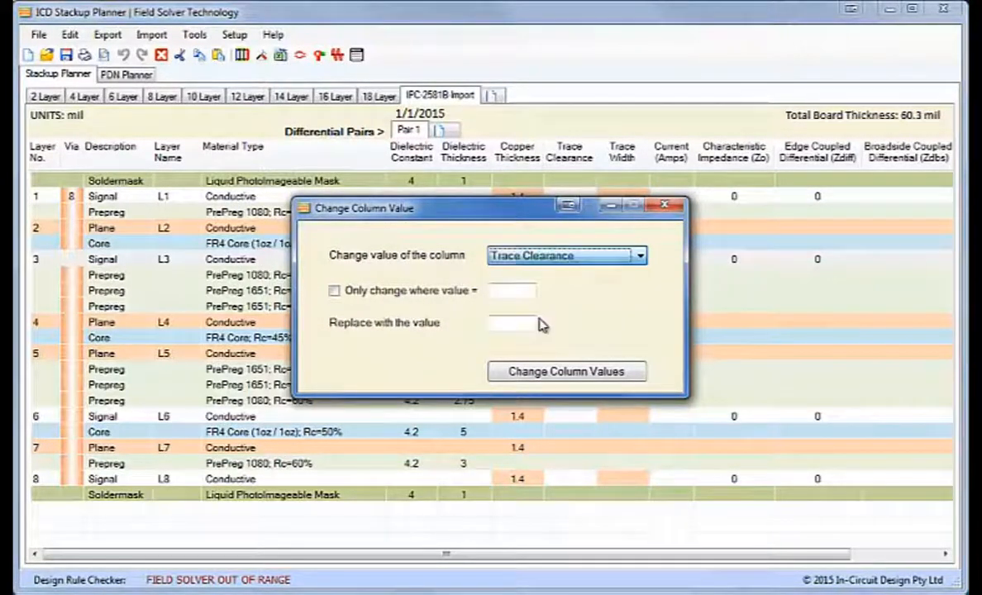
left_click(513, 323)
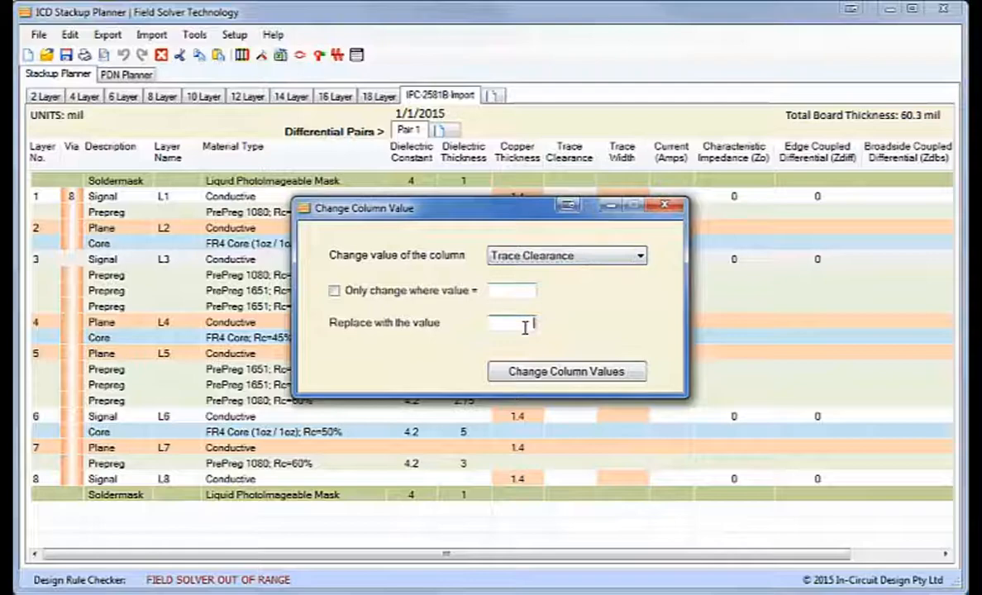
left_click(566, 372)
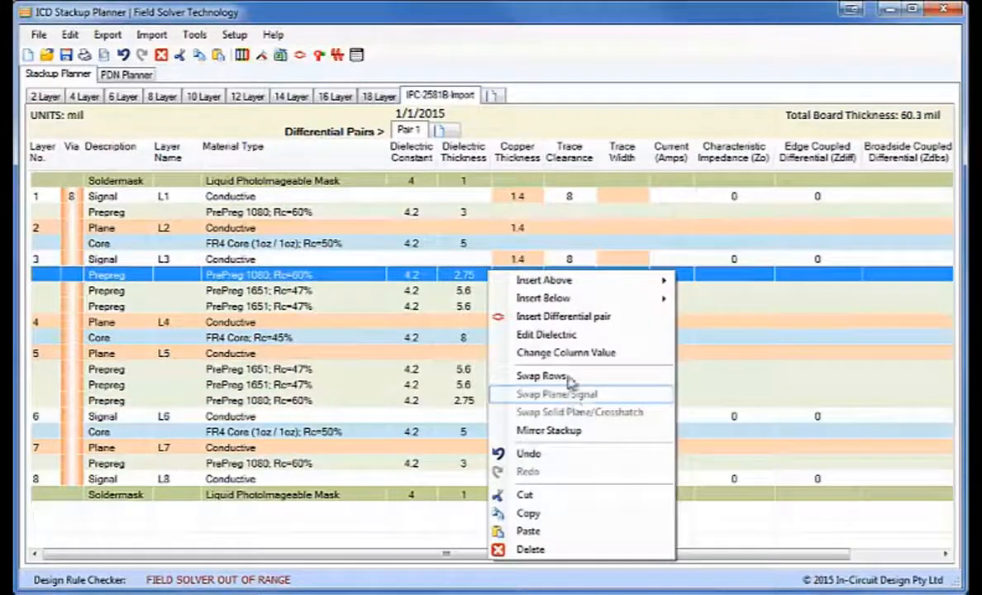
Set Trace Width to 4 for all signal layers, recalculating impedances.
left_click(565, 353)
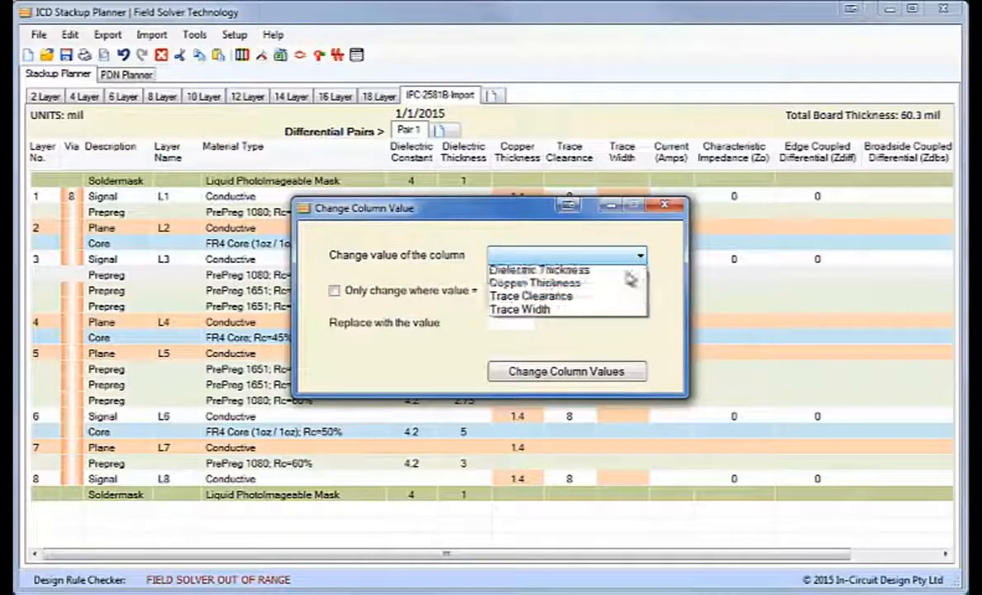
left_click(519, 309)
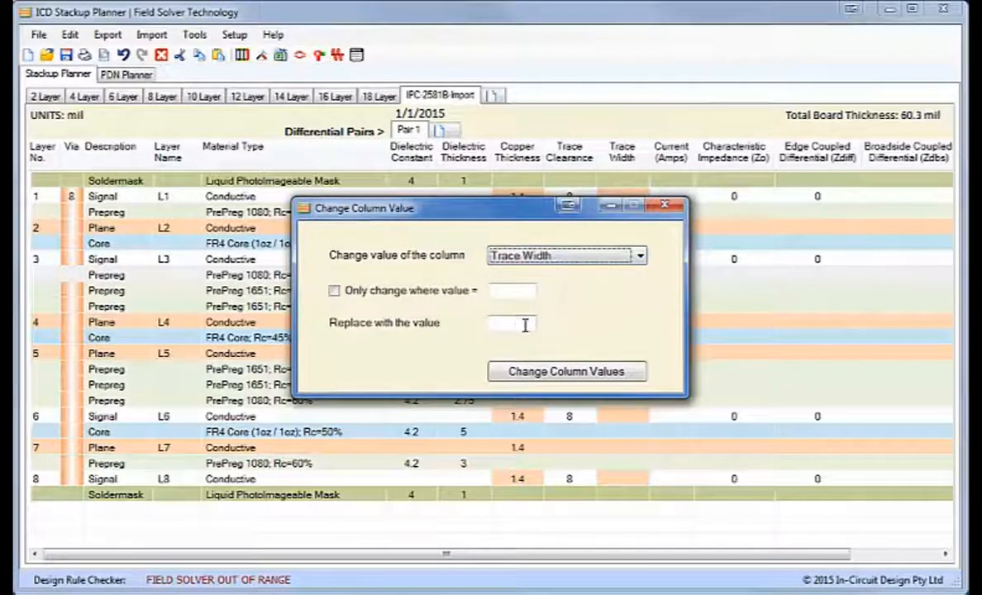
left_click(567, 371)
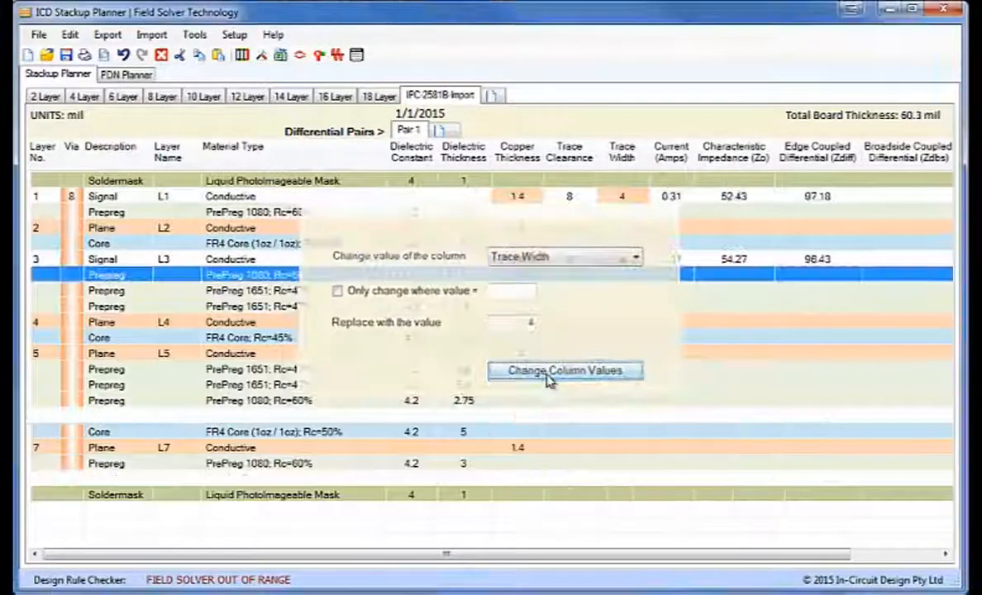
left_click(564, 371)
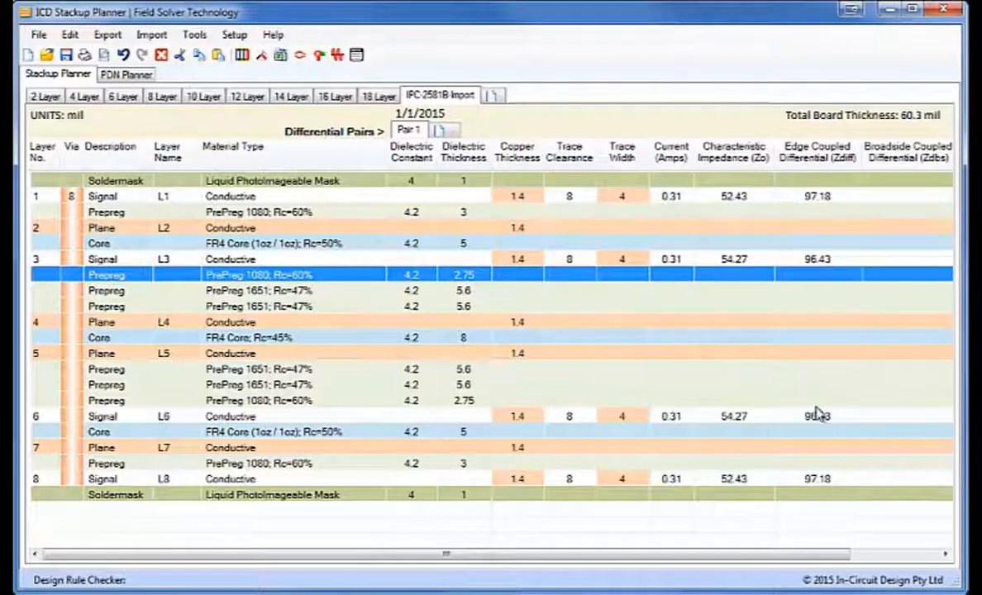
mouse_move(379, 218)
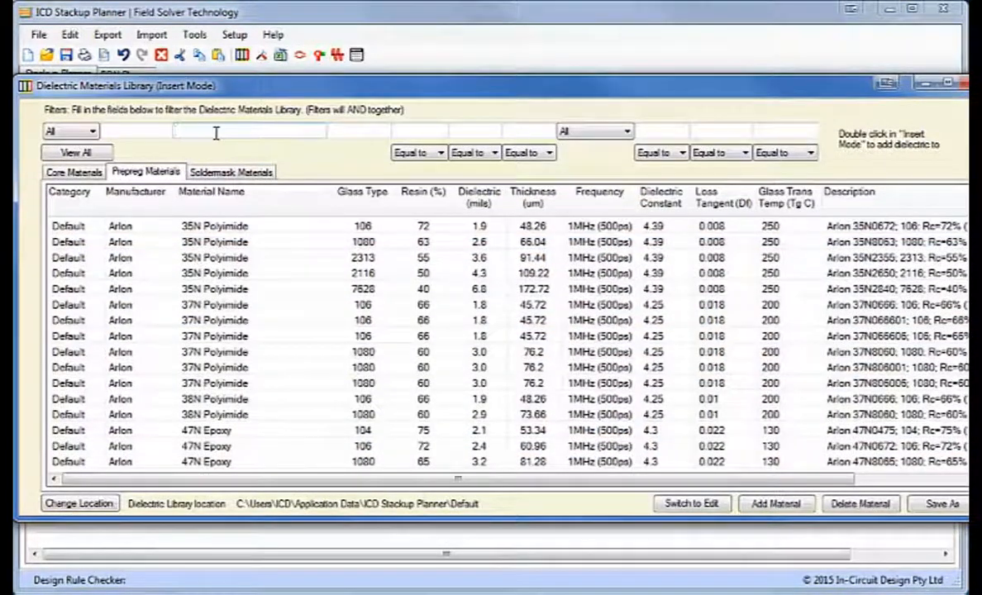
Filter the dielectric library with '37' to pick the 370HR 1080 prepreg for L1.
type("37")
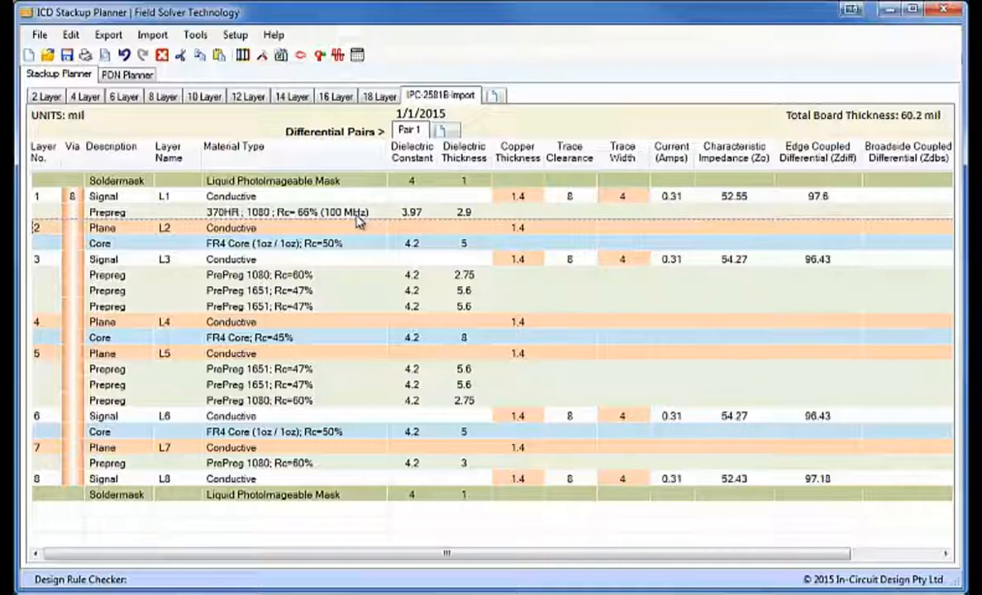
mouse_move(515, 411)
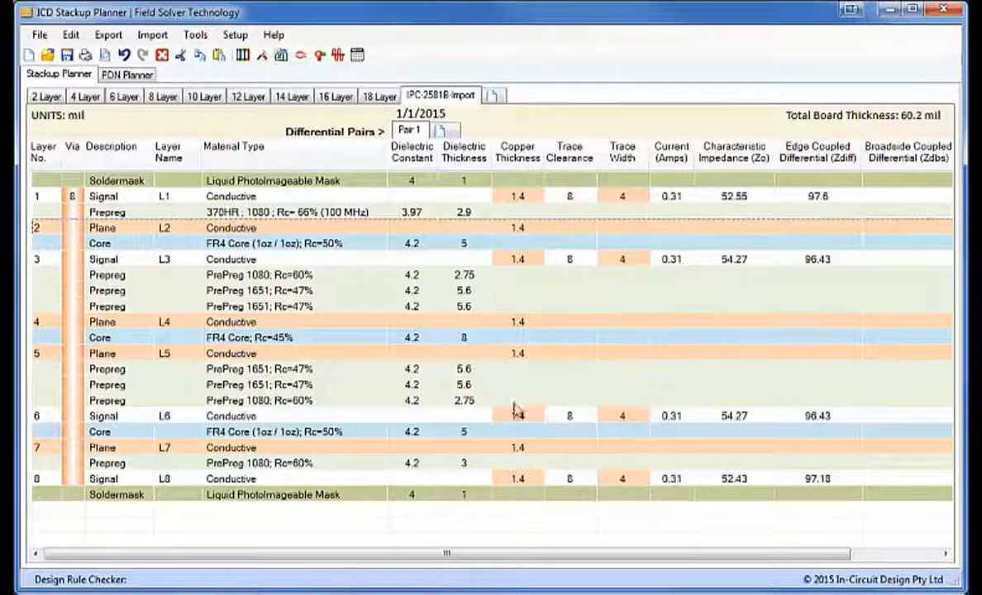
mouse_move(829, 226)
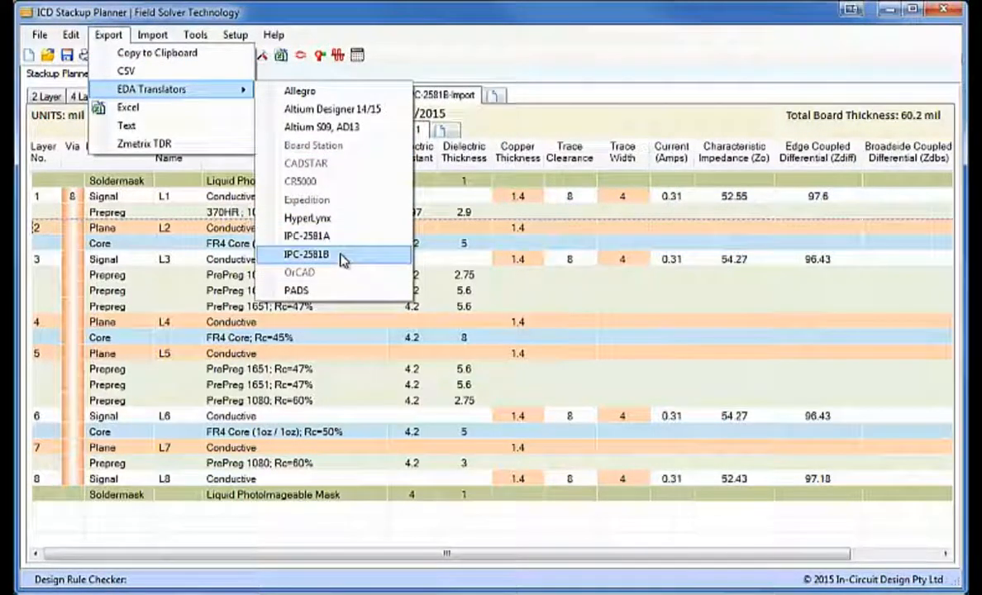
Export the stackup without a template as IPC-2581B-Import.xml in the IPC-2581B folder.
left_click(302, 254)
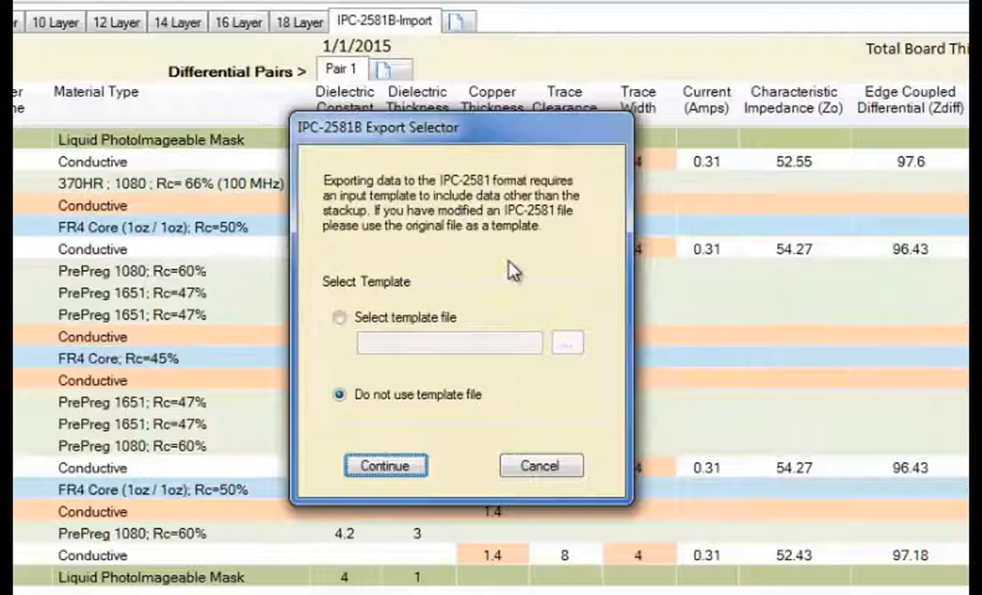
mouse_move(477, 286)
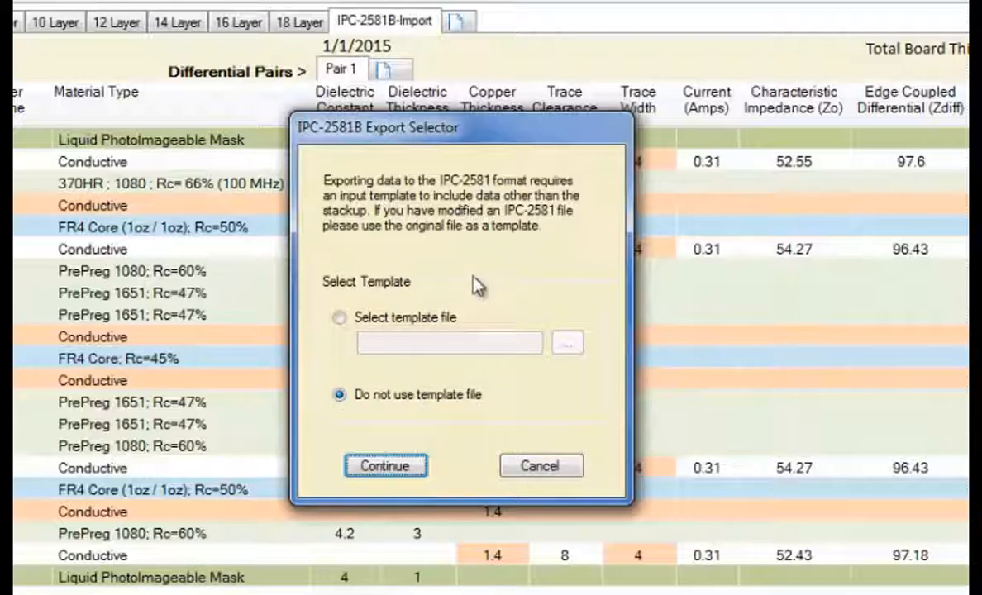
mouse_move(486, 252)
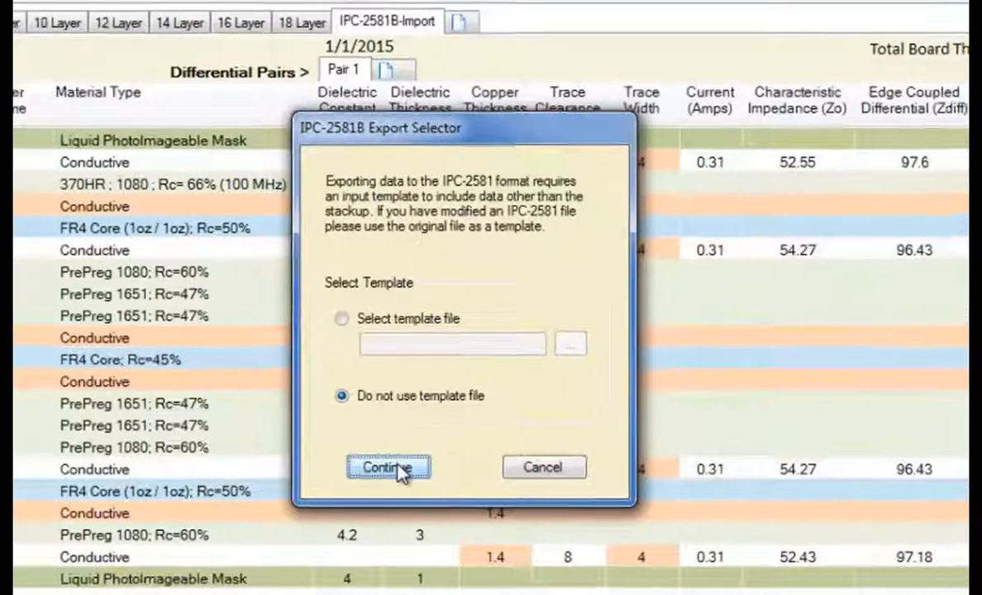
left_click(388, 467)
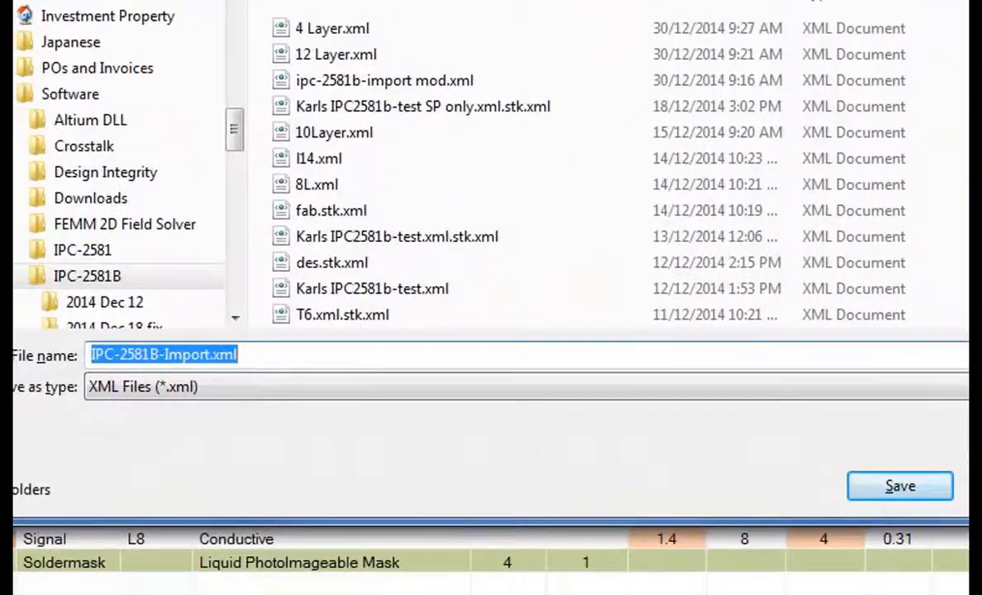
mouse_move(757, 500)
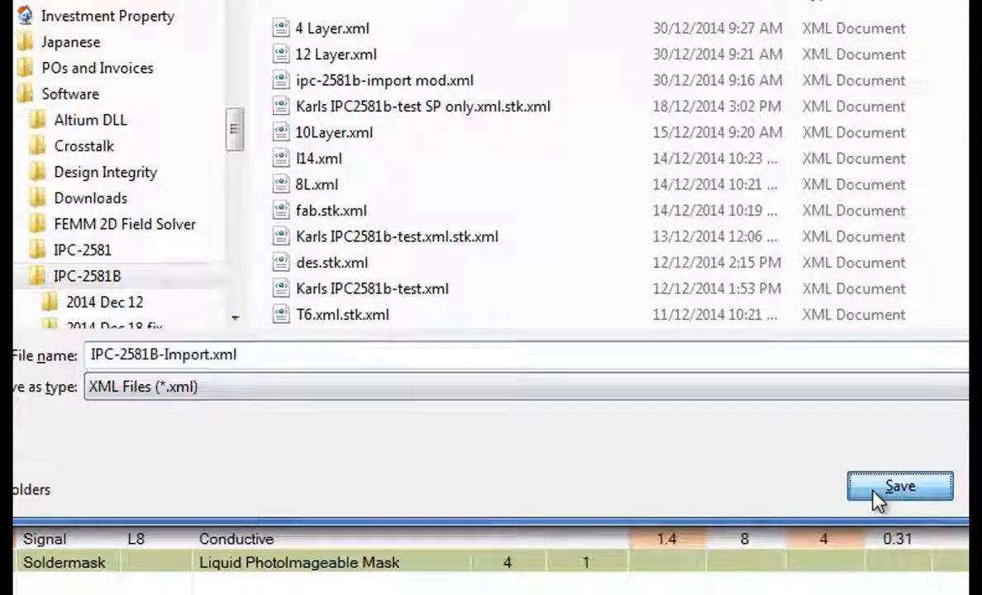
left_click(899, 487)
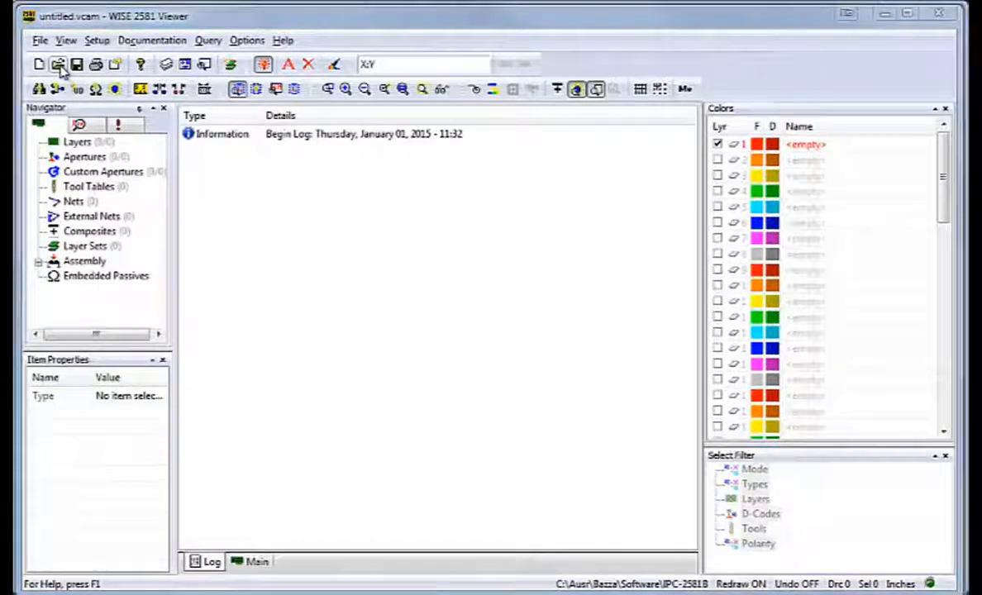
Load IPC-2581B-Import.xml into WISE 2581 Viewer and review the soldermask, copper and dielectric layer list.
left_click(58, 64)
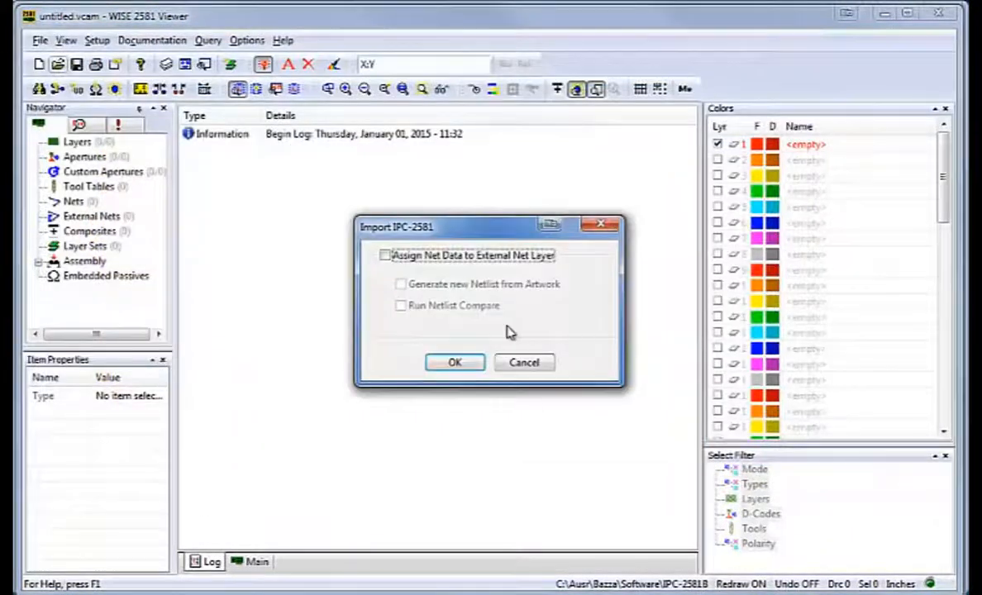
left_click(455, 363)
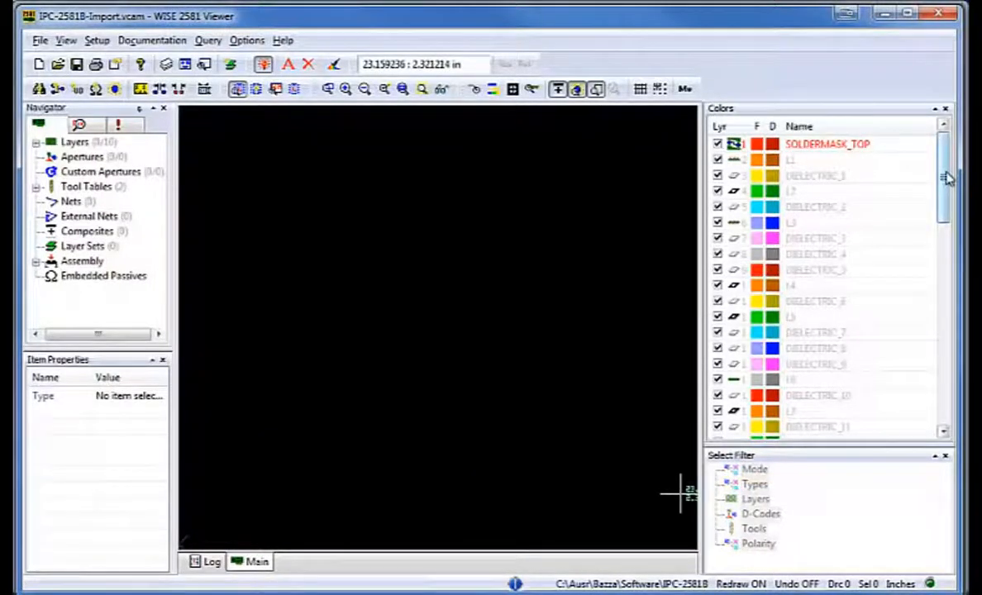
scroll("down", 3)
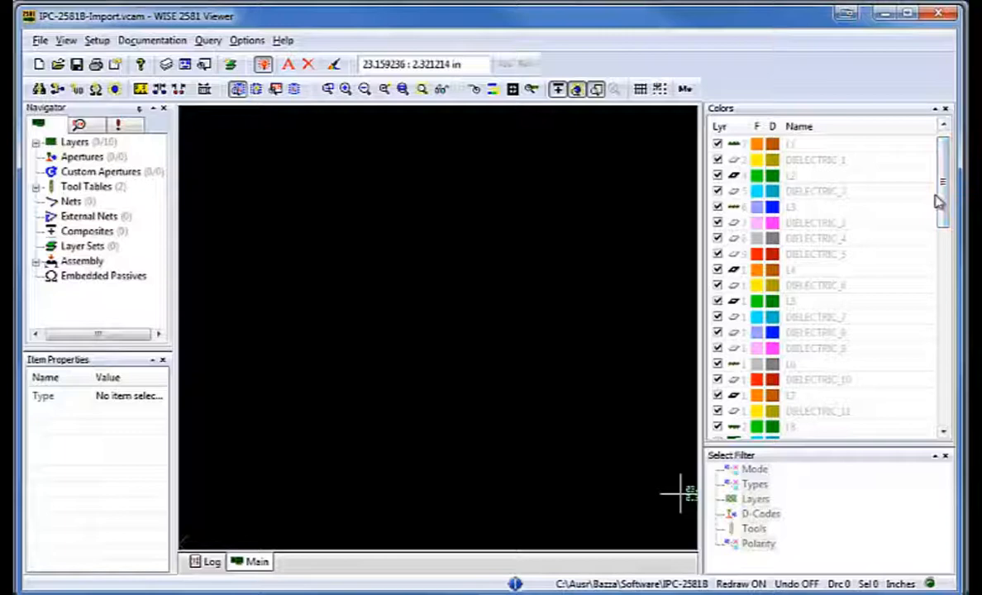
scroll("down", 3)
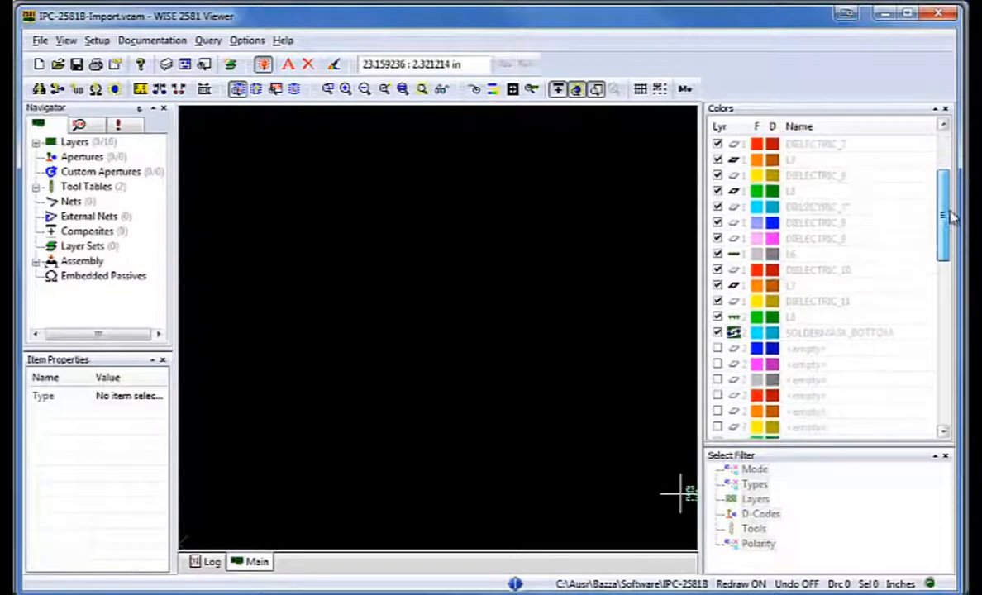
scroll("down", 3)
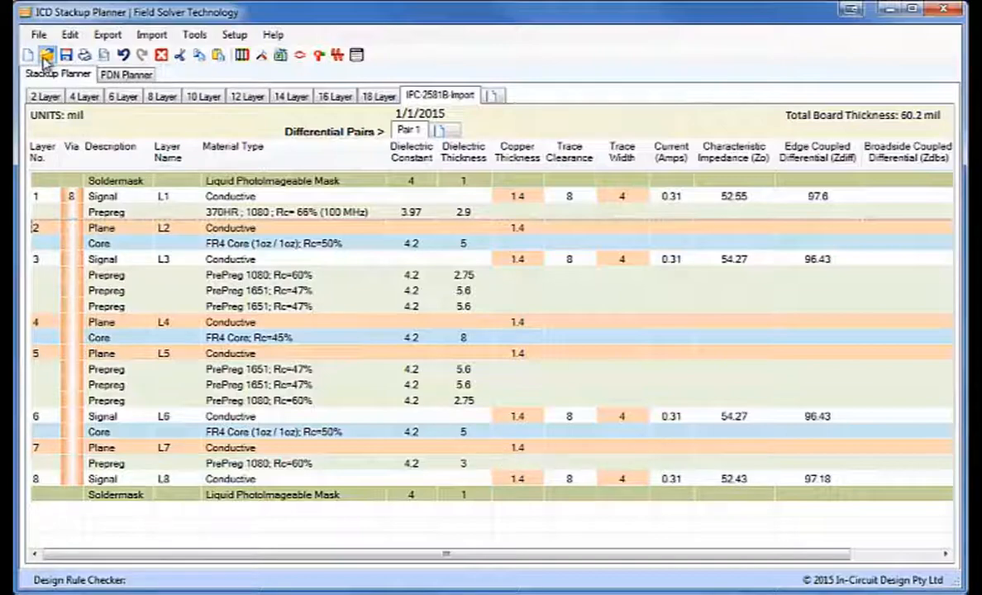
Open the 10 Layer.stk stackup in a new tab.
left_click(46, 55)
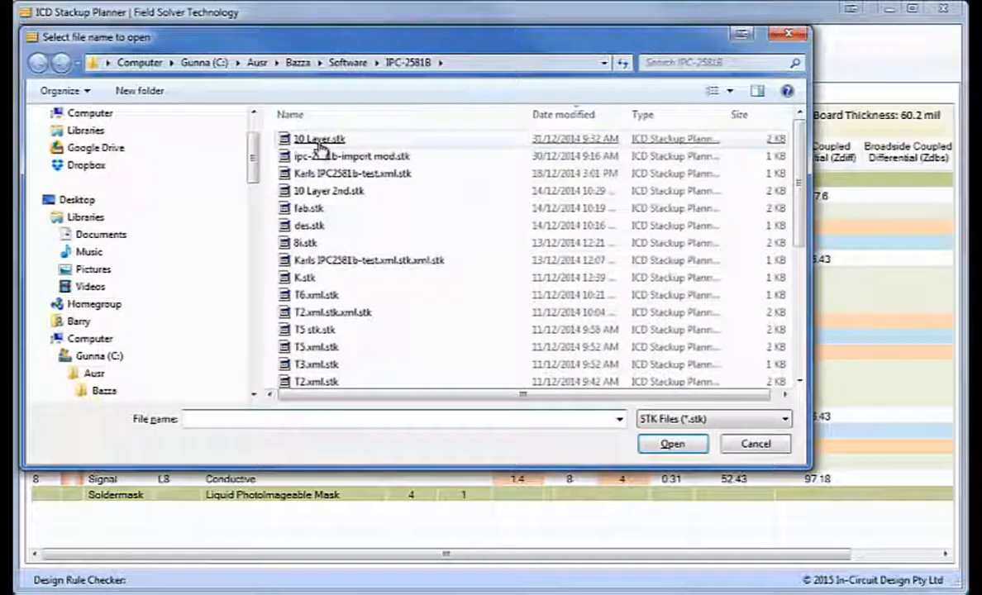
double_click(318, 138)
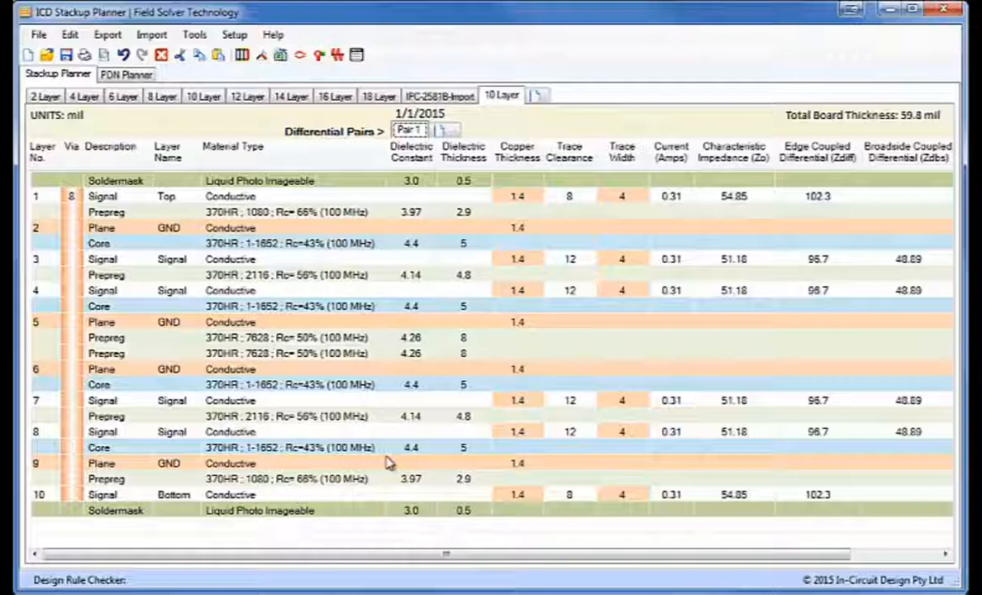
mouse_move(728, 157)
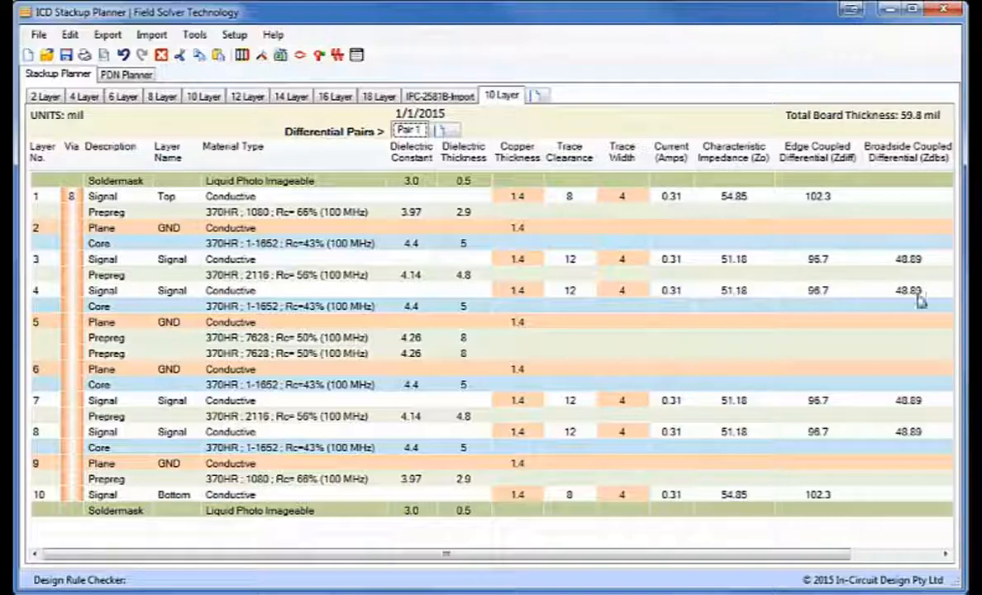
Start an IPC-2581B export of the 10-layer stackup, continuing without a template.
left_click(107, 34)
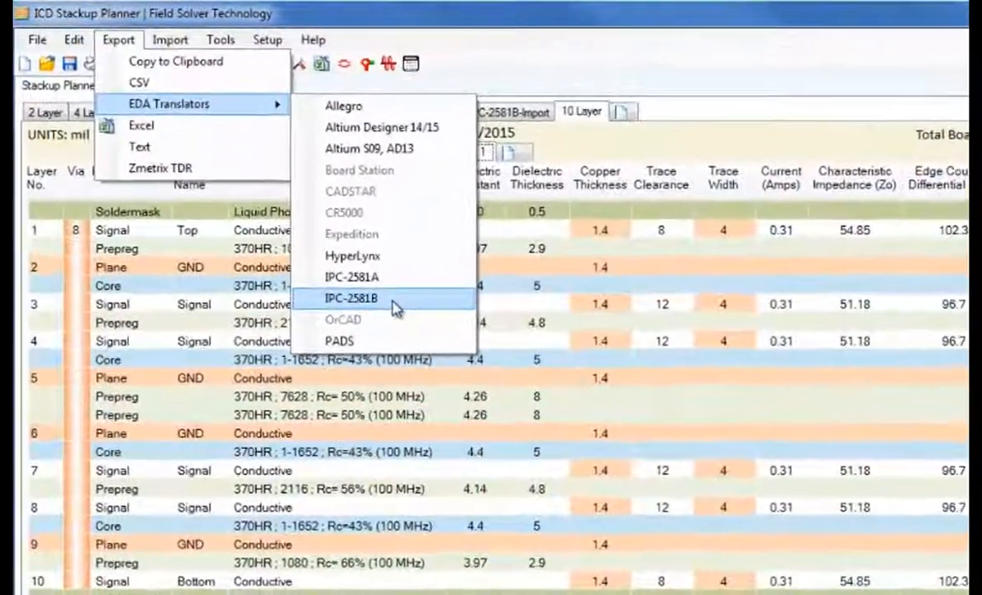
left_click(351, 298)
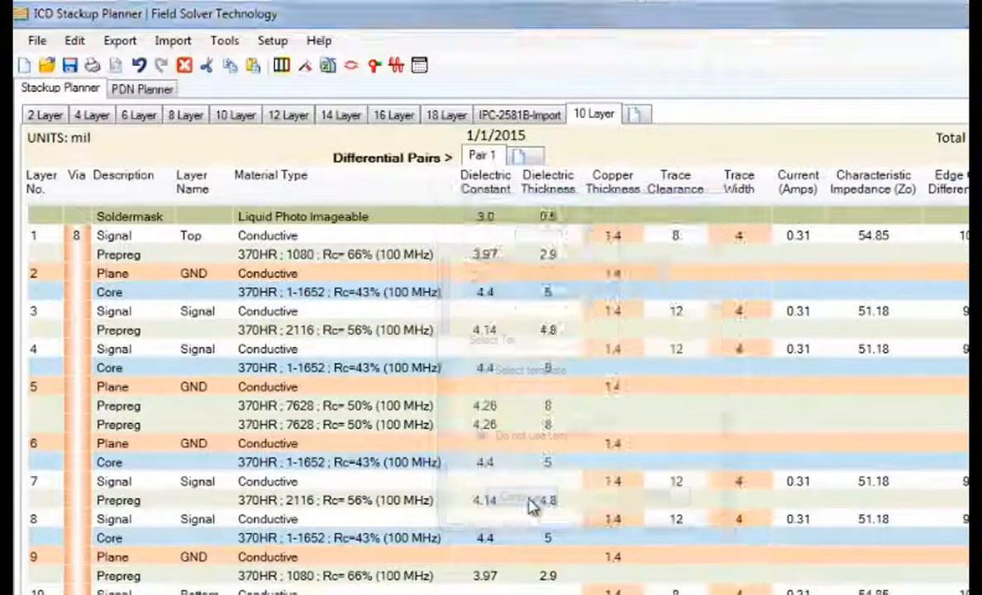
left_click(119, 40)
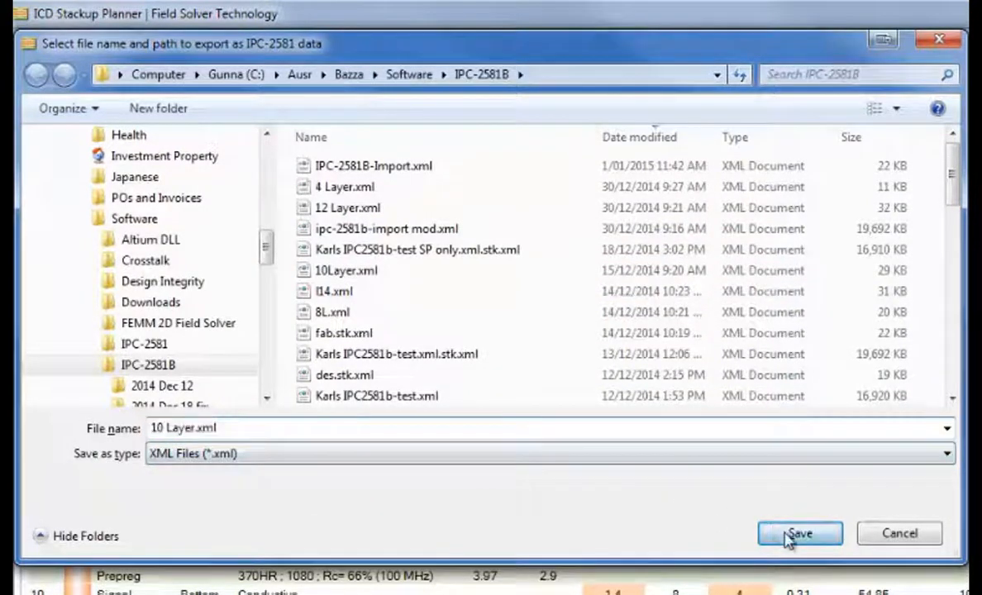
Save the export as 10 Layer.xml and open it from the IPC-2581B folder in the browser.
left_click(799, 533)
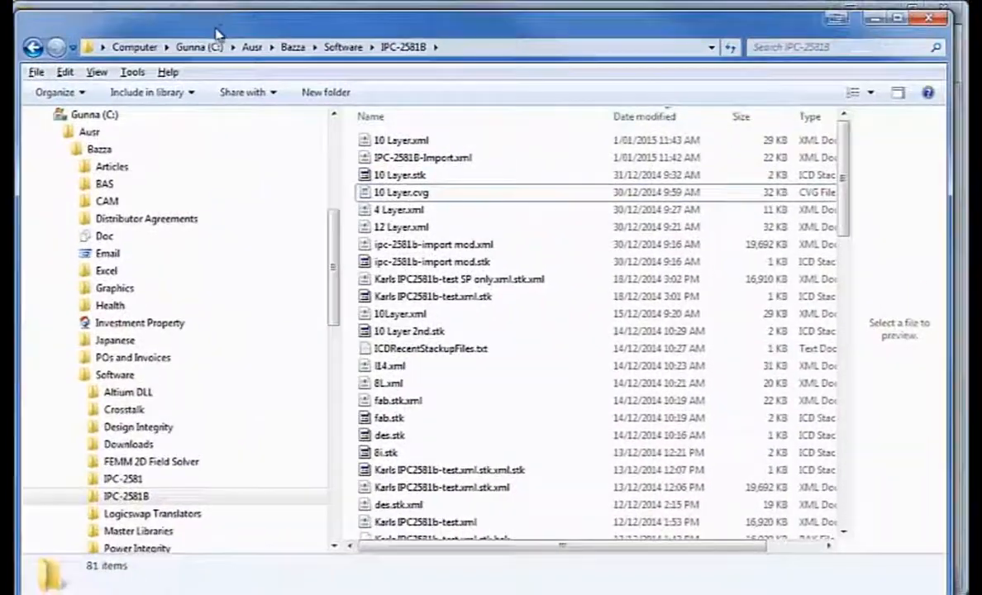
left_click(401, 140)
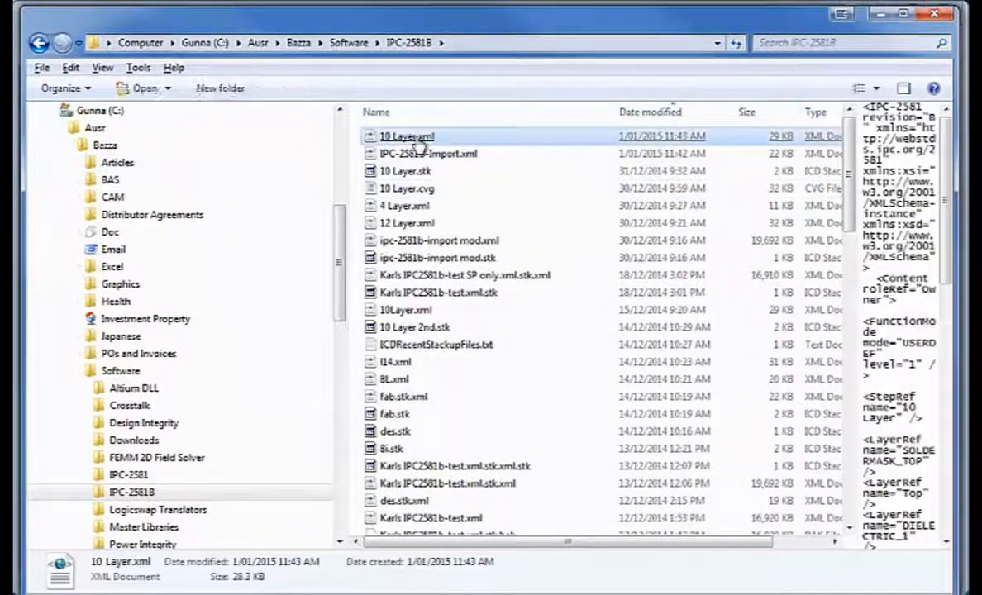
double_click(406, 136)
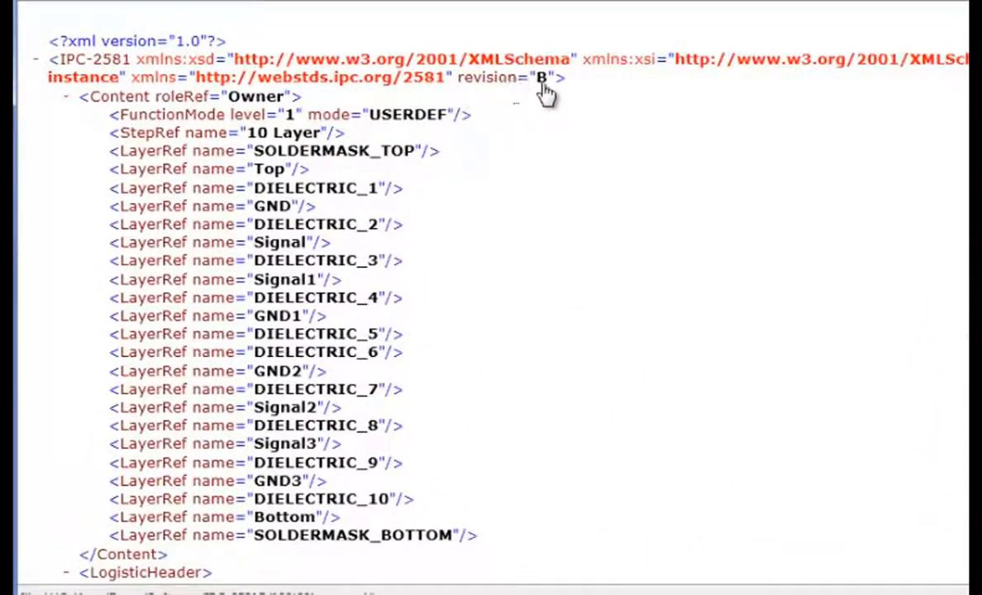
mouse_move(326, 492)
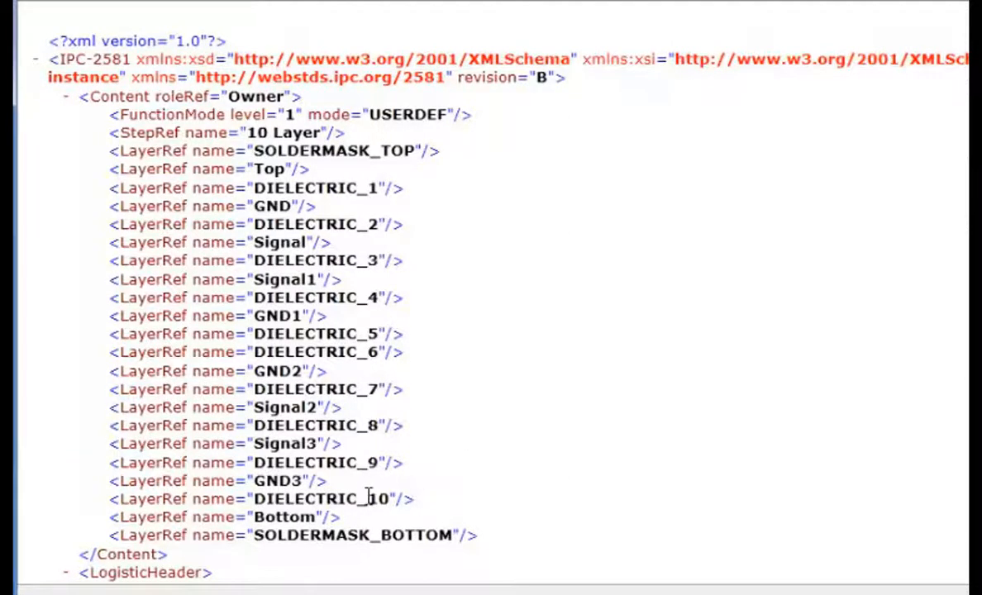
scroll("down", 3)
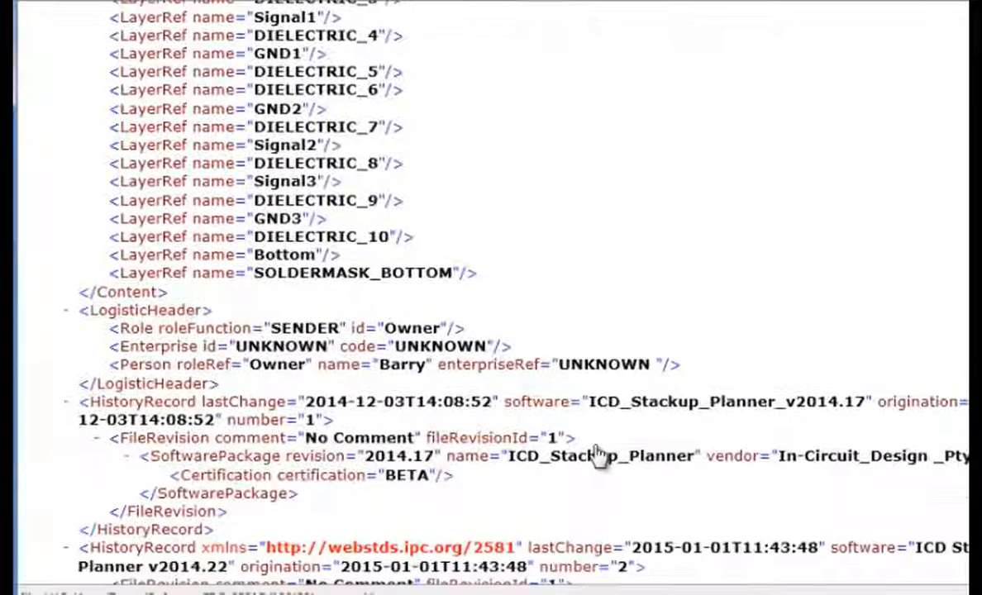
scroll("down", 3)
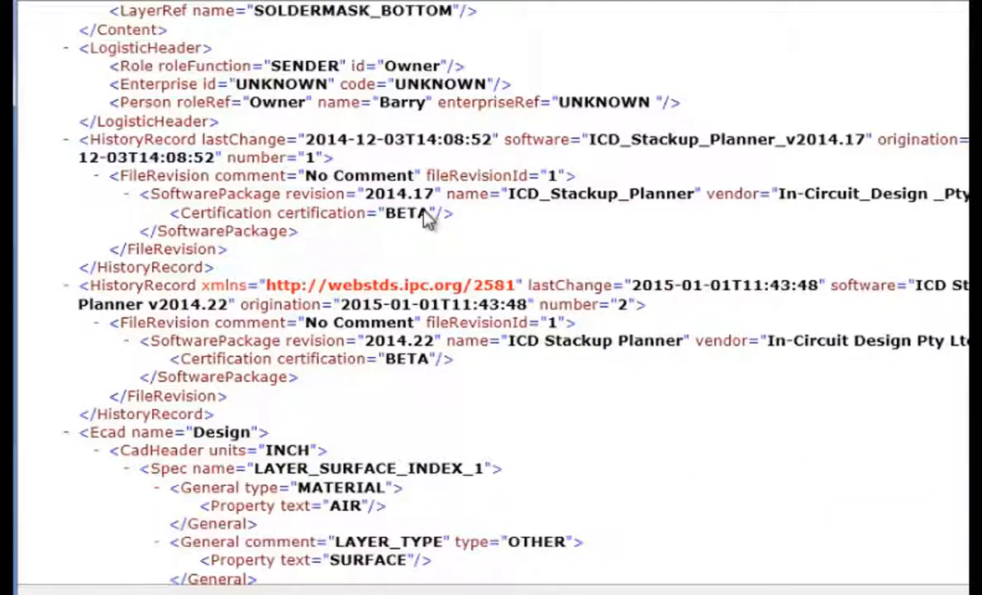
scroll("down", 3)
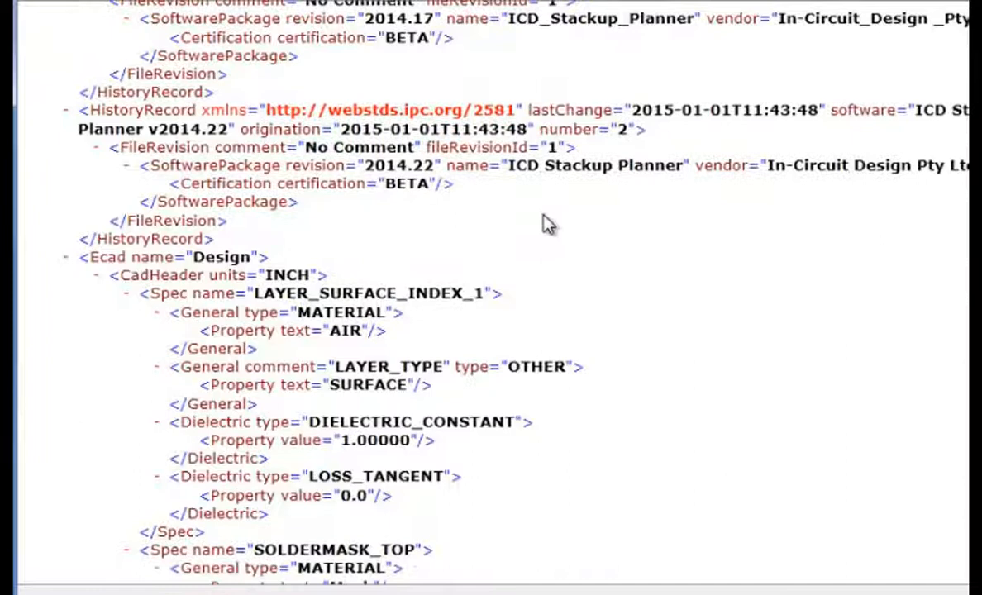
scroll("down", 3)
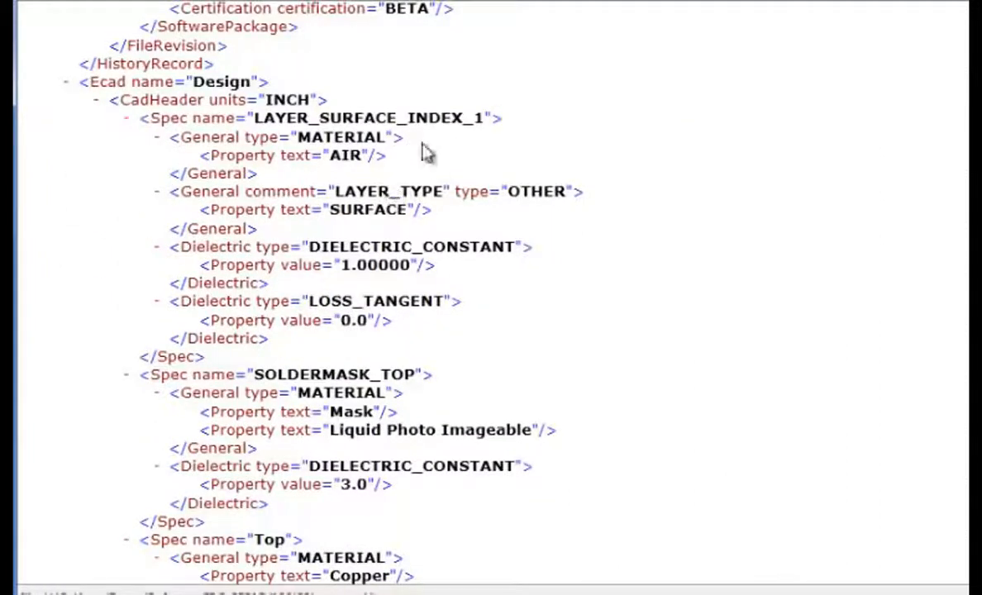
mouse_move(611, 276)
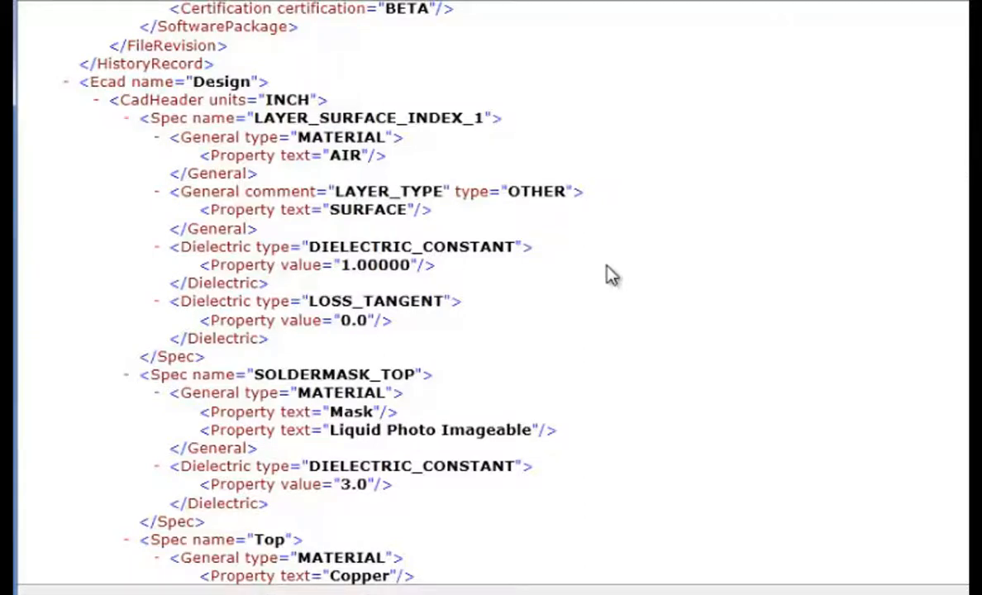
scroll("down", 3)
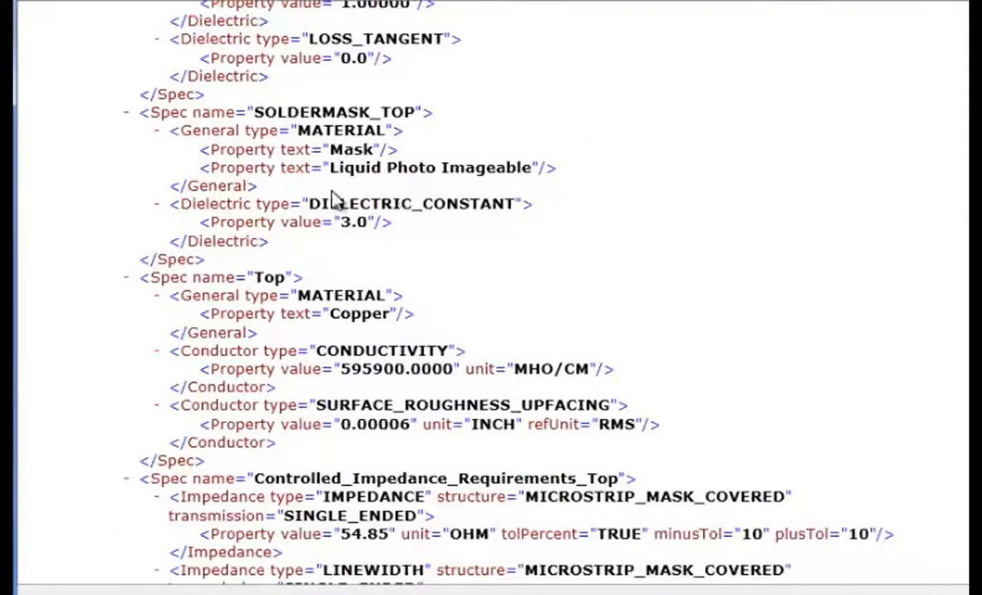
mouse_move(372, 252)
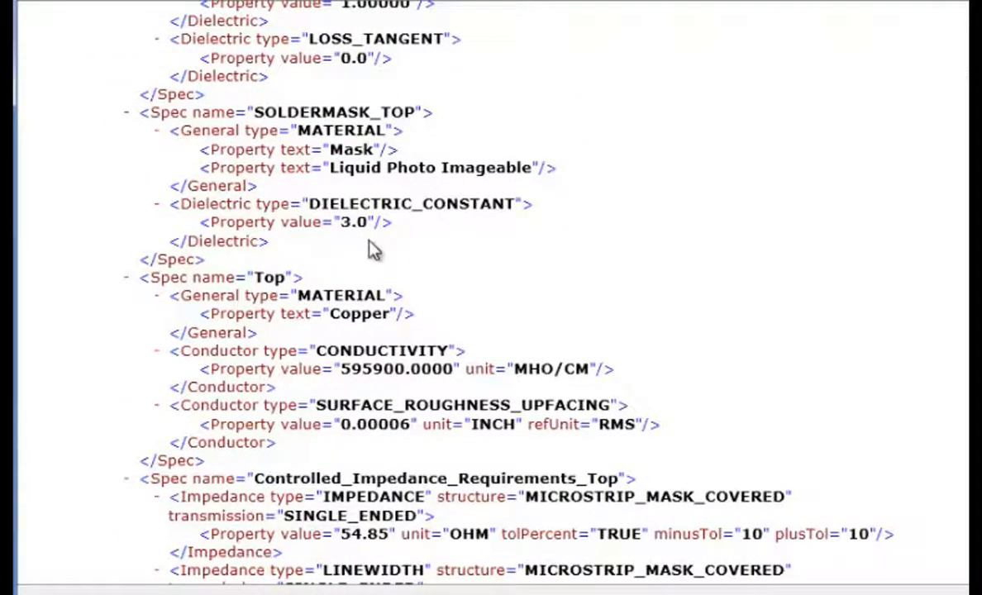
mouse_move(656, 250)
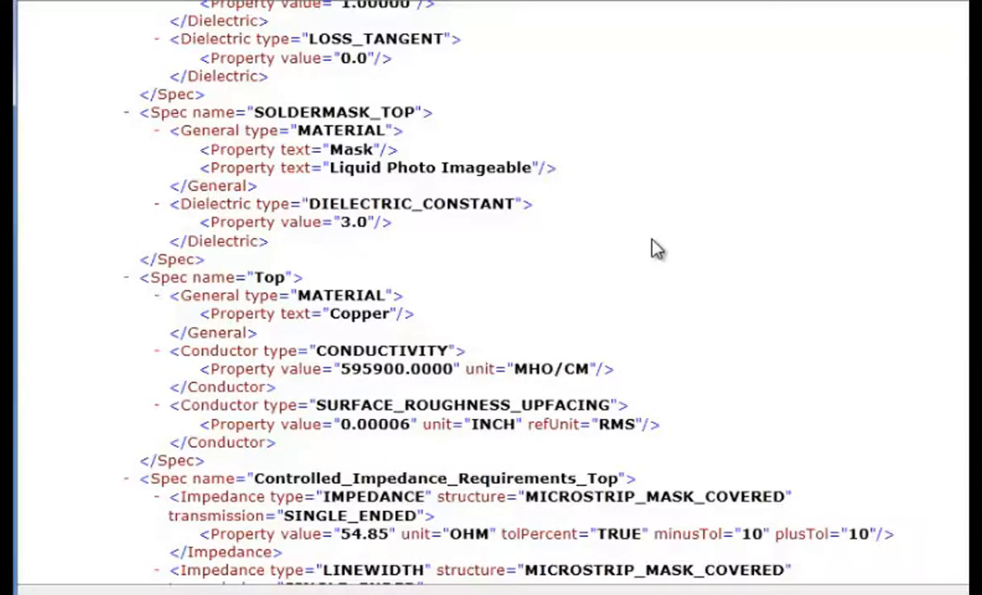
scroll("down", 3)
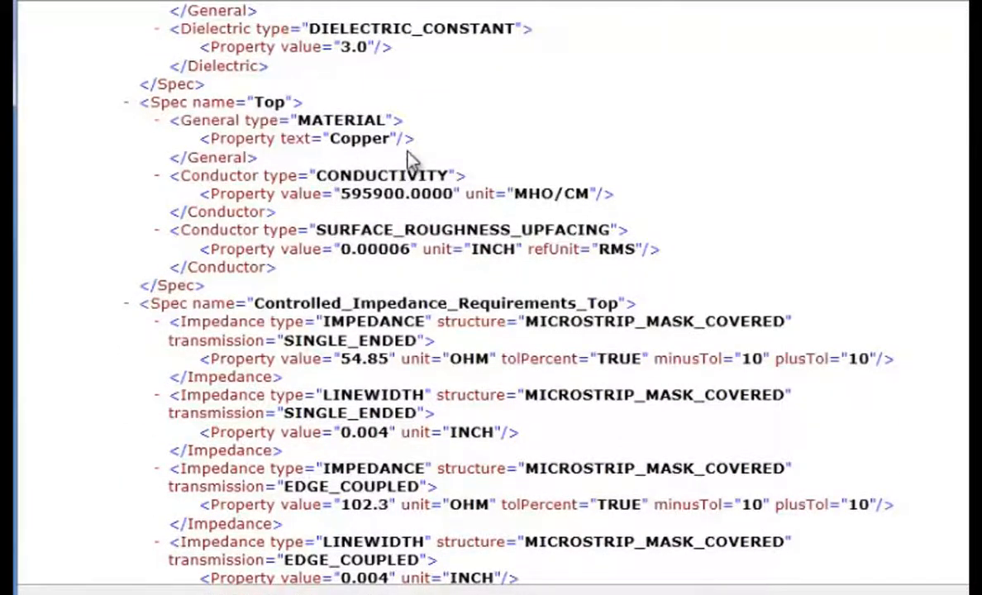
mouse_move(313, 255)
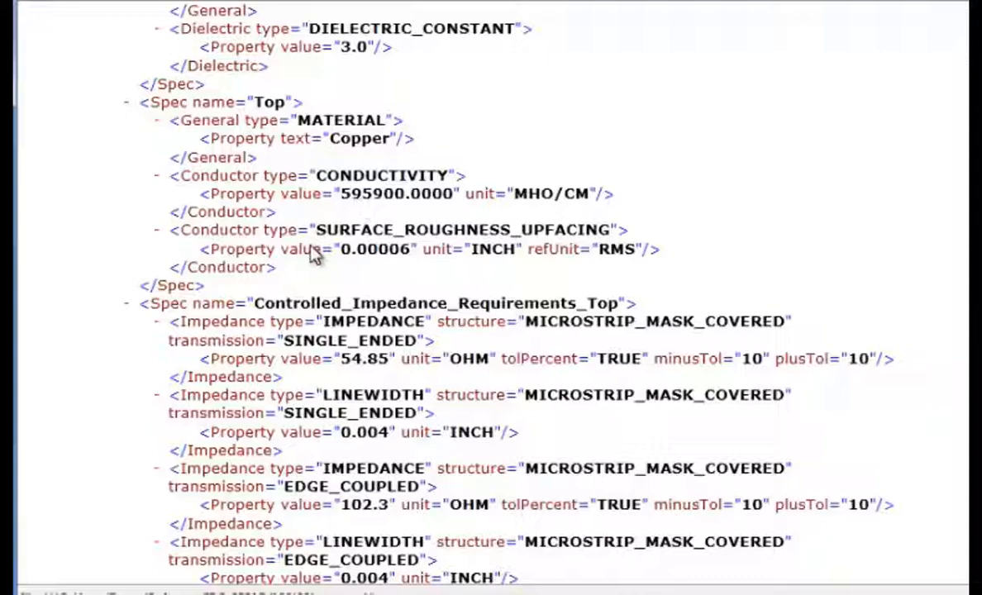
mouse_move(618, 255)
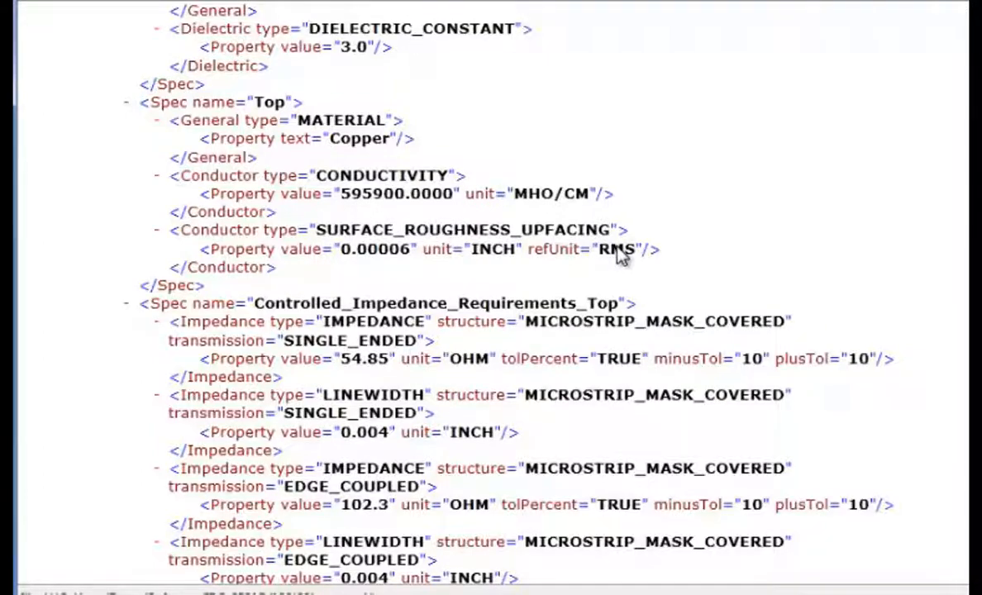
scroll("down", 3)
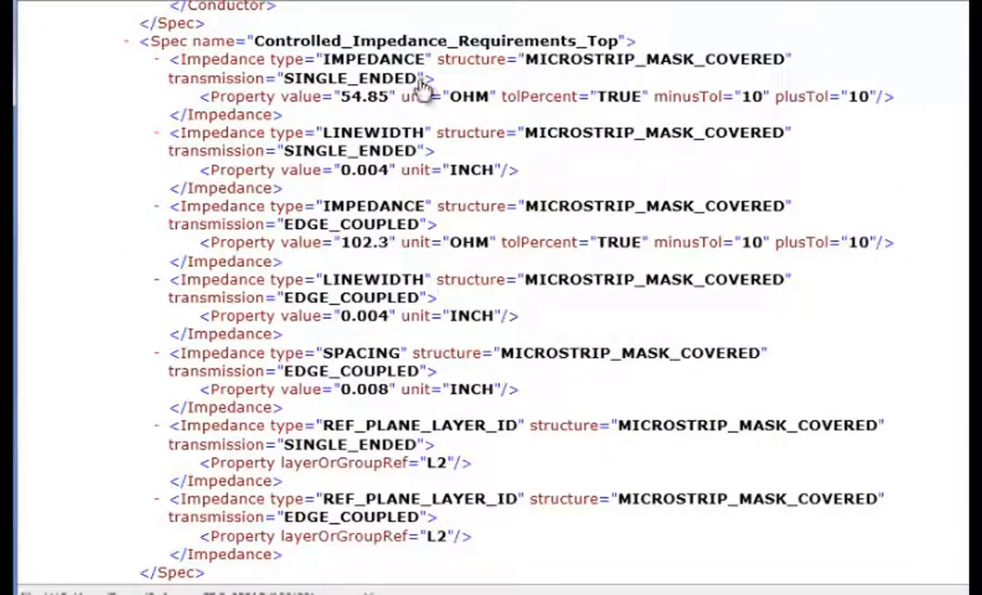
mouse_move(587, 54)
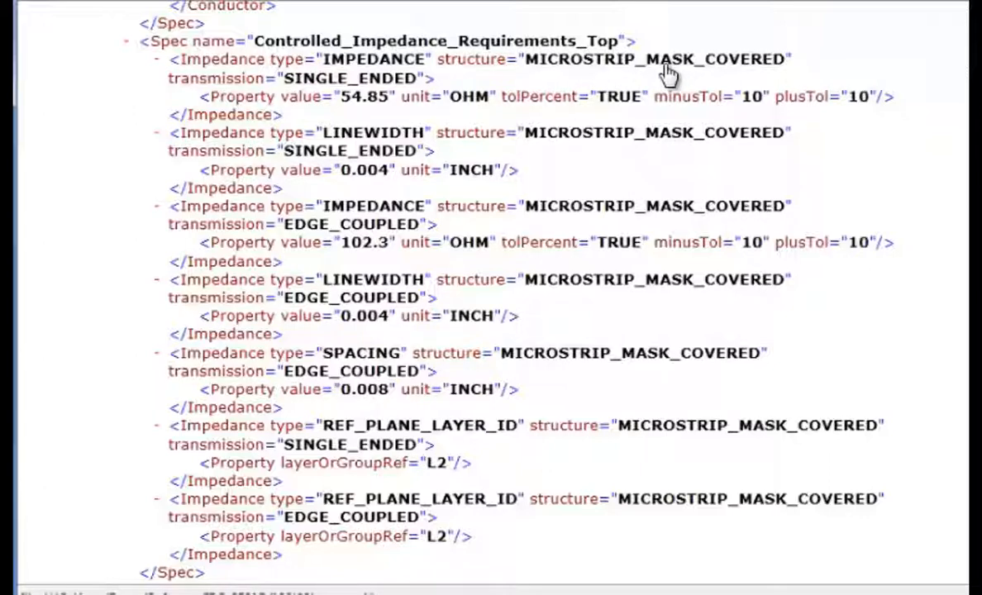
mouse_move(393, 103)
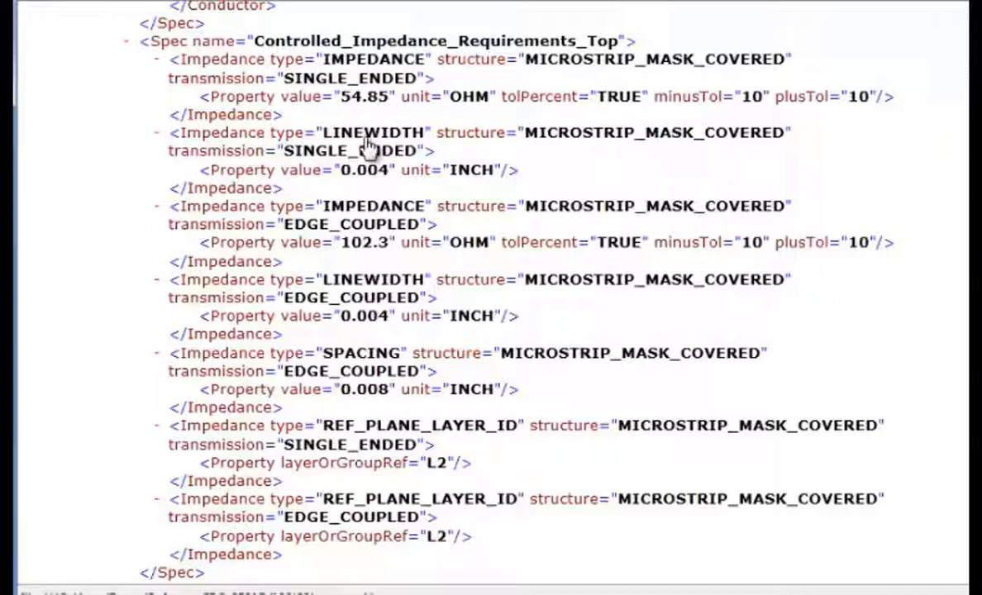
mouse_move(376, 261)
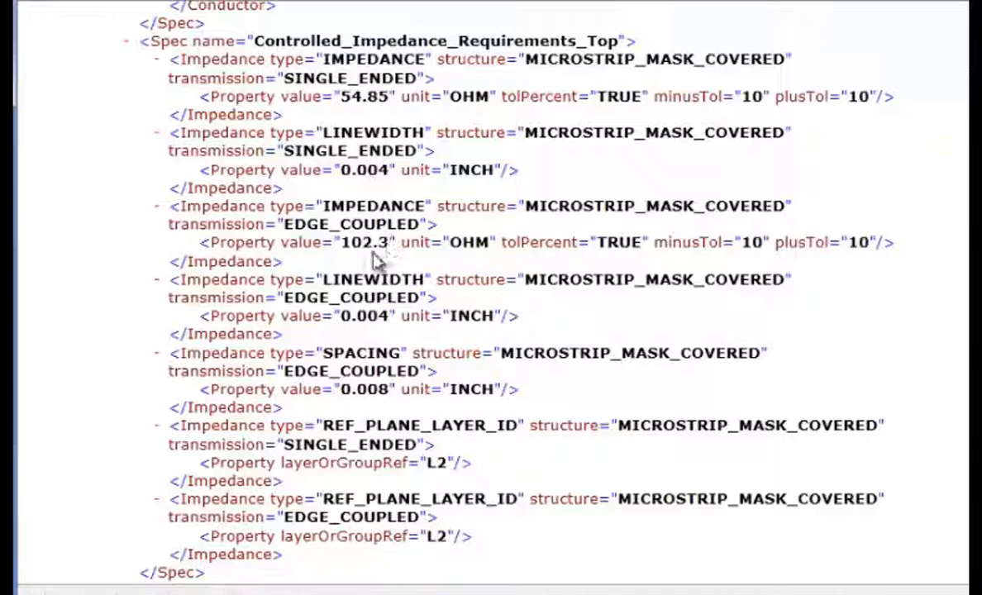
mouse_move(678, 157)
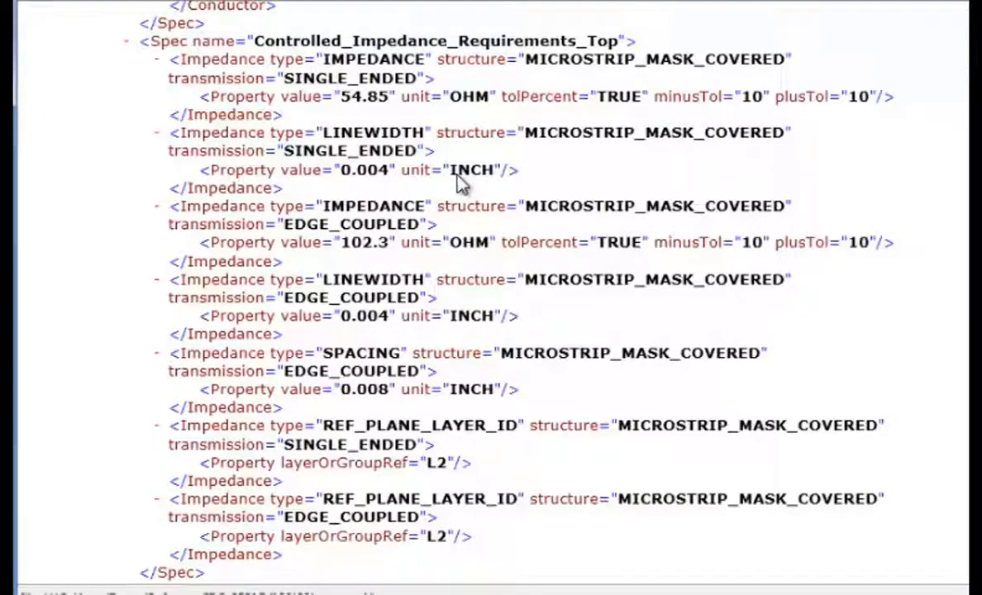
mouse_move(349, 239)
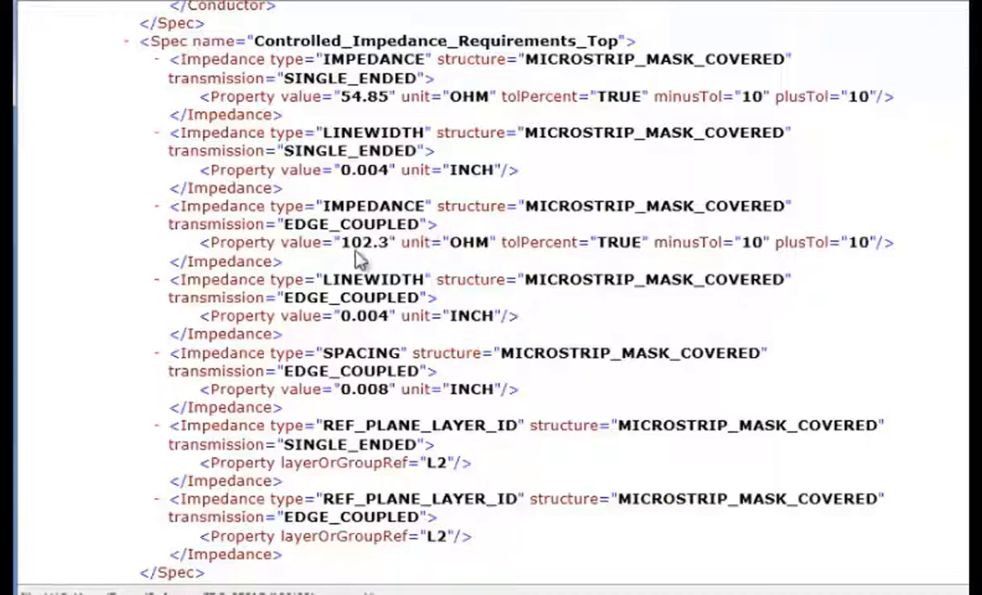
mouse_move(392, 261)
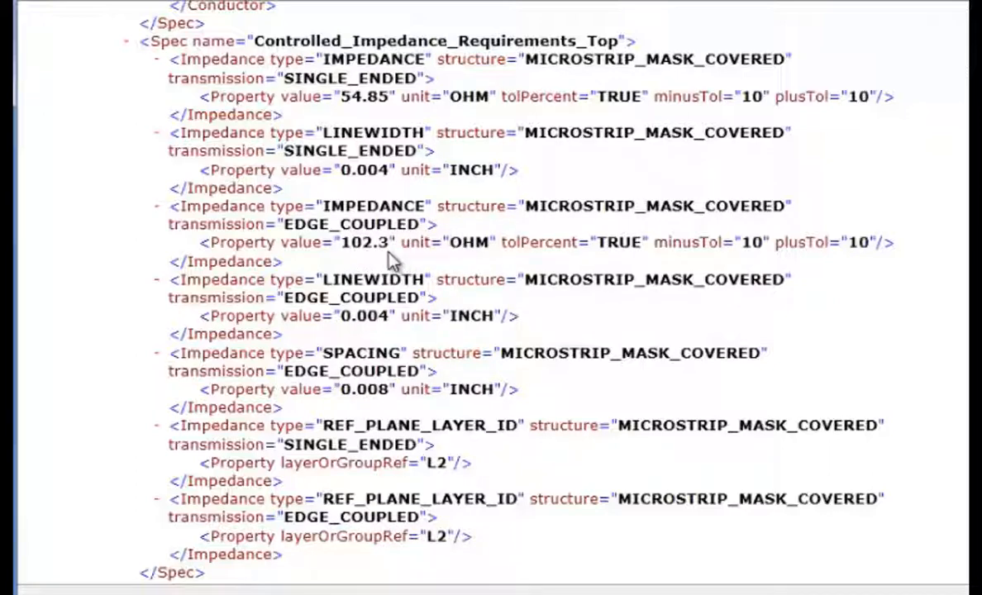
mouse_move(397, 335)
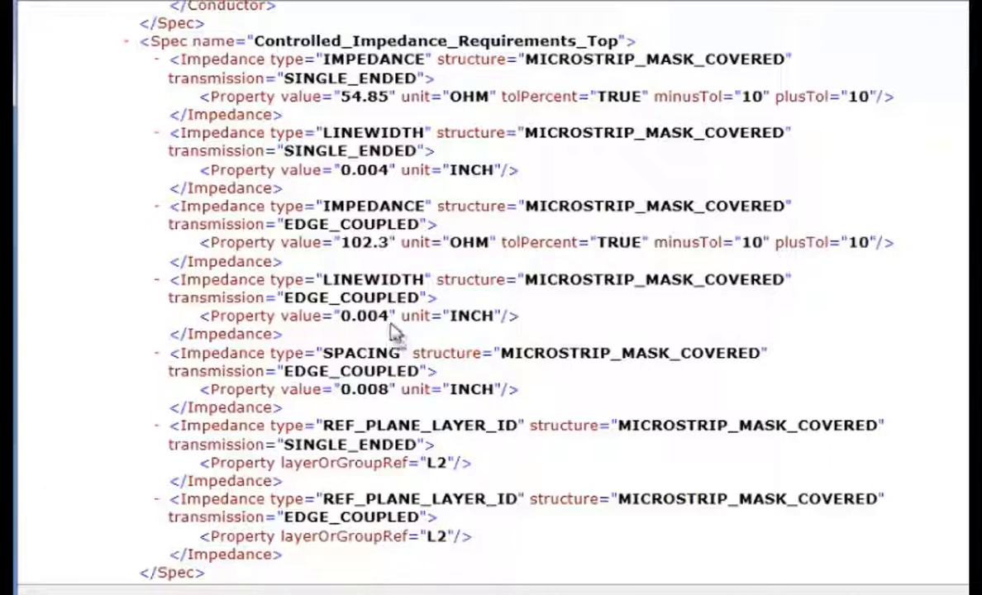
mouse_move(397, 322)
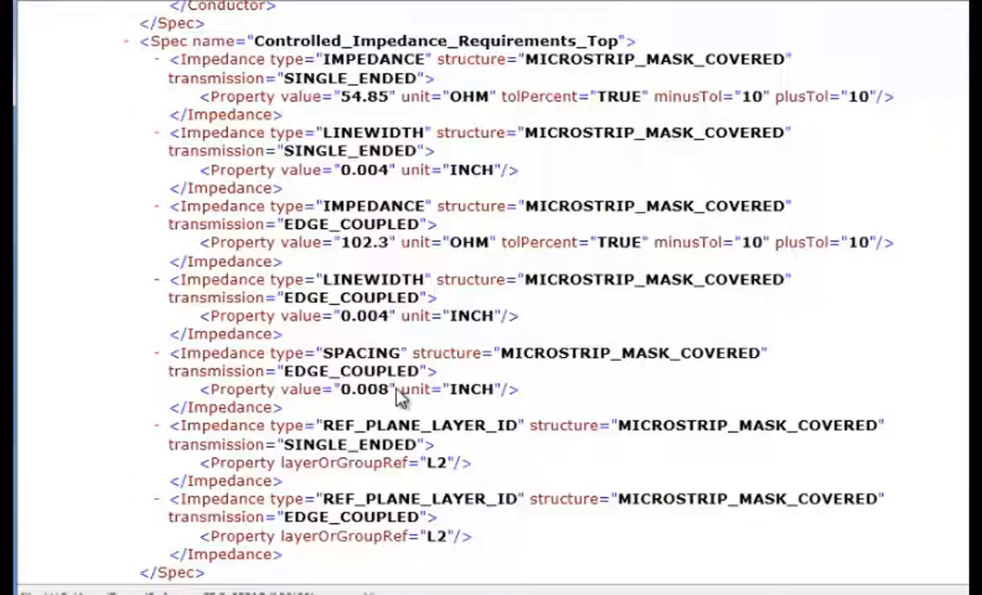
mouse_move(420, 470)
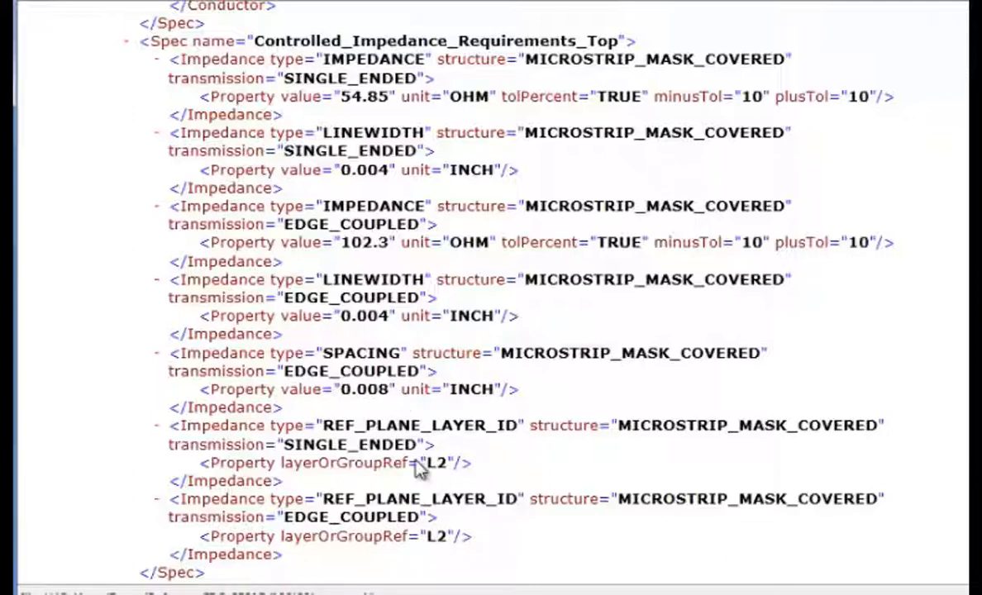
mouse_move(632, 442)
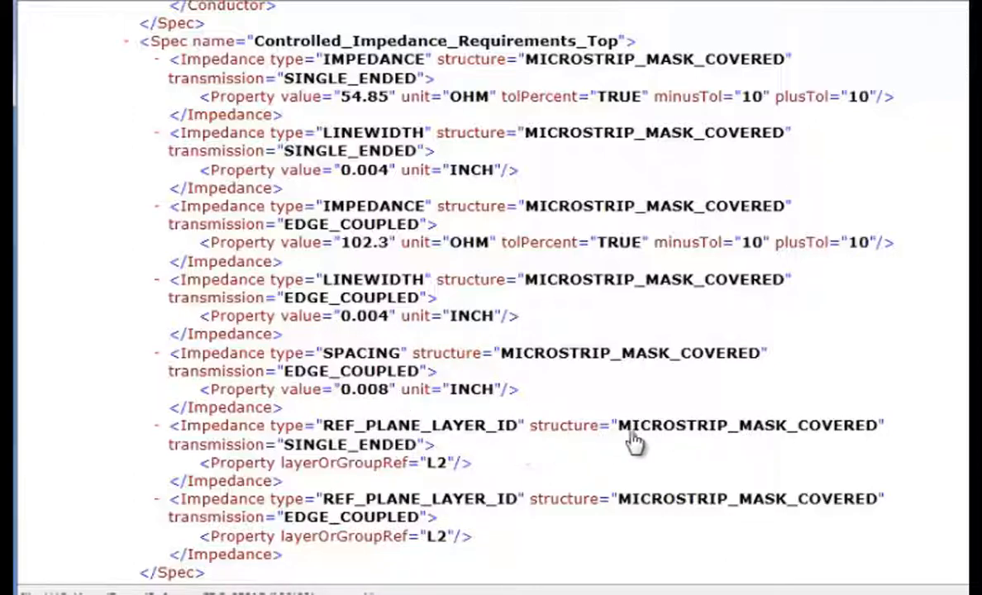
mouse_move(575, 494)
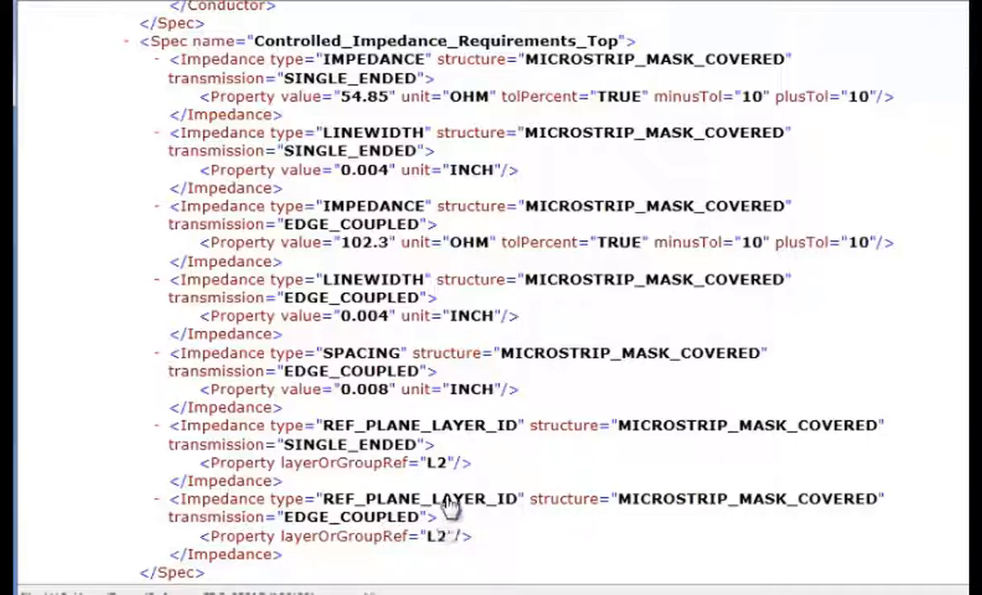
Scroll past DIELECTRIC_1, GND and DIELECTRIC_2 to the Signal spec's 51.18-ohm and 96.7-ohm stripline requirements.
scroll("down", 3)
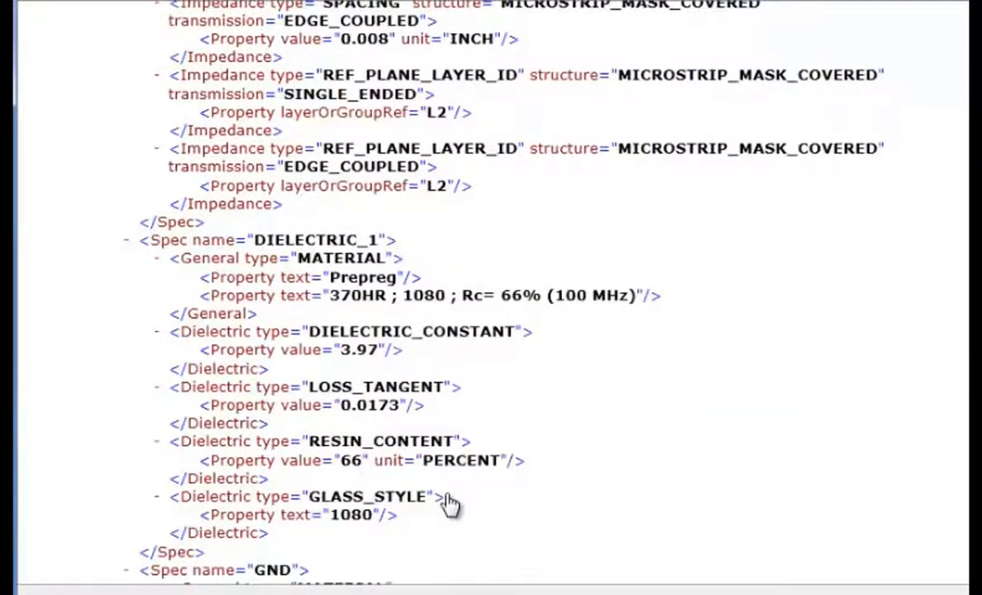
scroll("down", 3)
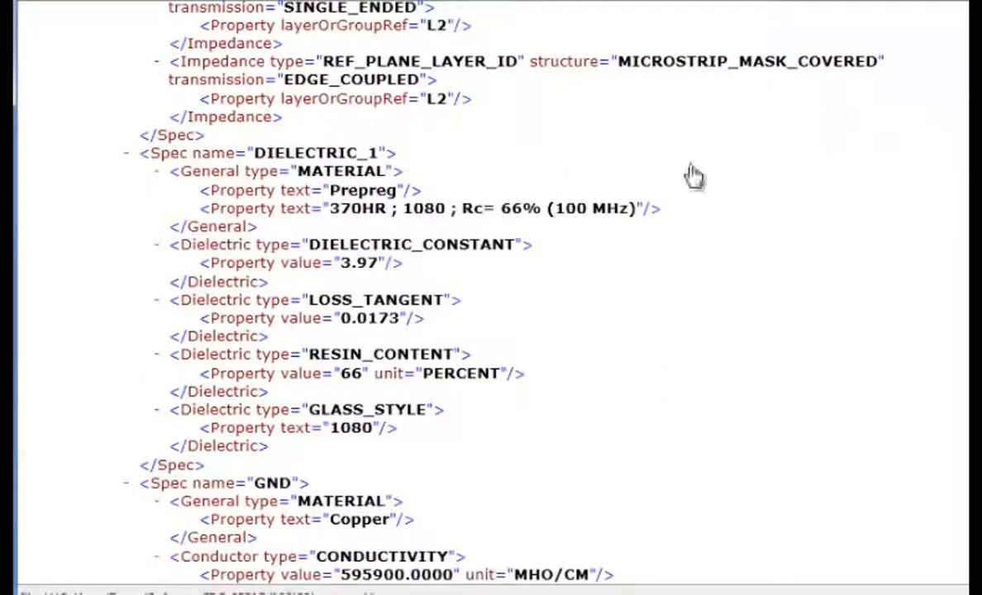
mouse_move(302, 218)
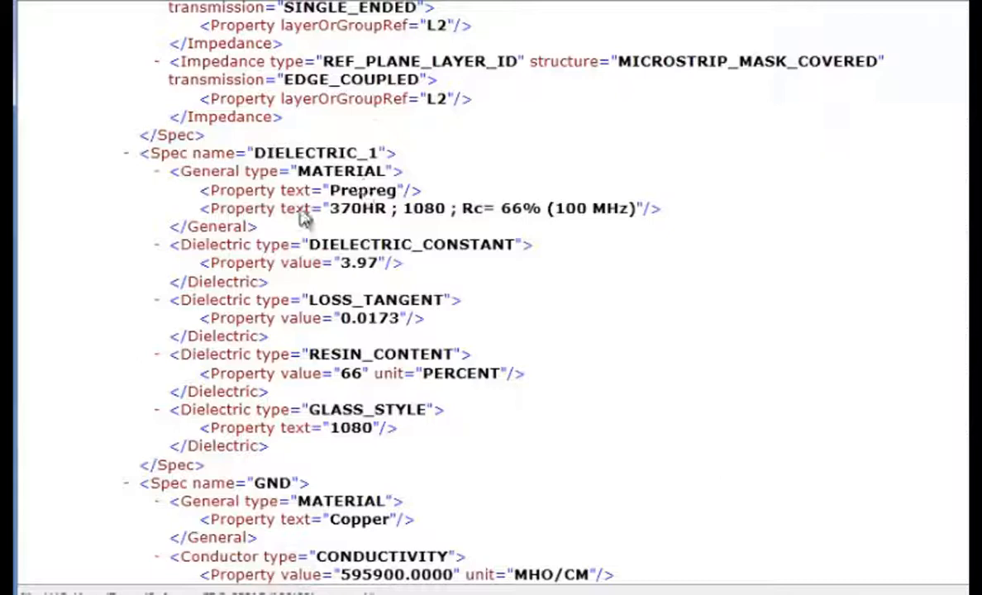
mouse_move(508, 217)
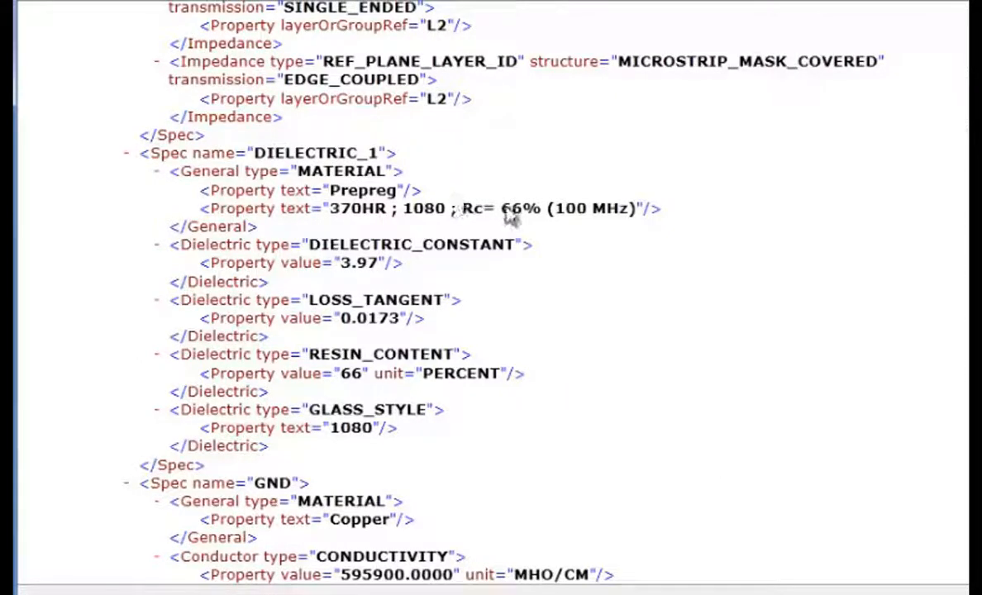
mouse_move(487, 197)
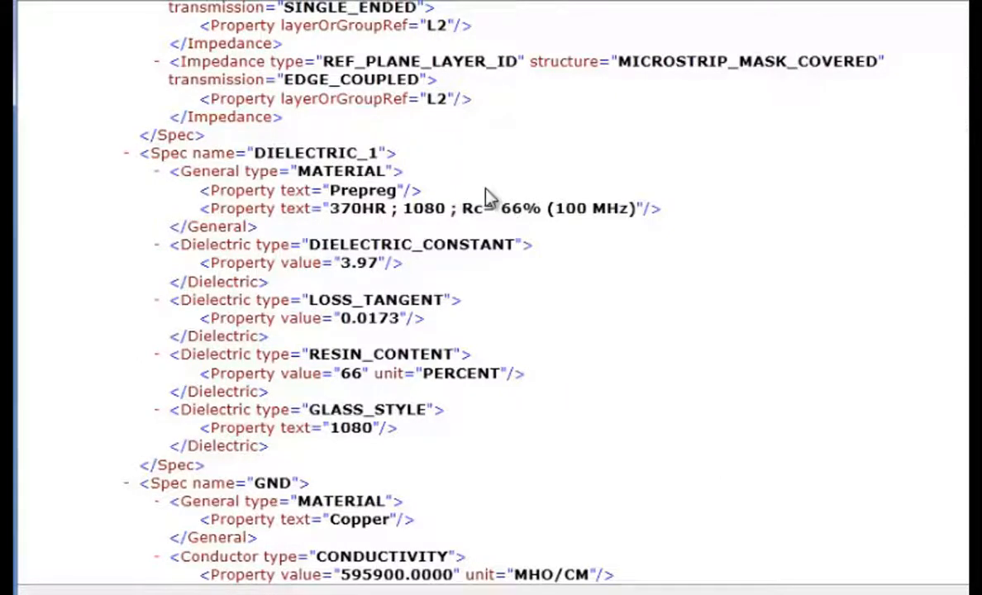
mouse_move(513, 234)
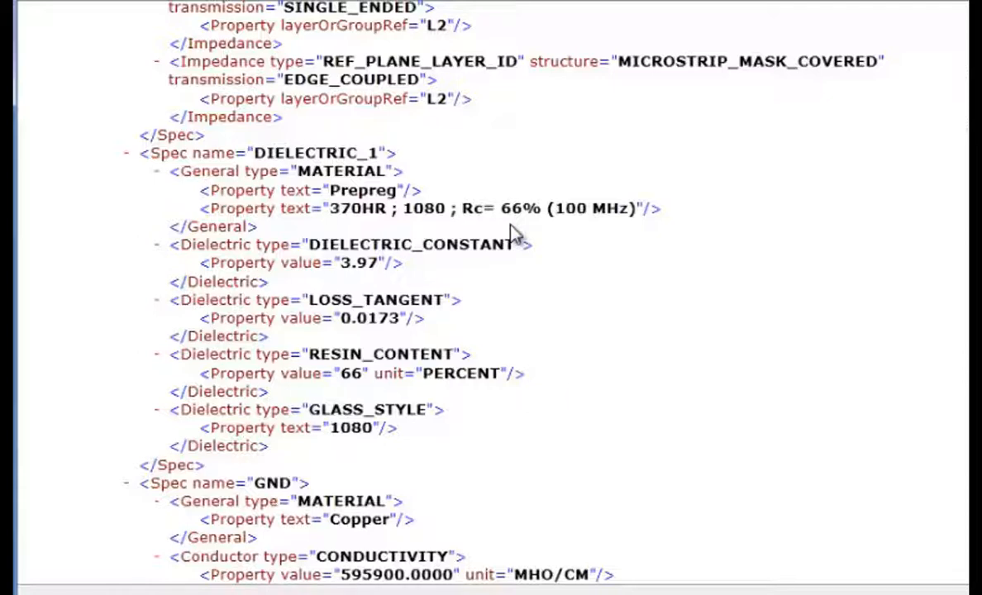
mouse_move(525, 272)
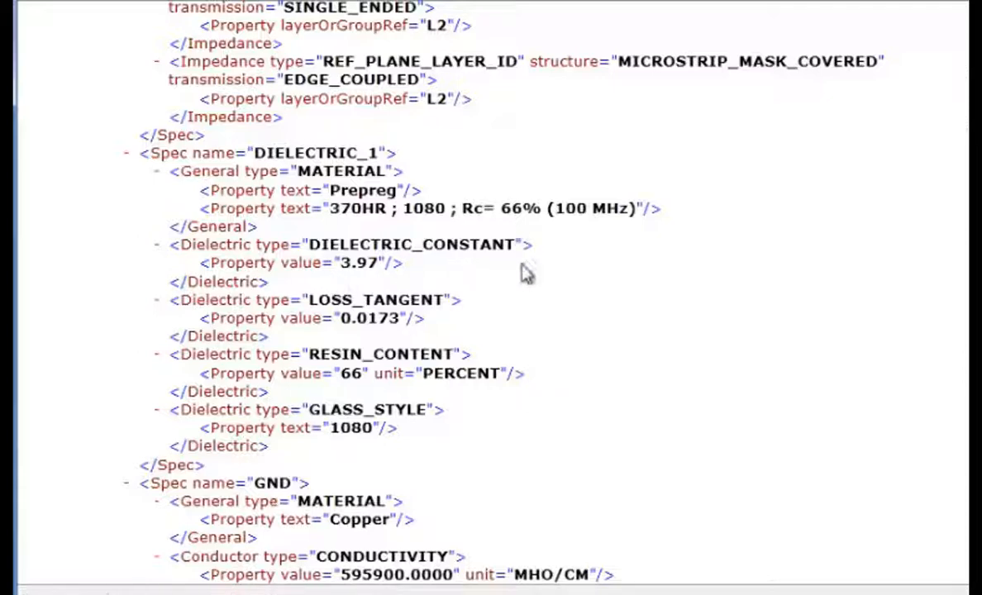
mouse_move(647, 315)
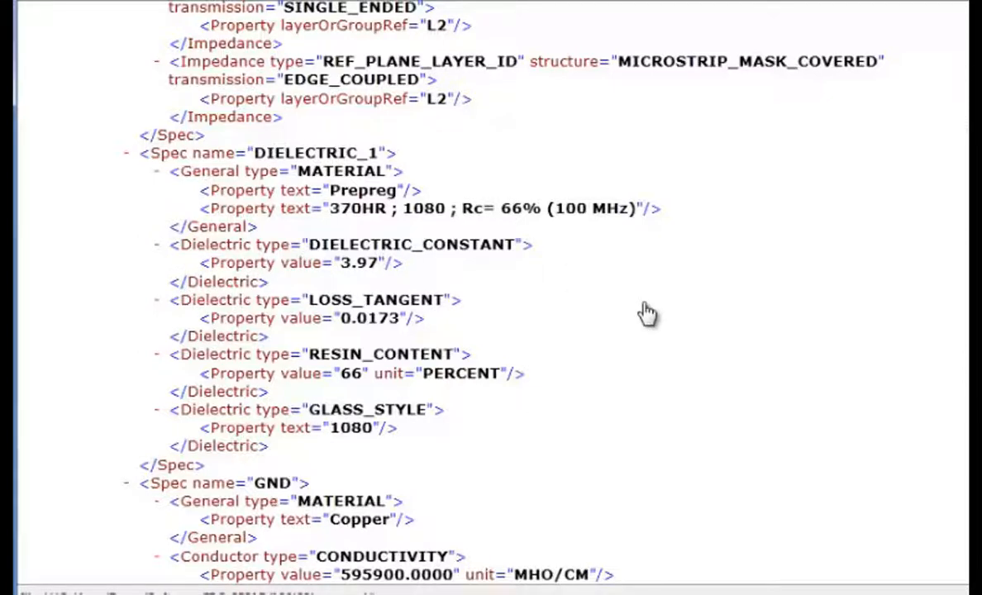
mouse_move(409, 330)
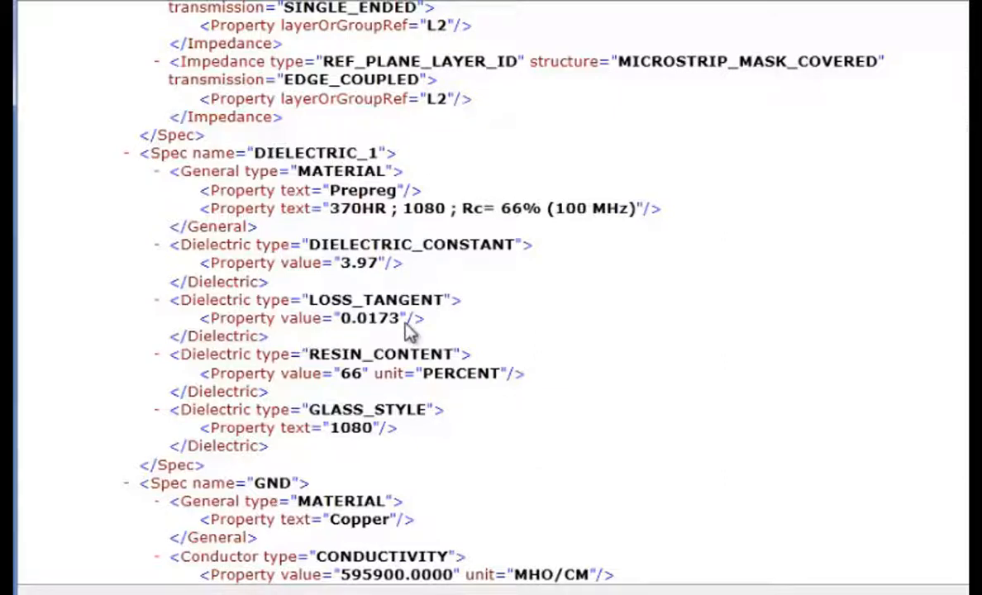
scroll("down", 3)
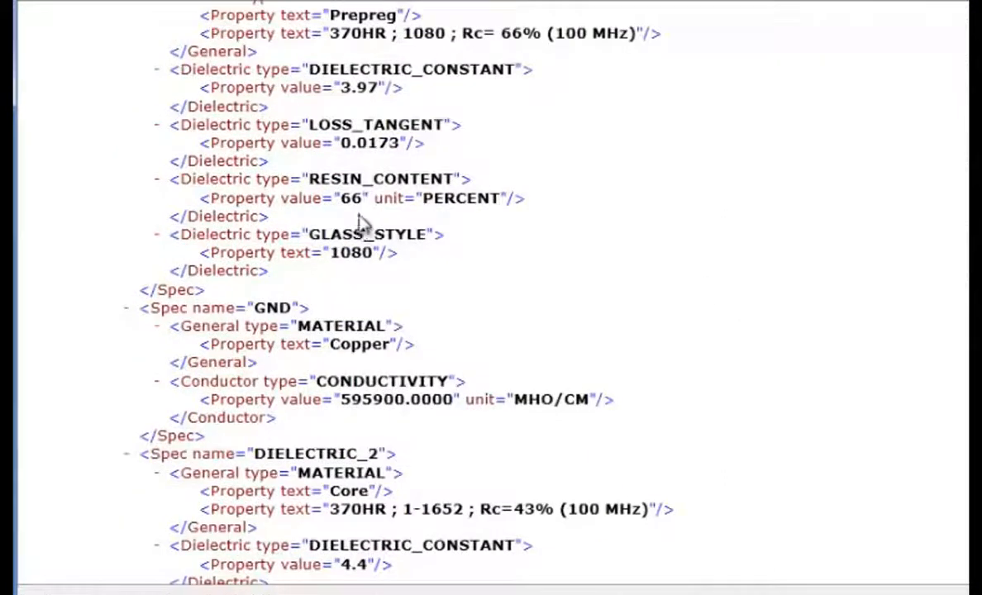
mouse_move(454, 255)
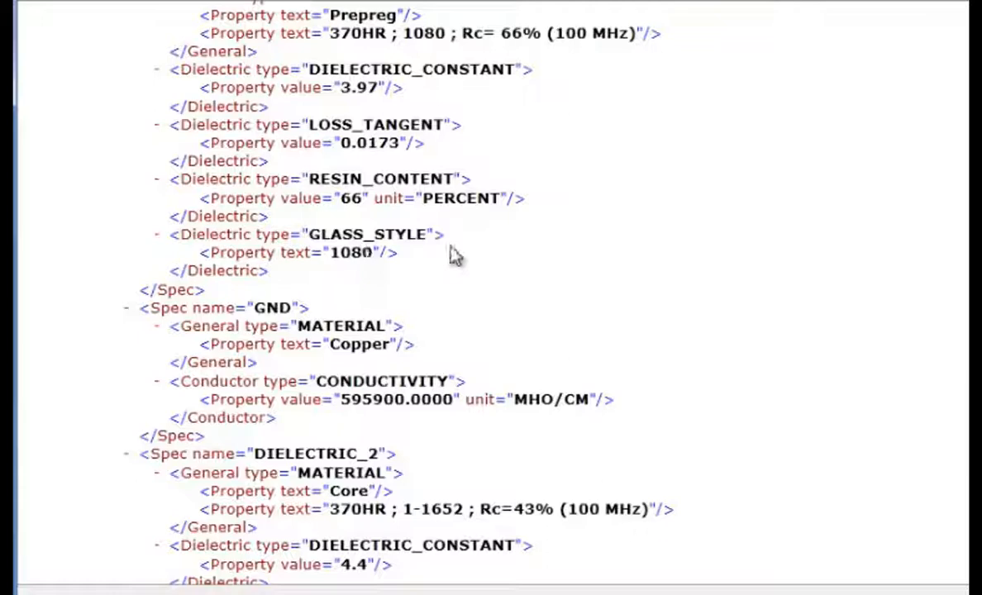
scroll("down", 3)
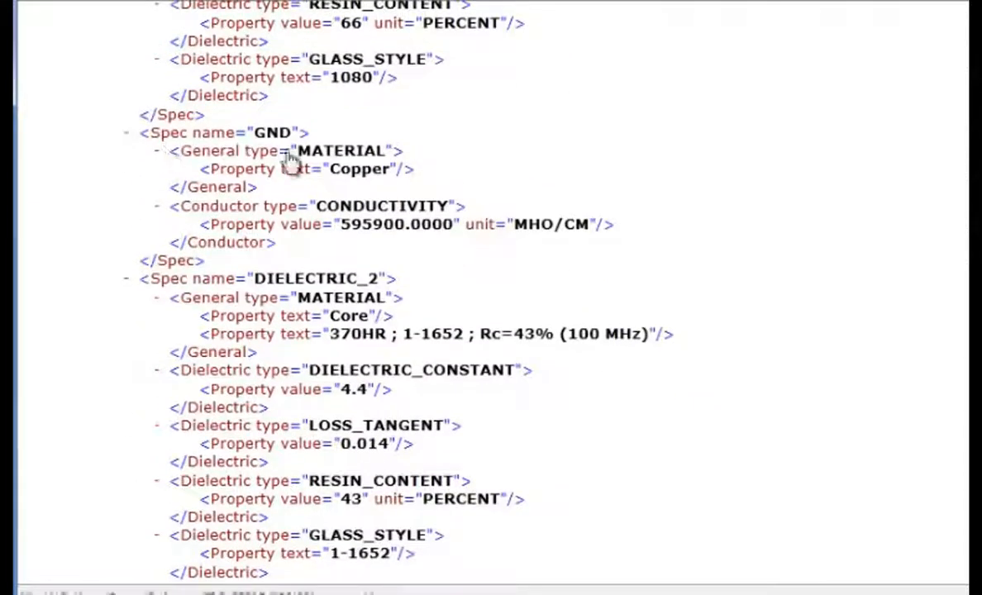
mouse_move(311, 169)
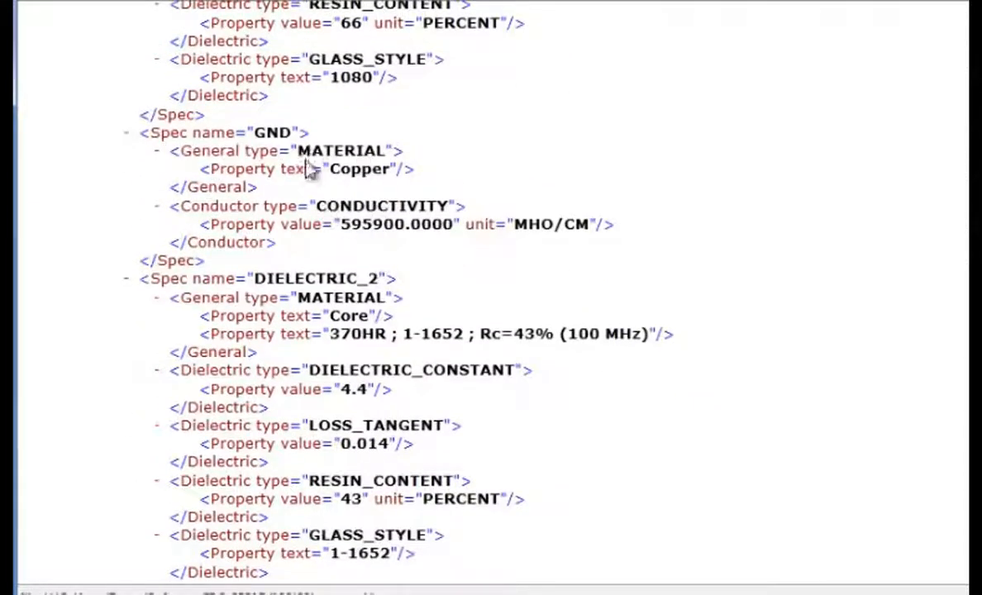
scroll("down", 3)
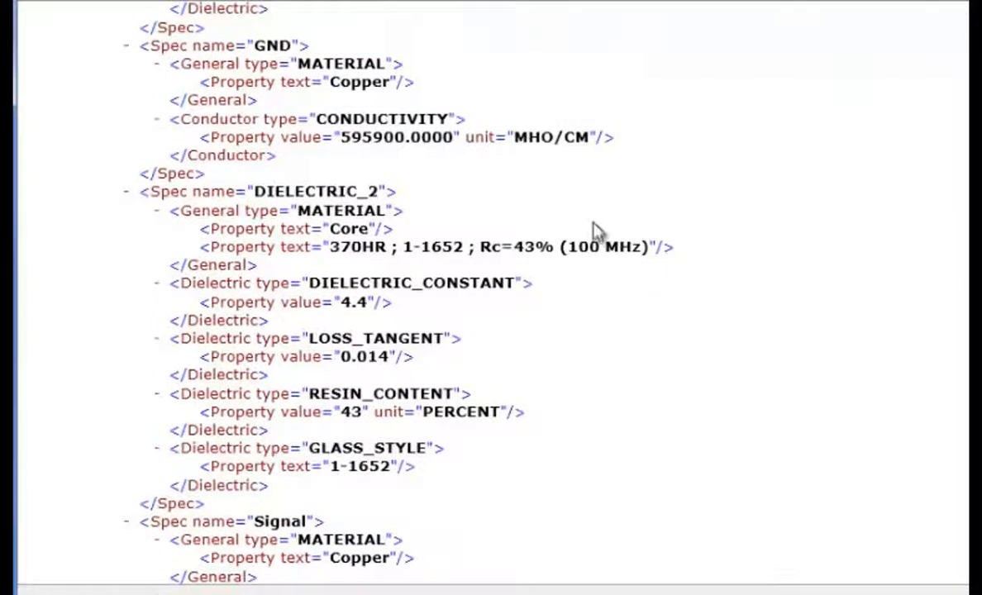
scroll("down", 3)
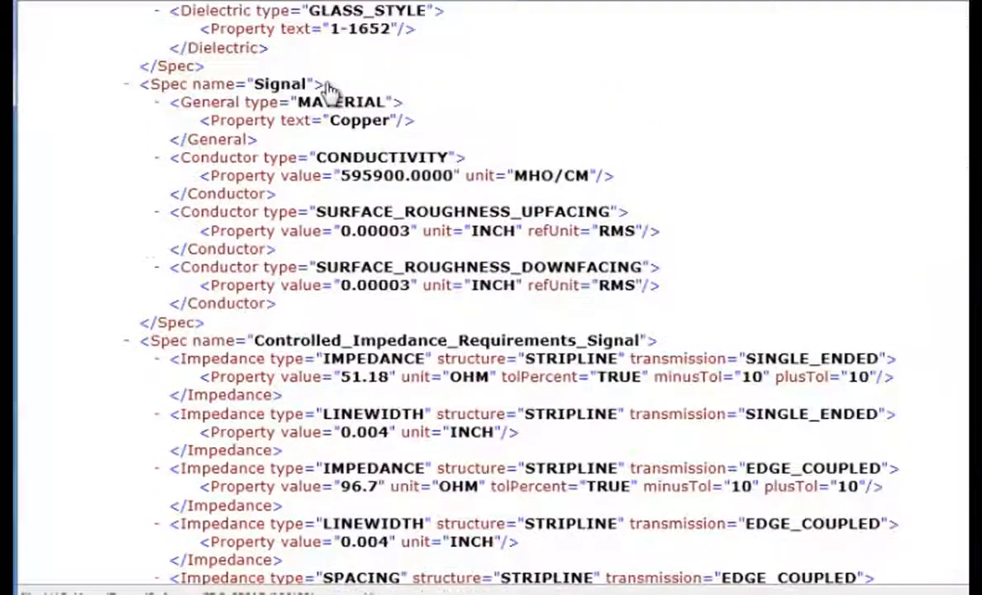
mouse_move(616, 232)
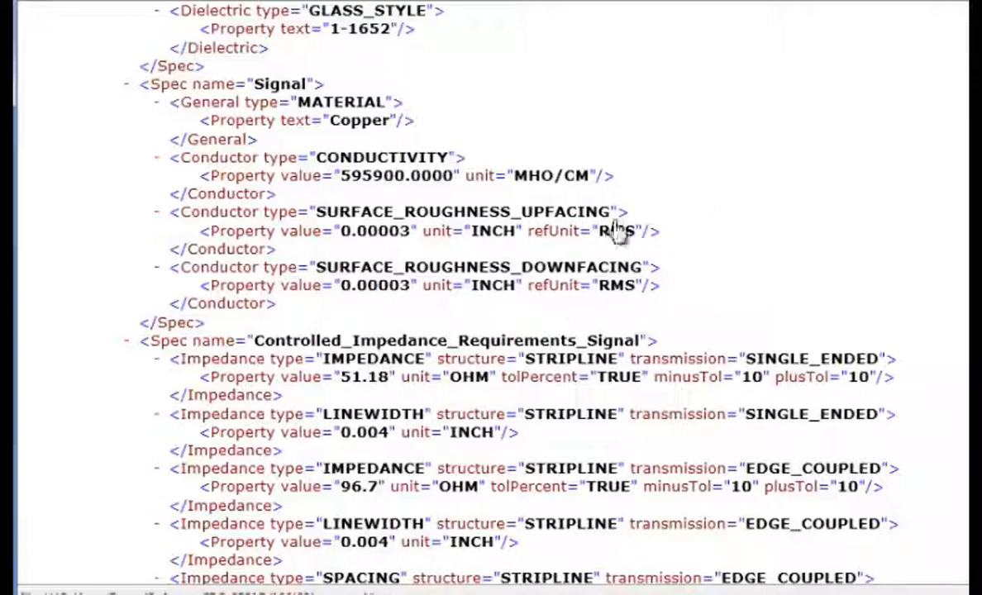
Scroll to the 48.89-ohm broadside-coupled requirement, L2/L5 reference planes and the DIELECTRIC_3 prepreg spec.
scroll("down", 3)
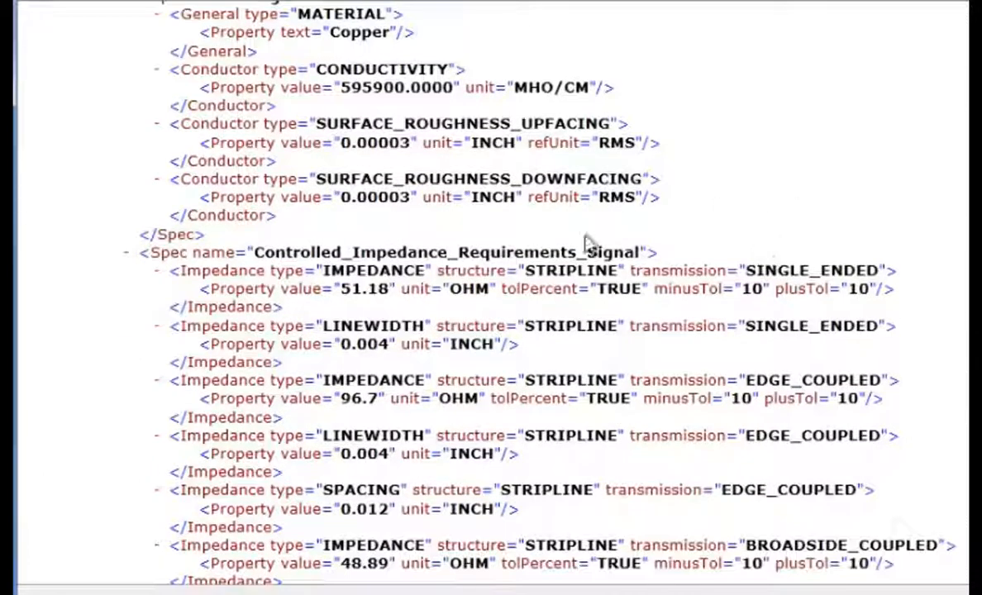
scroll("down", 3)
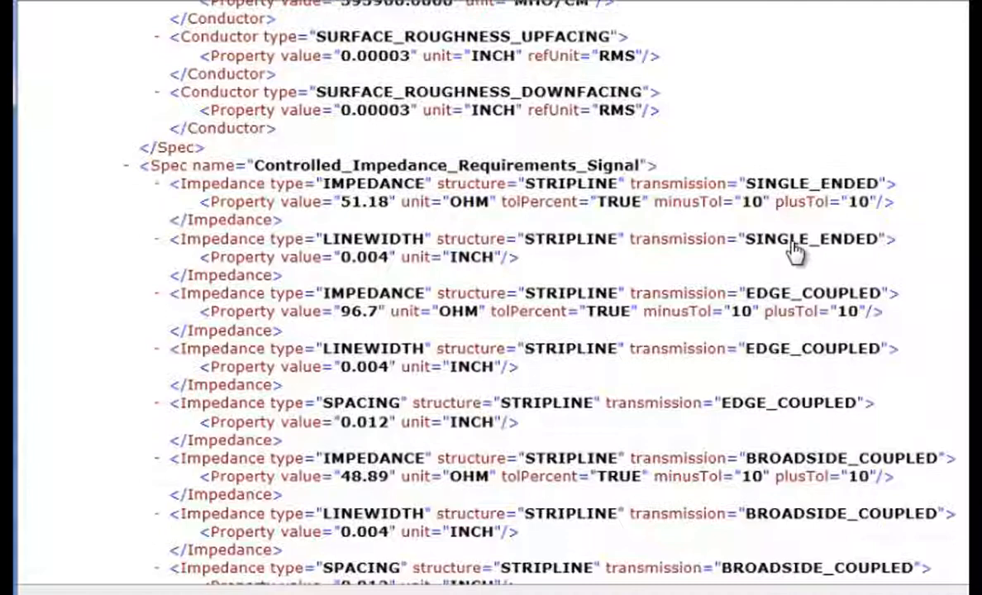
scroll("down", 3)
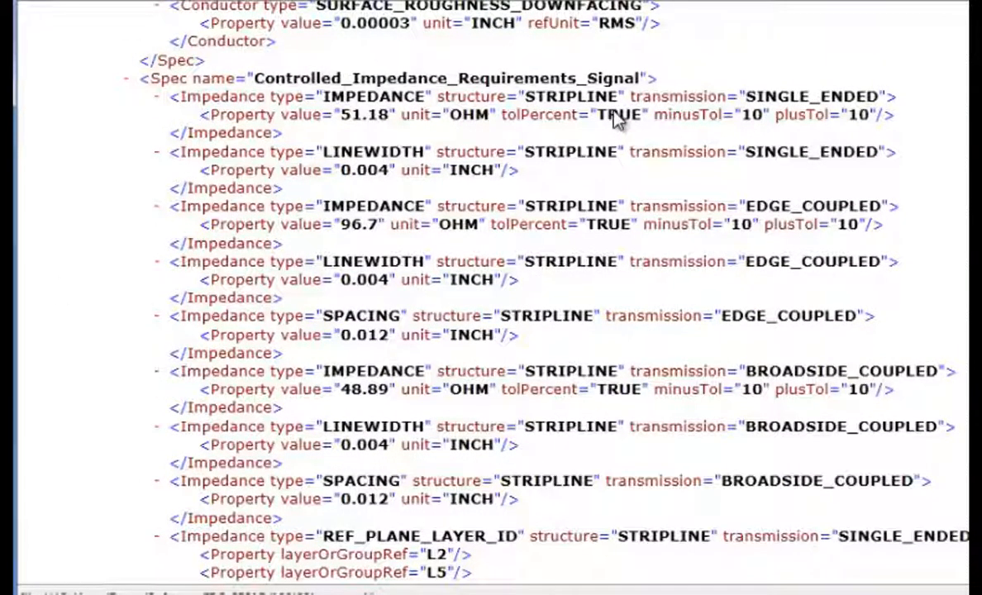
mouse_move(579, 111)
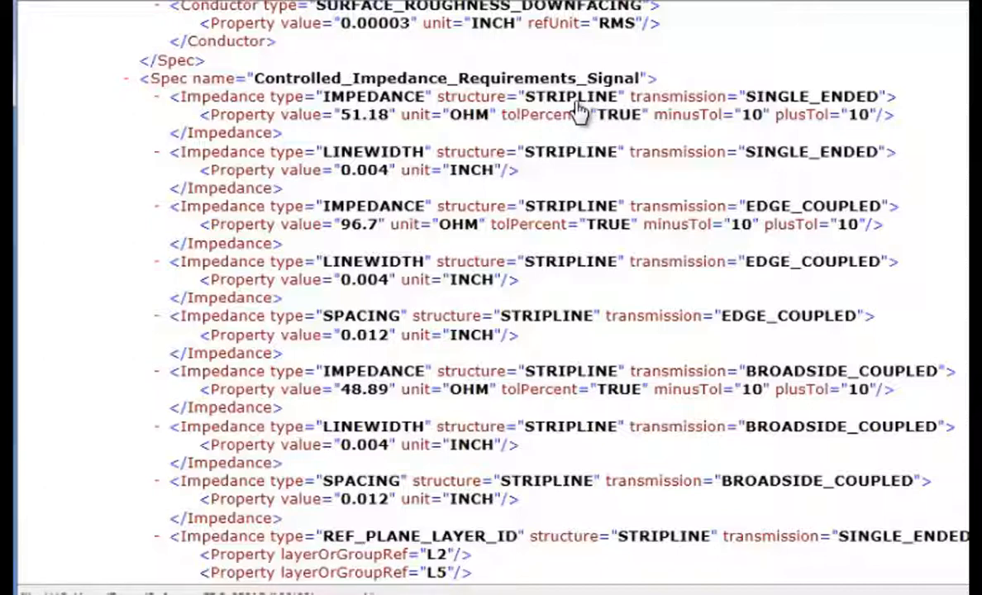
mouse_move(366, 122)
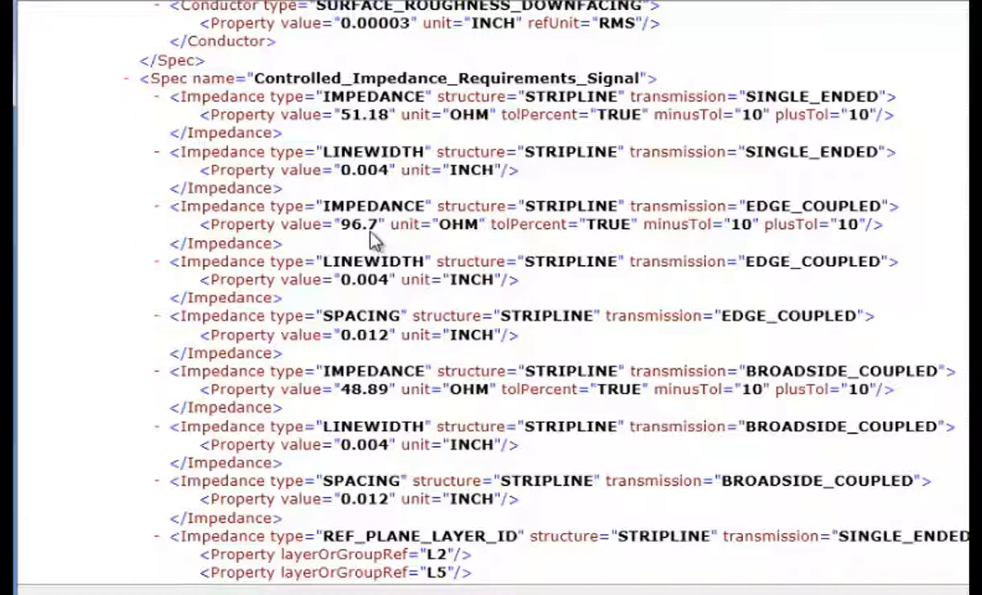
mouse_move(406, 291)
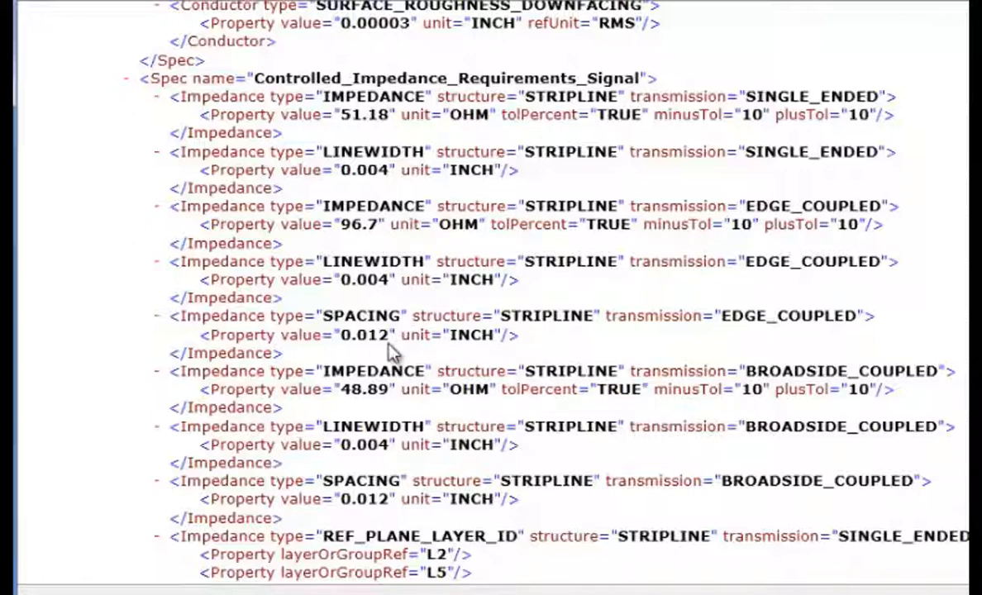
mouse_move(814, 379)
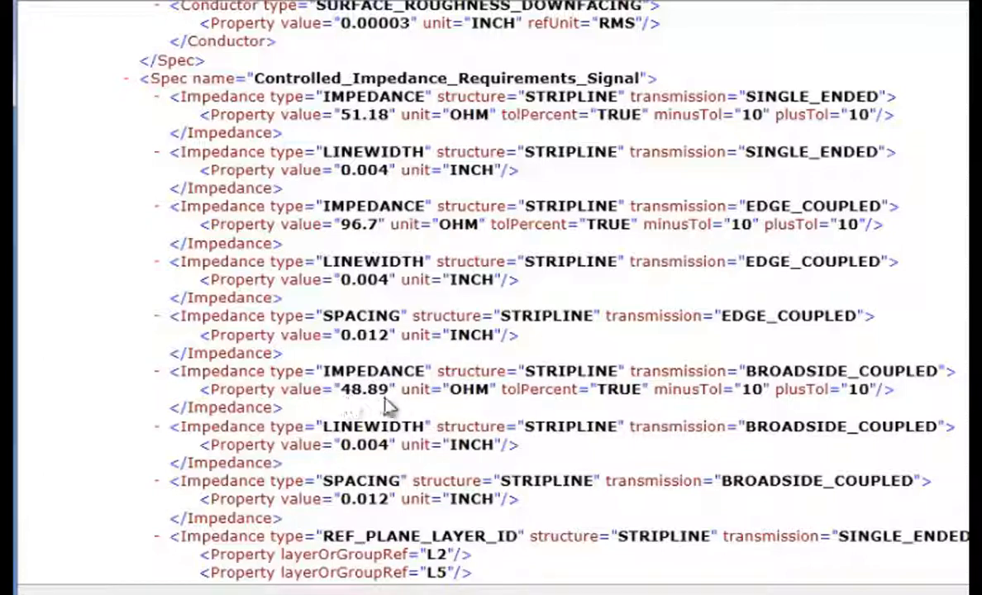
scroll("down", 3)
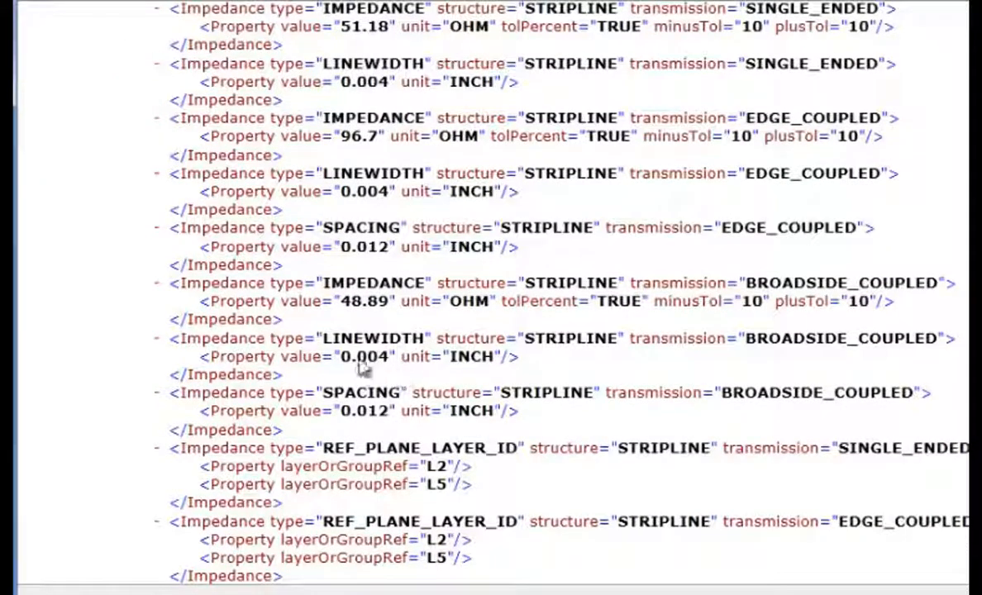
mouse_move(400, 416)
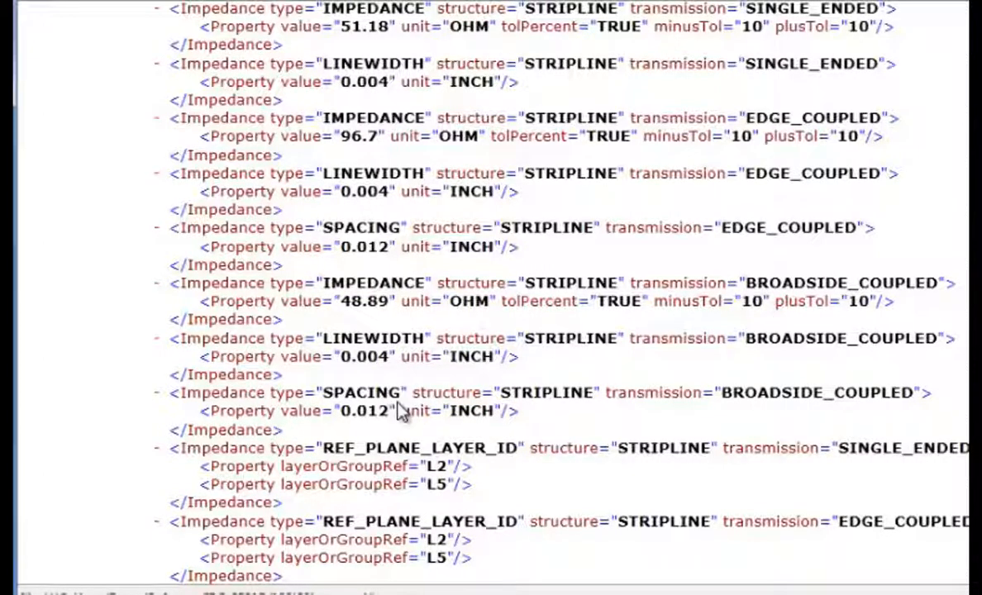
scroll("down", 3)
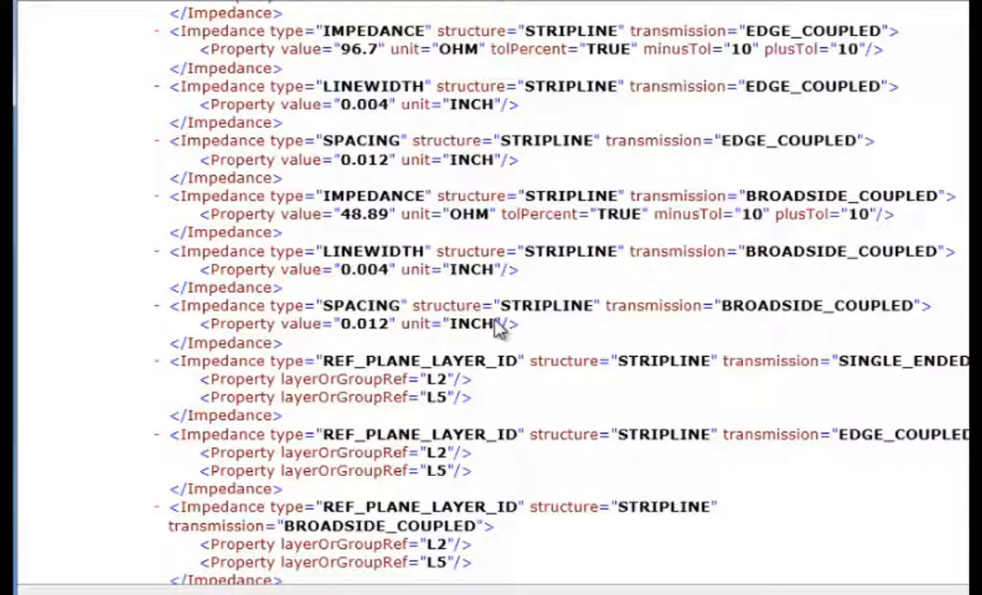
scroll("down", 3)
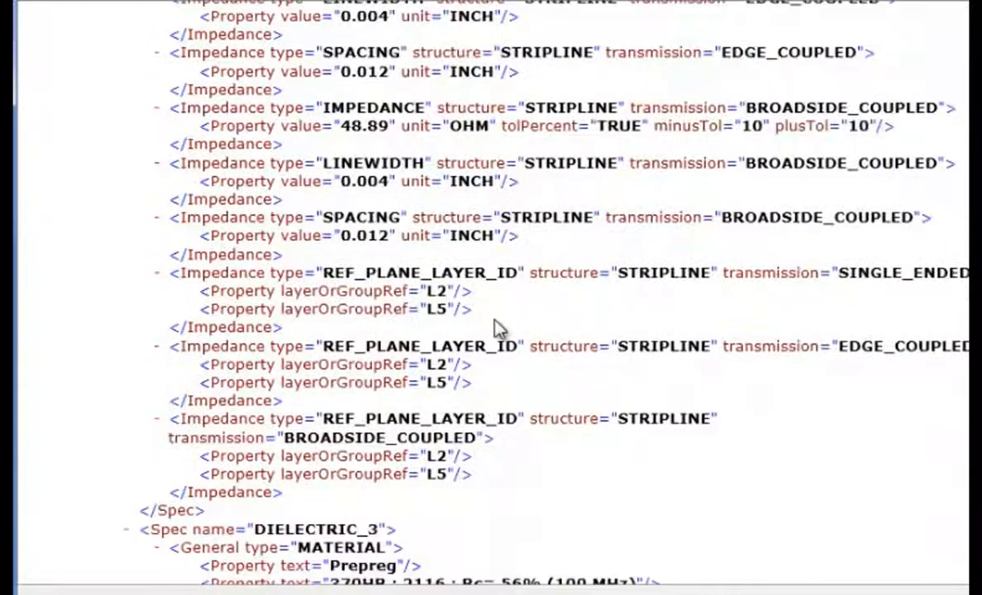
mouse_move(690, 285)
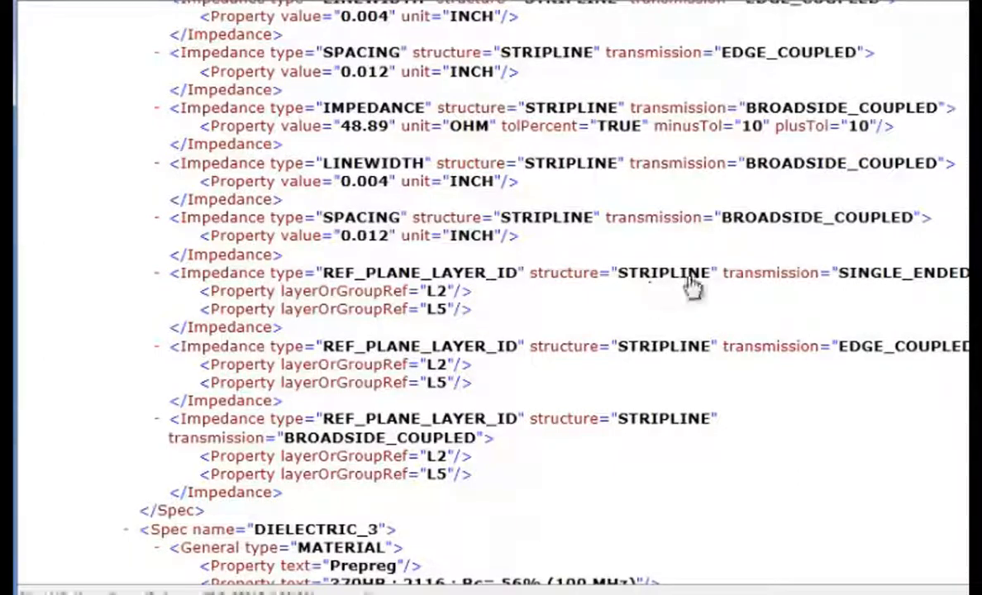
mouse_move(866, 274)
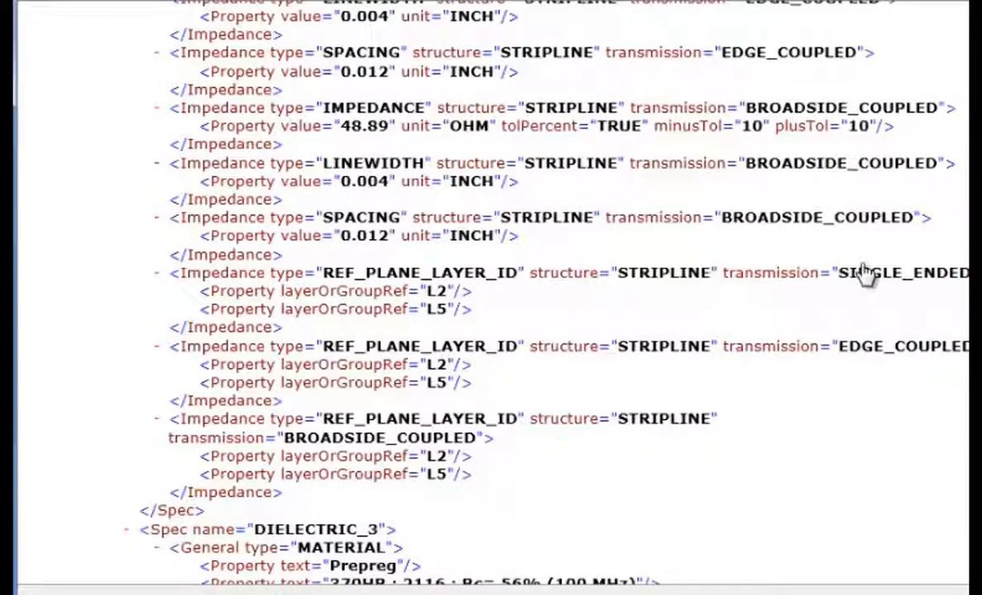
mouse_move(384, 465)
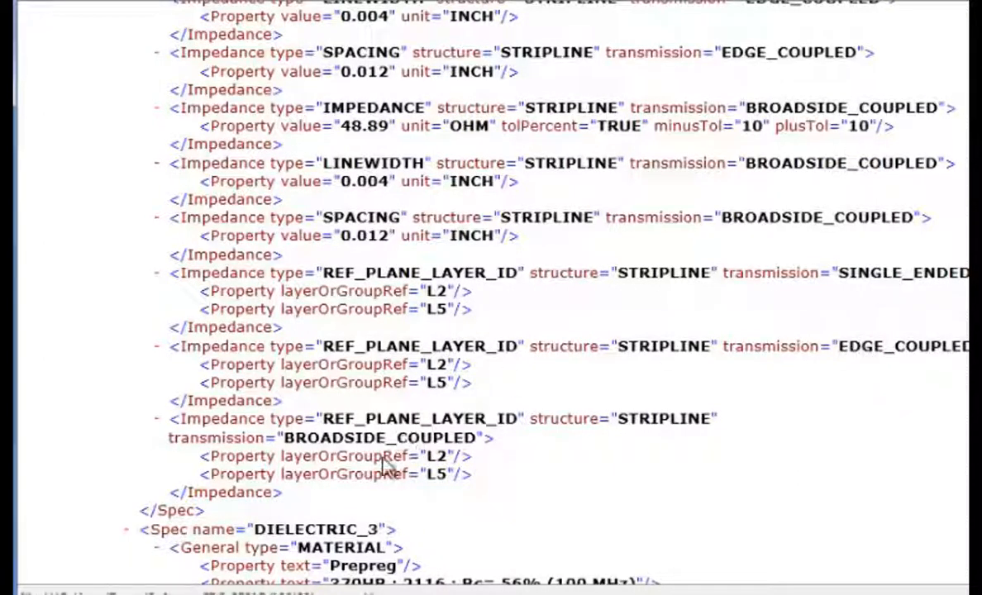
mouse_move(438, 327)
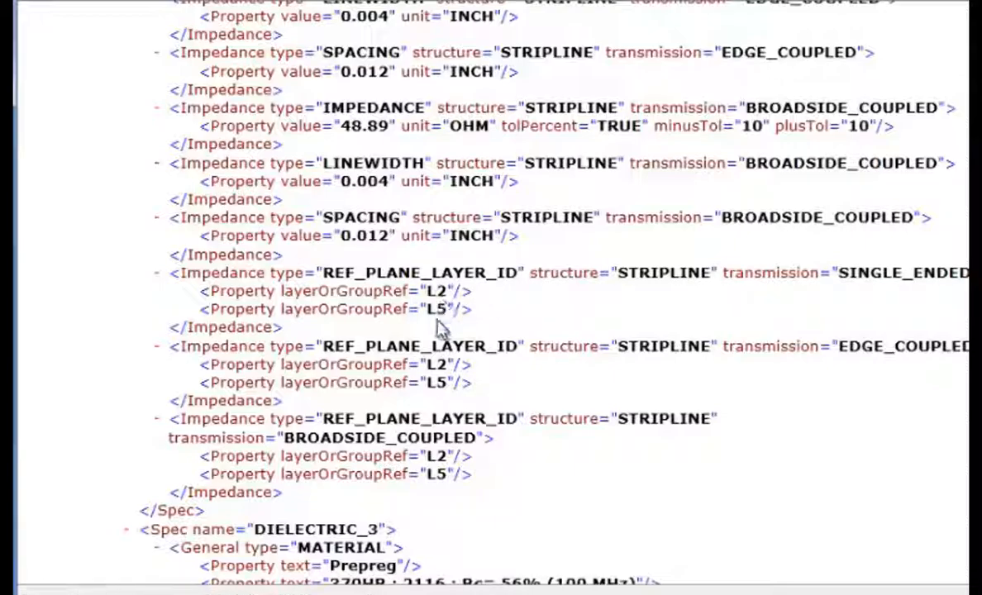
Scroll past the dielectric and soldermask specs to LAYER_SURFACE_INDEX_2 and the CadData layer list starting with SOLDERMASK_TOP.
scroll("down", 3)
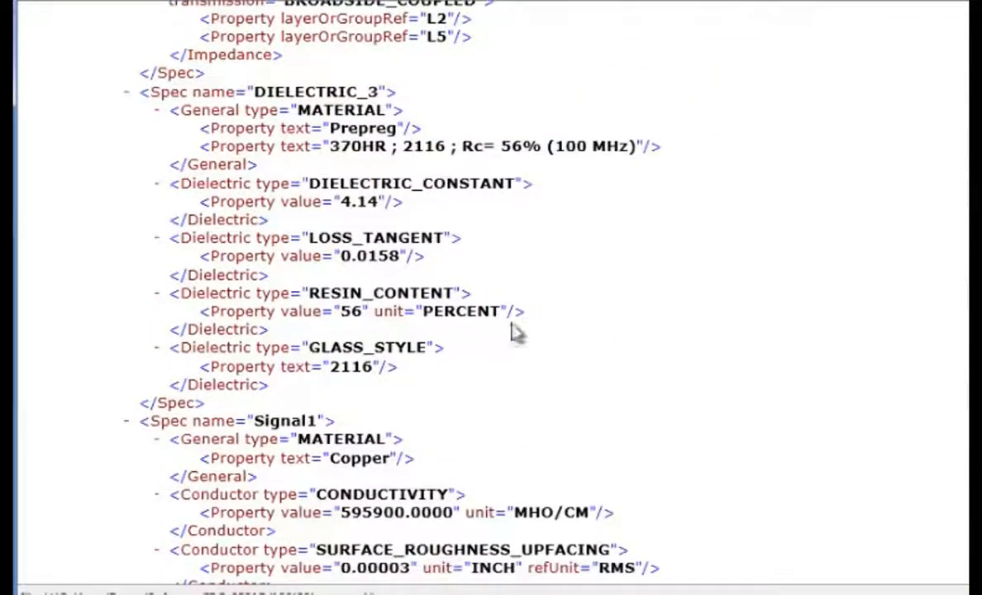
scroll("down", 3)
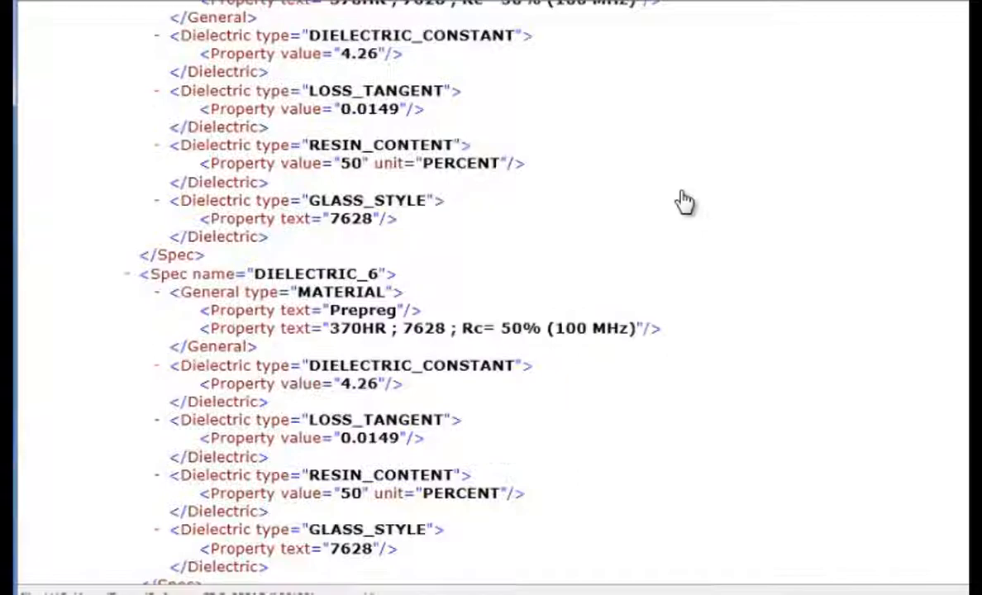
scroll("down", 3)
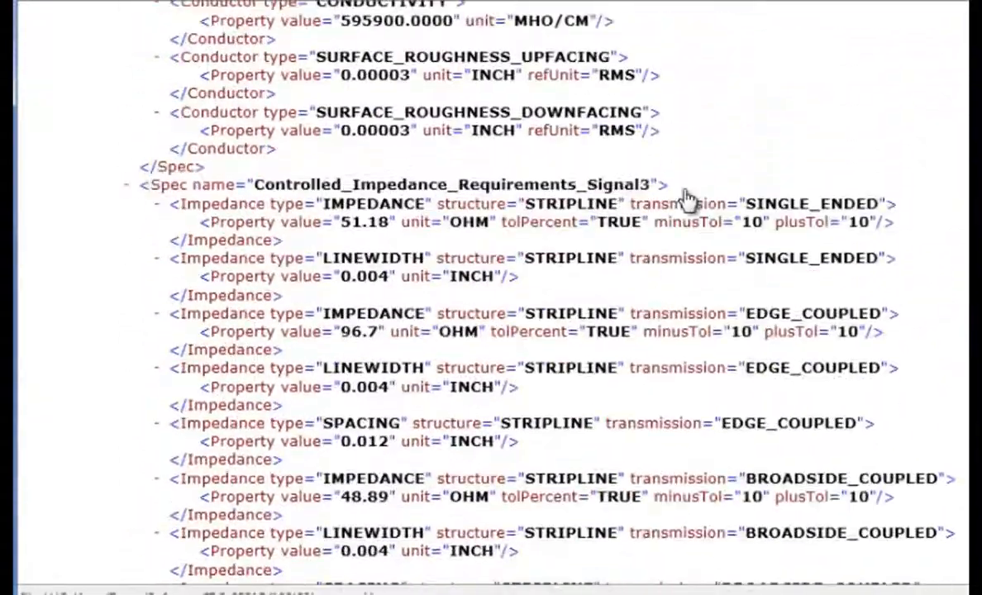
scroll("down", 3)
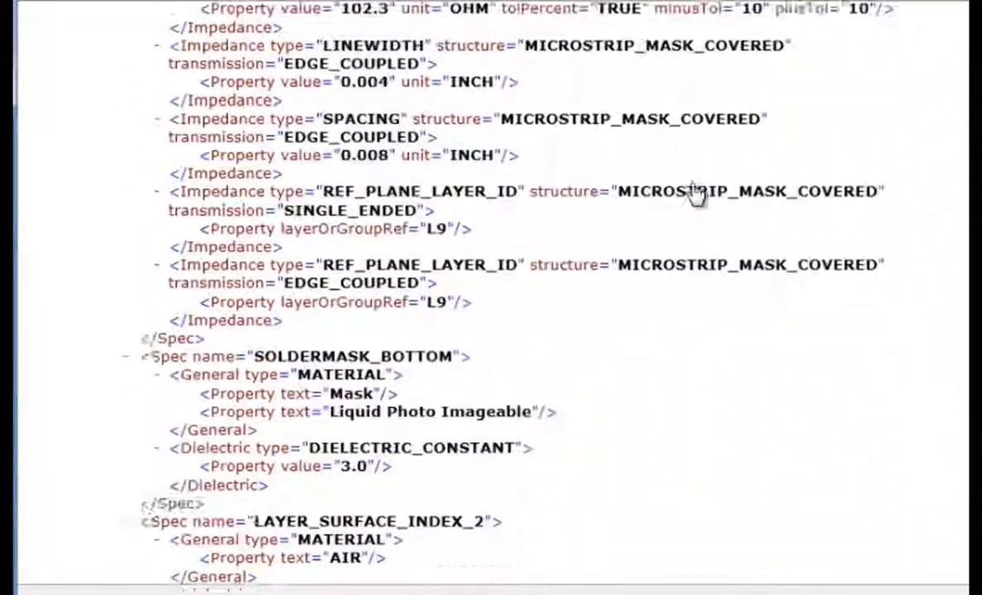
scroll("down", 3)
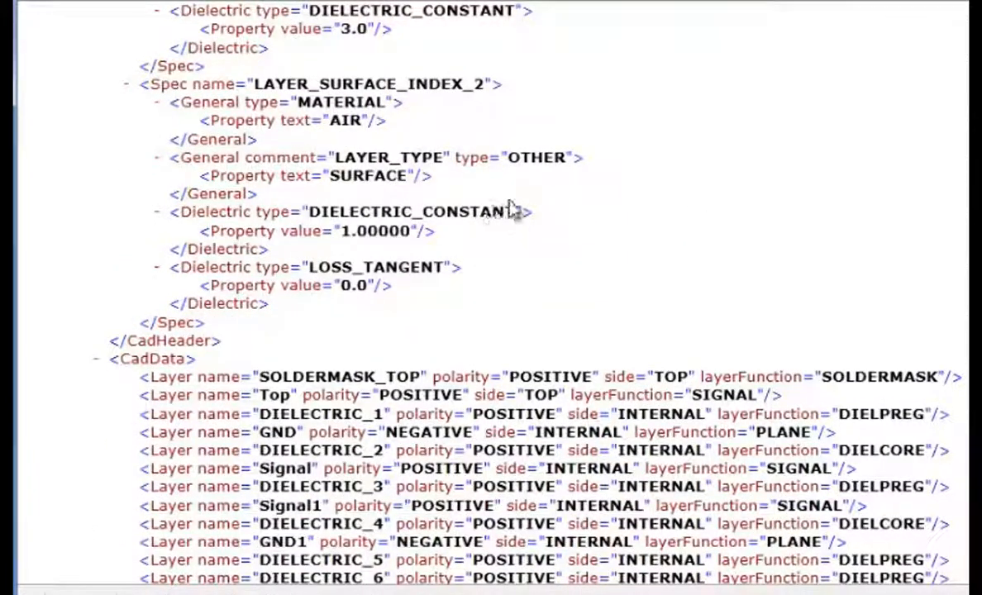
Scroll through the AllStackupLayers group (0.0598 thick) to the StackupLayer entries DIELECTRIC_3 through DIELECTRIC_7, sequences 8–15.
scroll("down", 3)
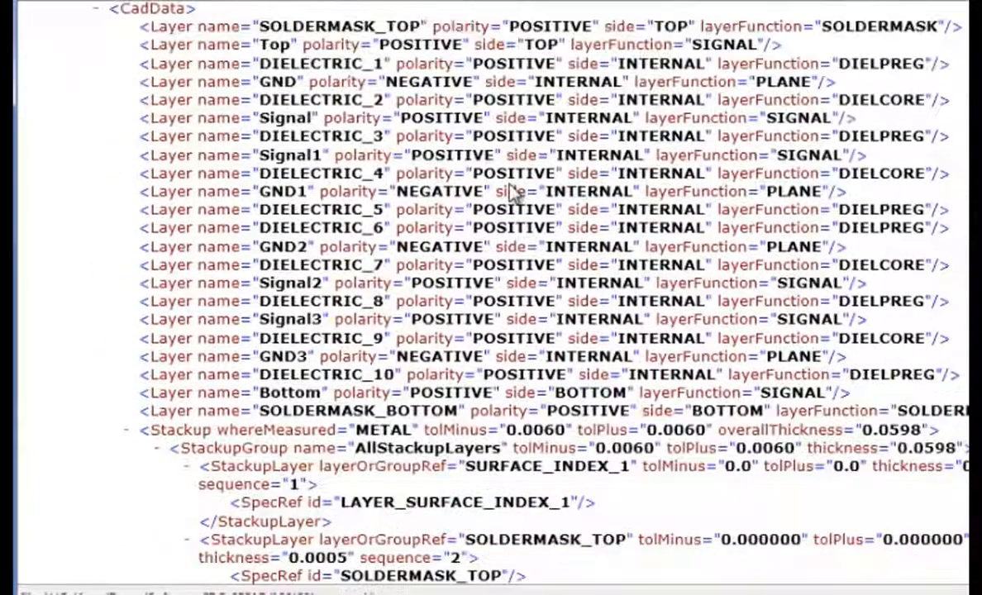
mouse_move(310, 116)
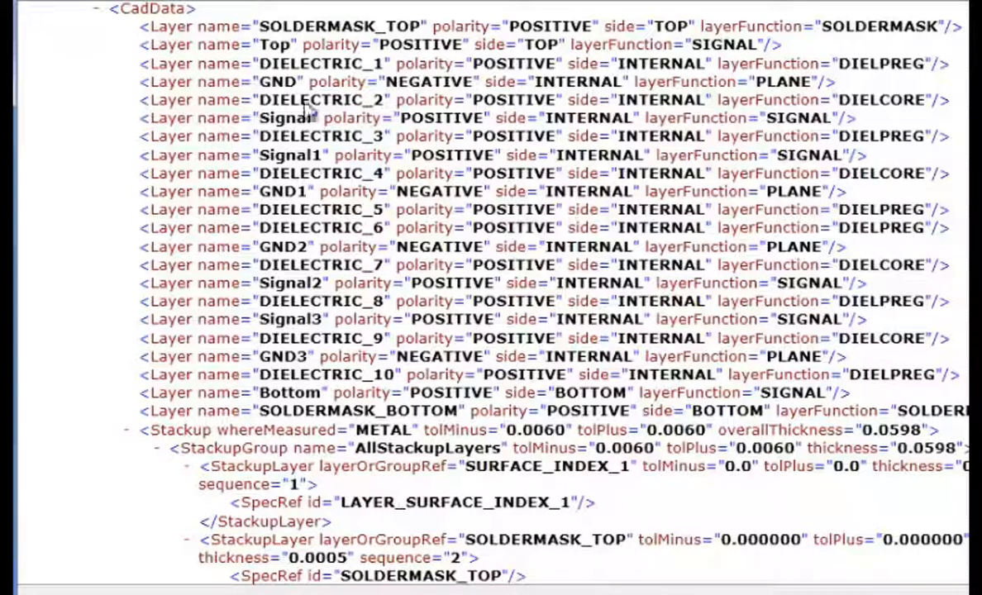
scroll("left", 3)
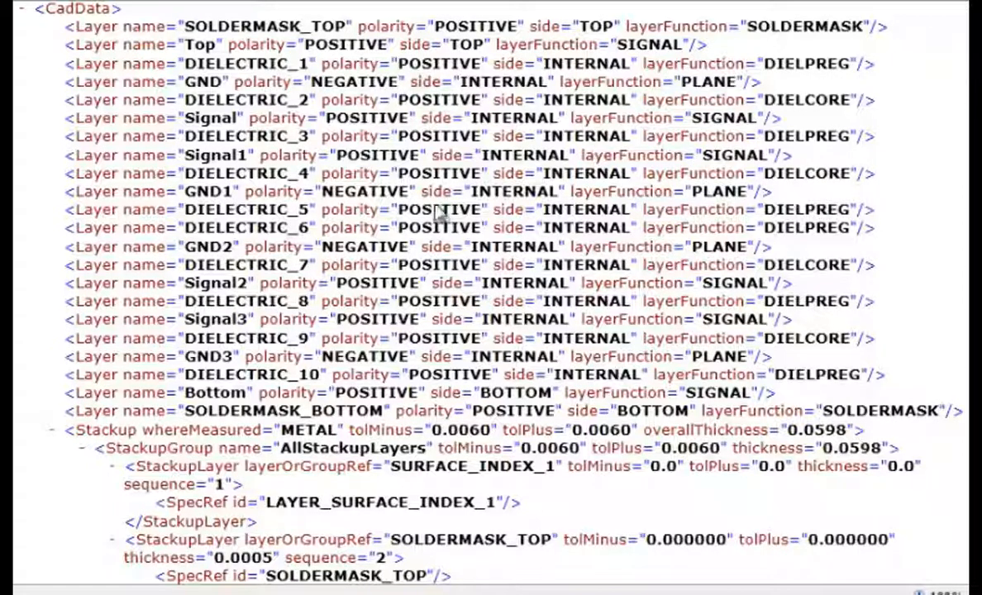
scroll("down", 3)
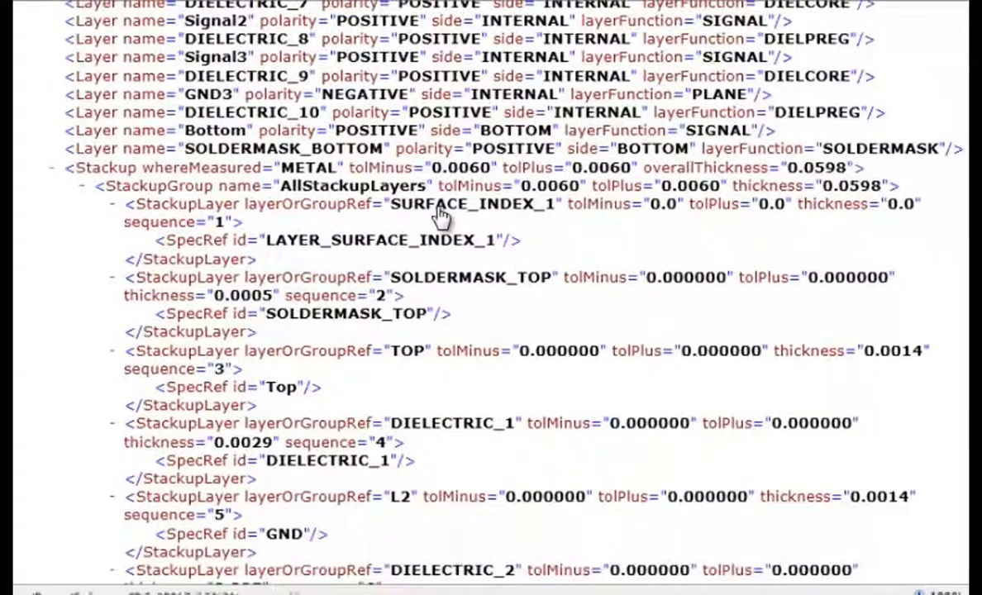
mouse_move(724, 182)
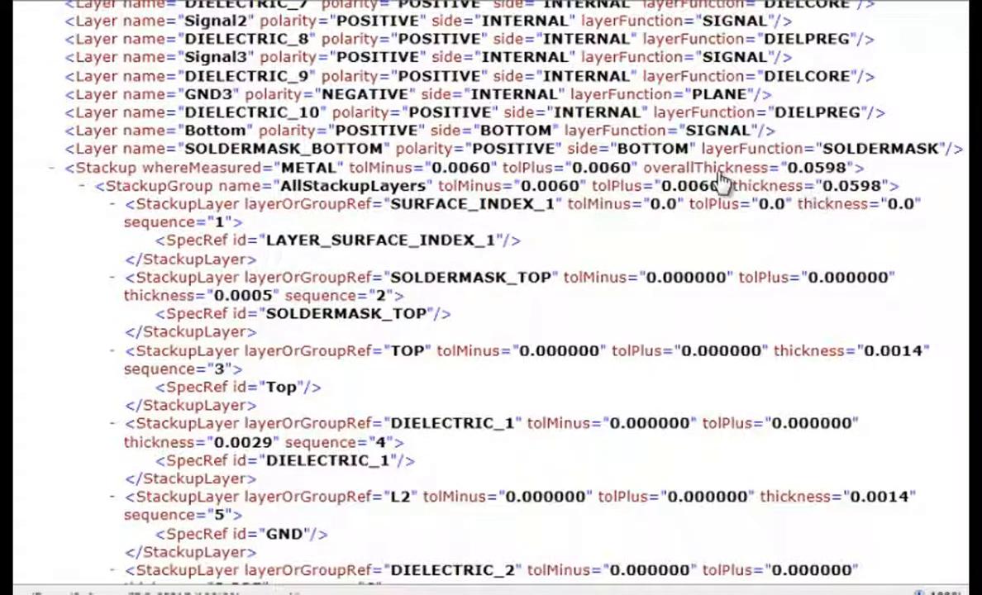
mouse_move(719, 213)
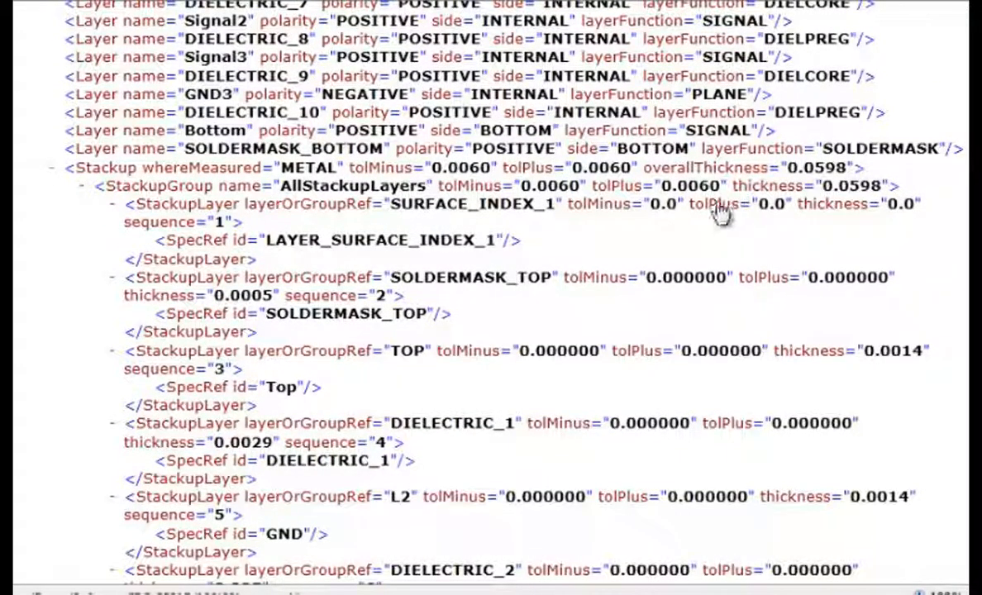
mouse_move(459, 319)
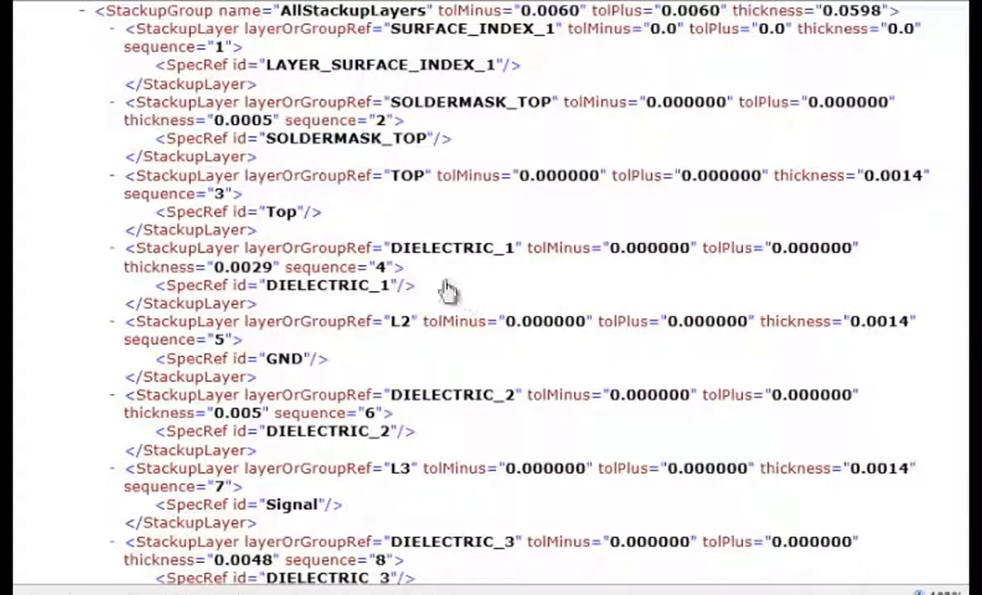
mouse_move(872, 155)
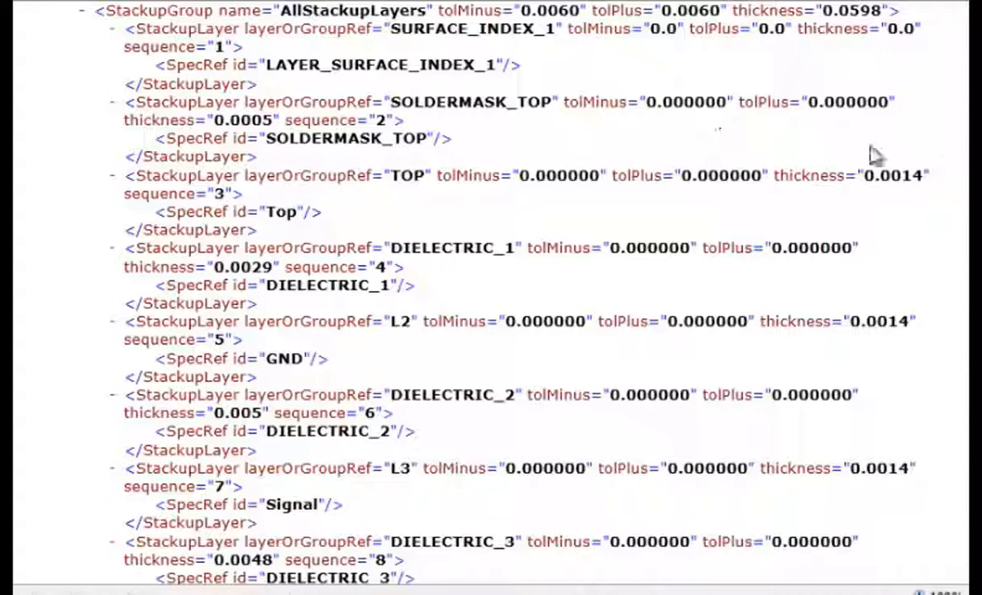
mouse_move(269, 139)
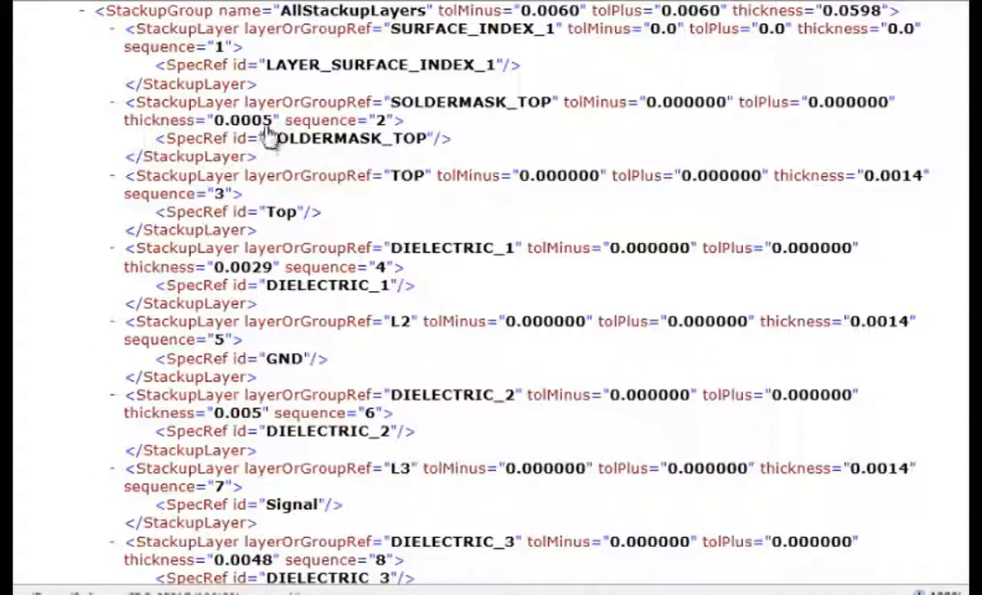
scroll("down", 3)
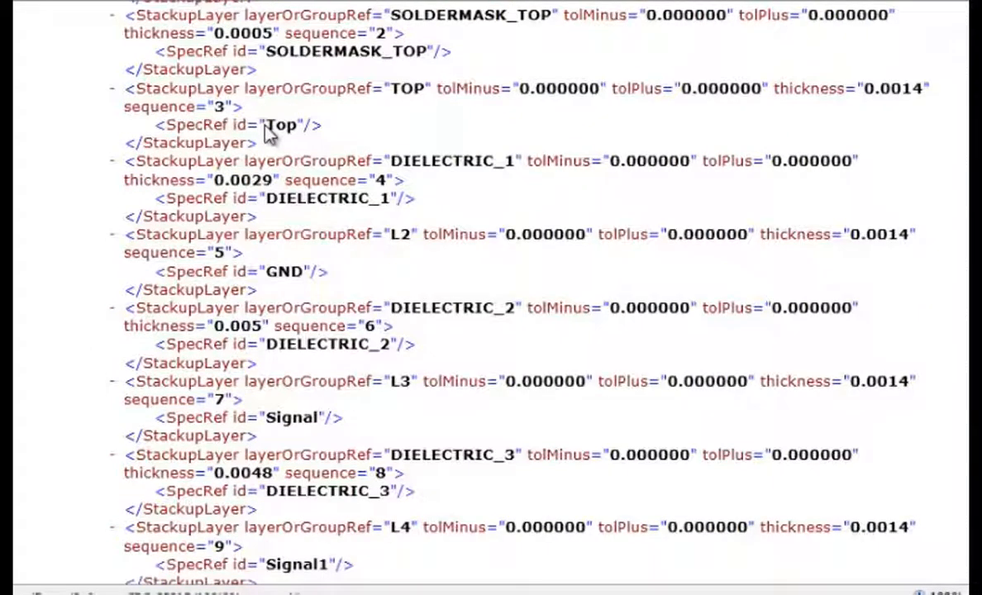
mouse_move(284, 99)
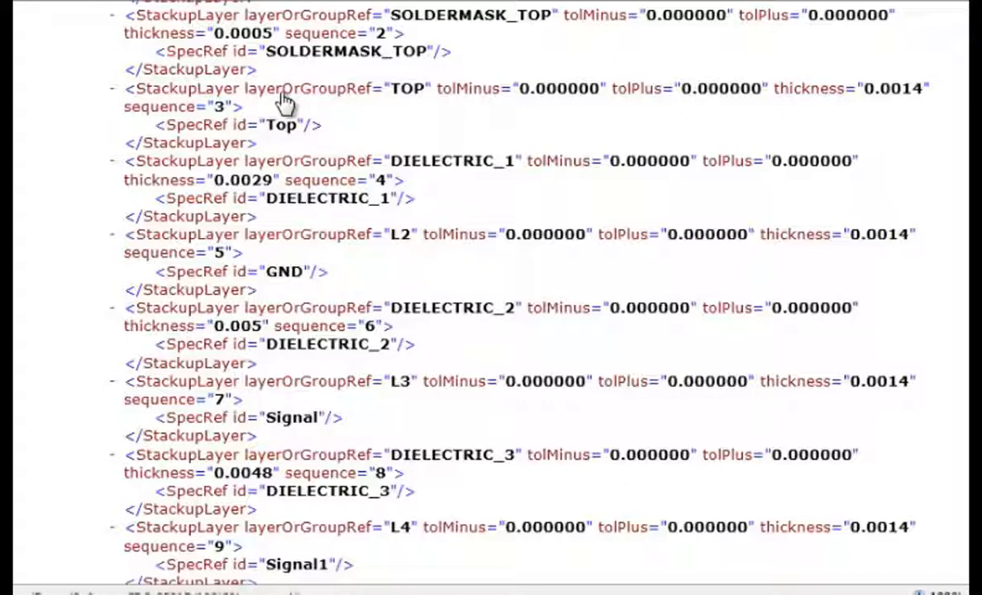
mouse_move(910, 104)
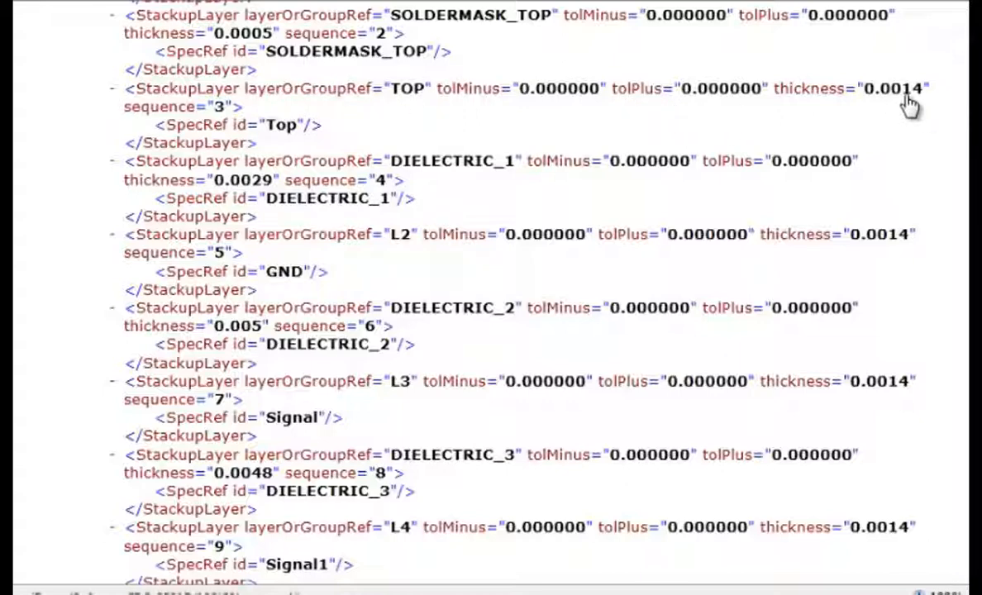
scroll("down", 3)
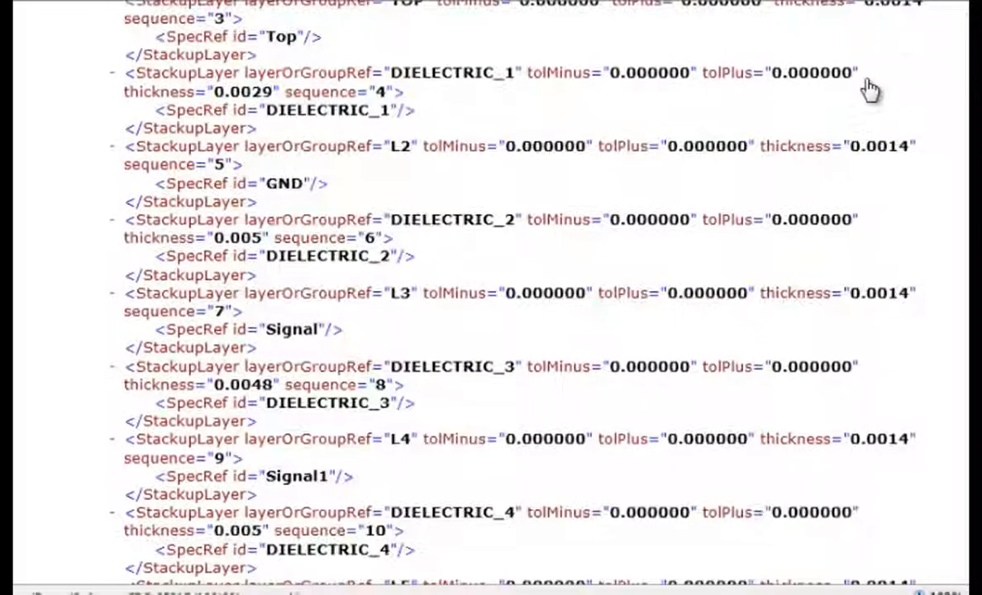
scroll("down", 3)
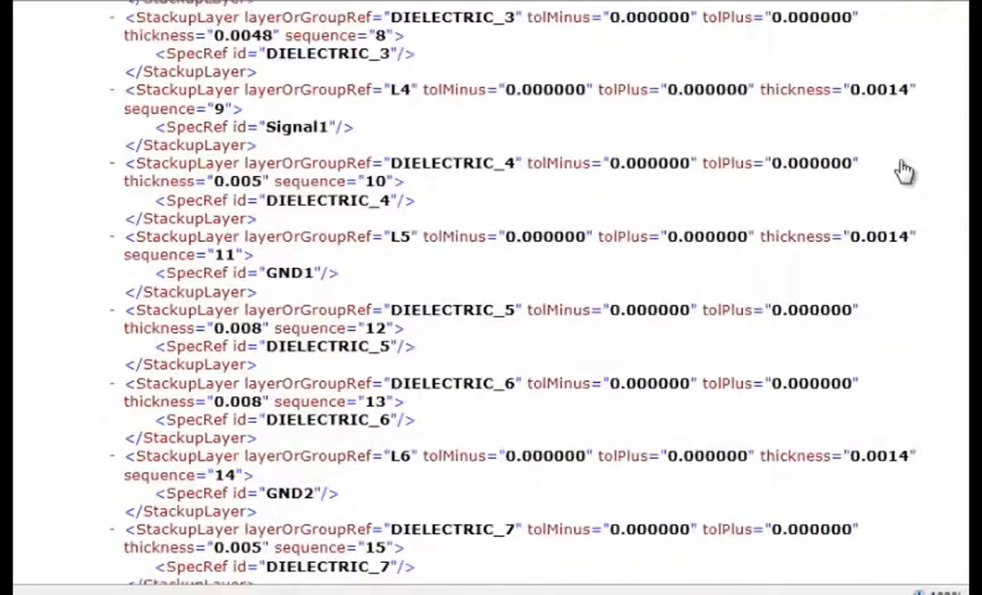
Scroll to the file's end showing the 10 Layer step's features from SOLDERMASK_TOP to SOLDERMASK_BOTTOM.
scroll("down", 3)
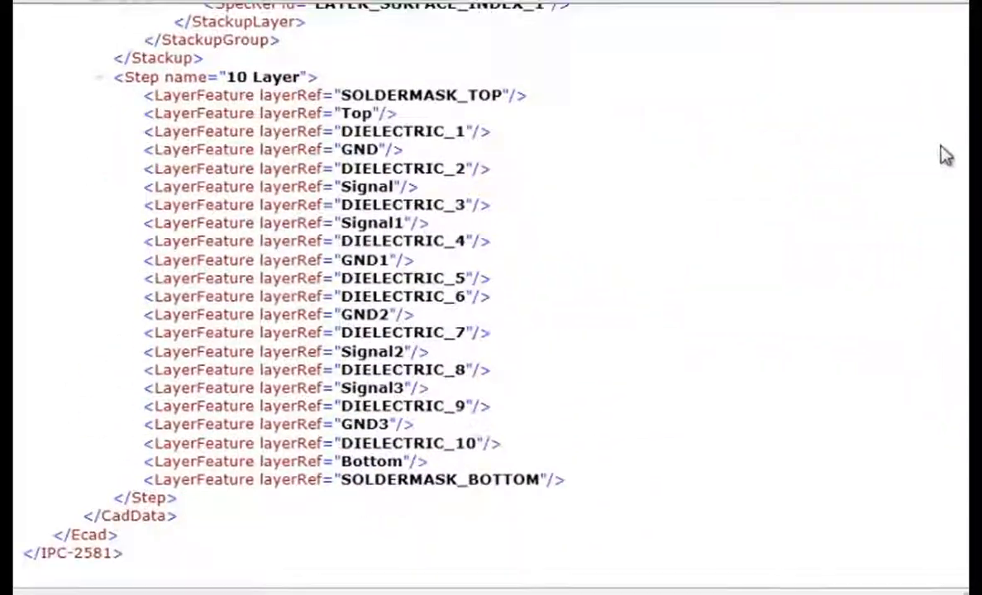
mouse_move(485, 520)
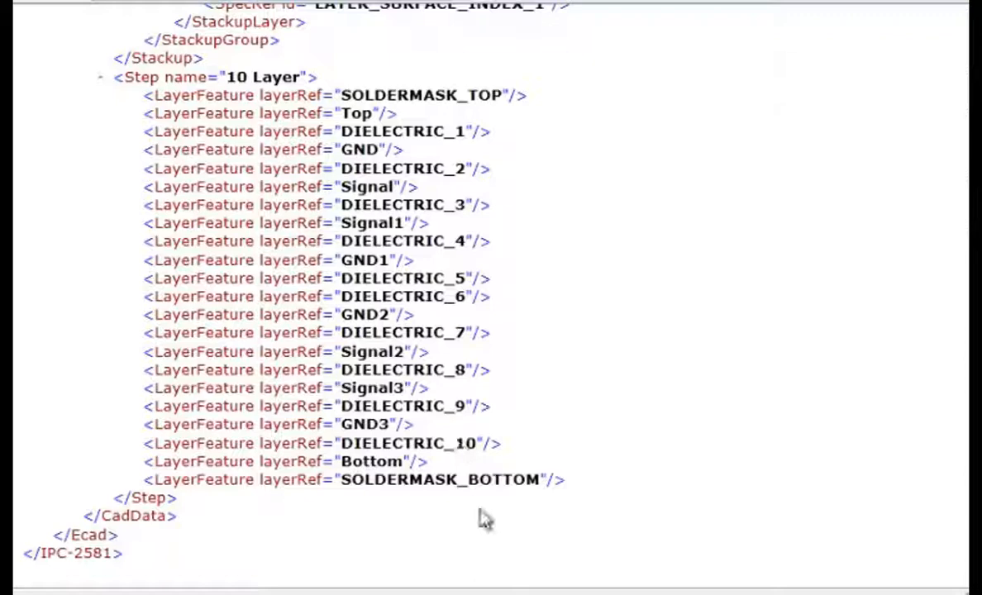
mouse_move(632, 292)
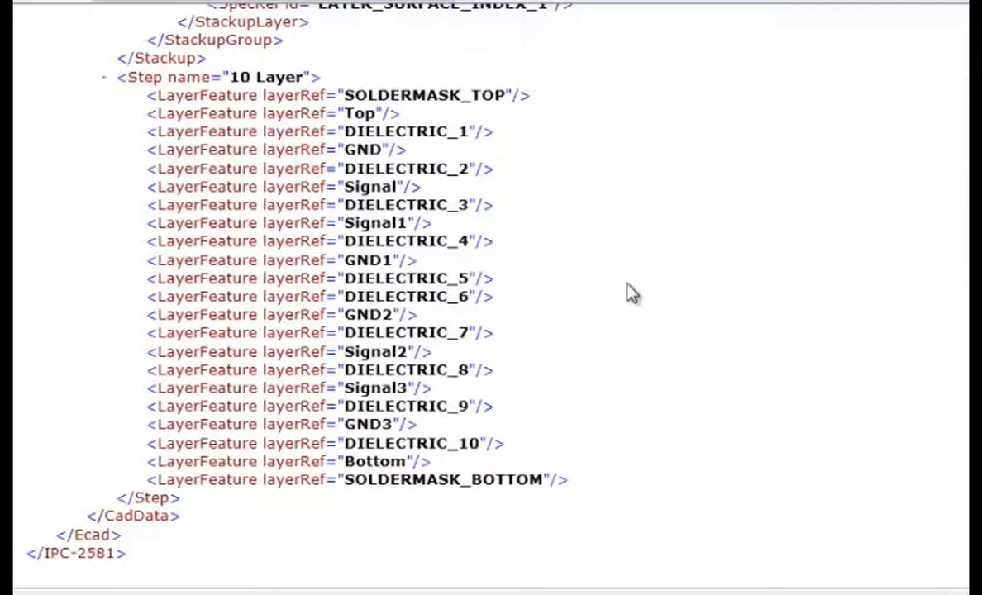